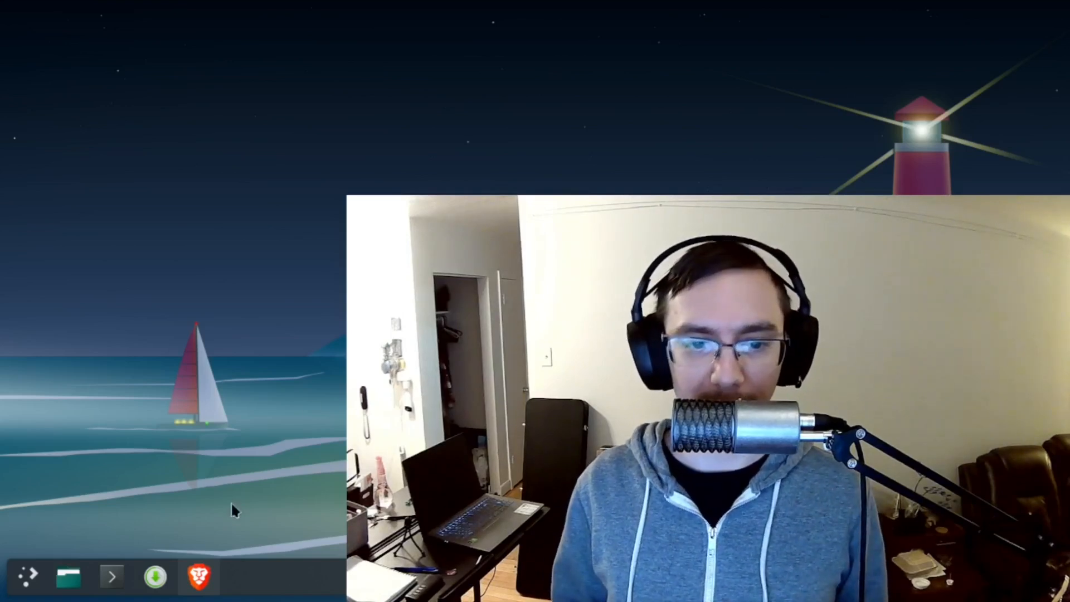
Refresh the Updates list in Pamac to confirm the system is up to date, then close it
left_click(154, 575)
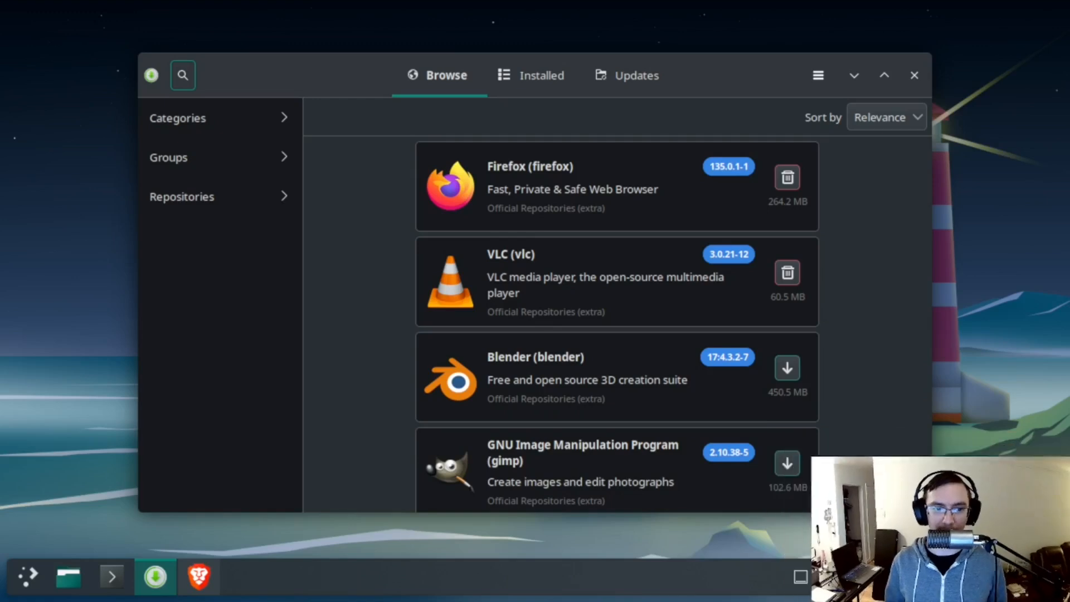
left_click(627, 74)
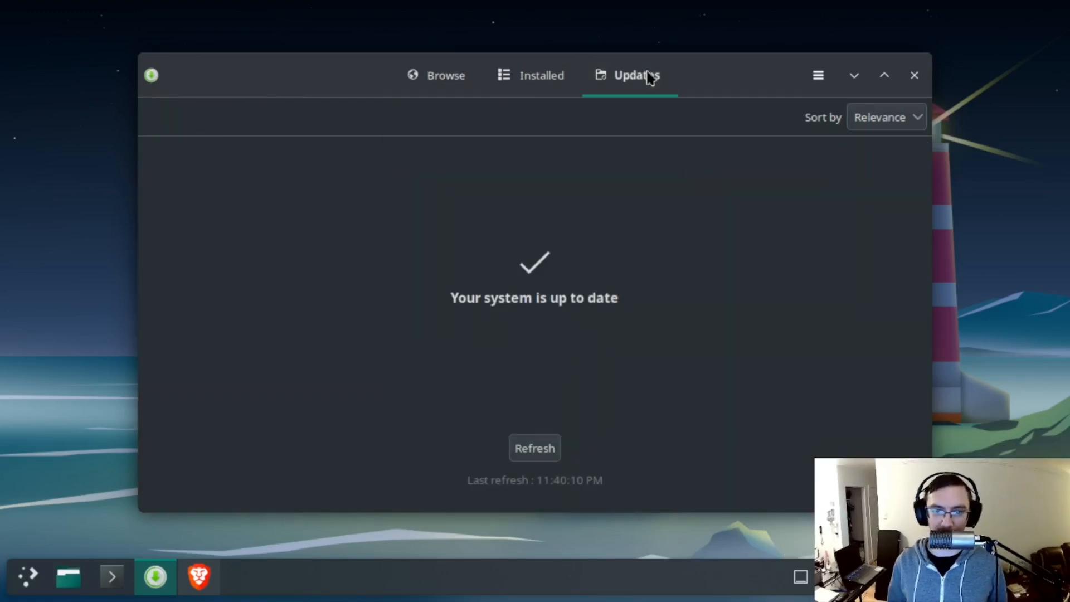
left_click(534, 448)
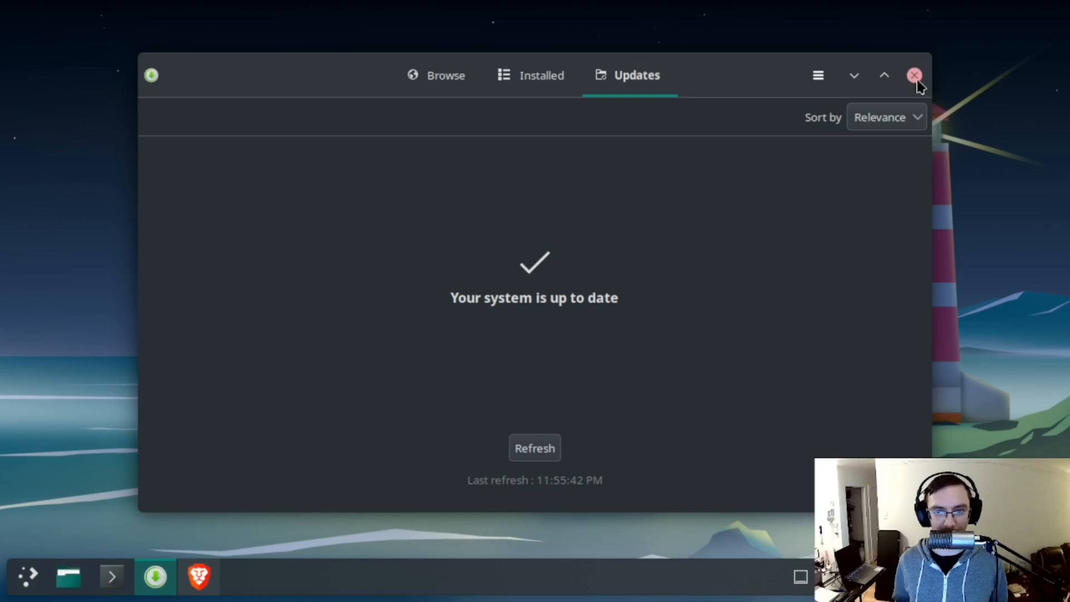
left_click(914, 75)
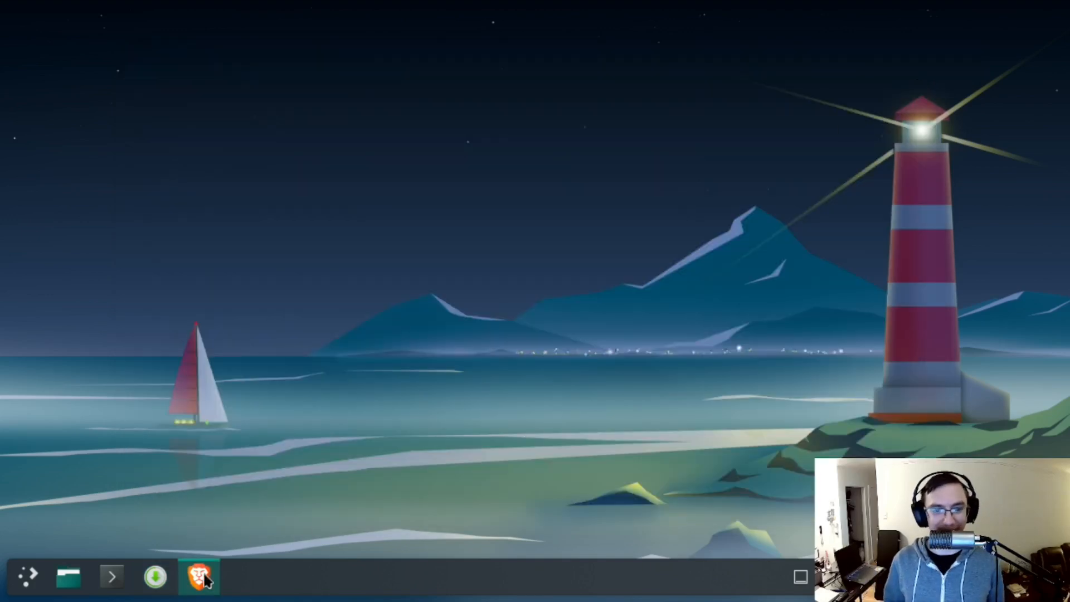
Copy the SSH clone URL of HeyPuter/puter from the repository's Code menu
left_click(198, 576)
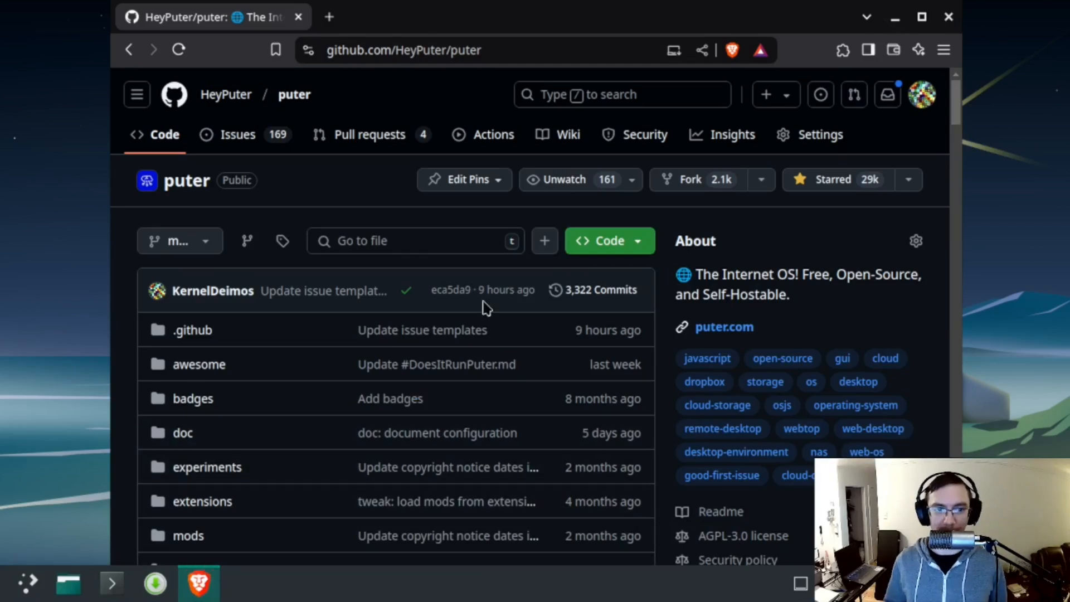
left_click(610, 241)
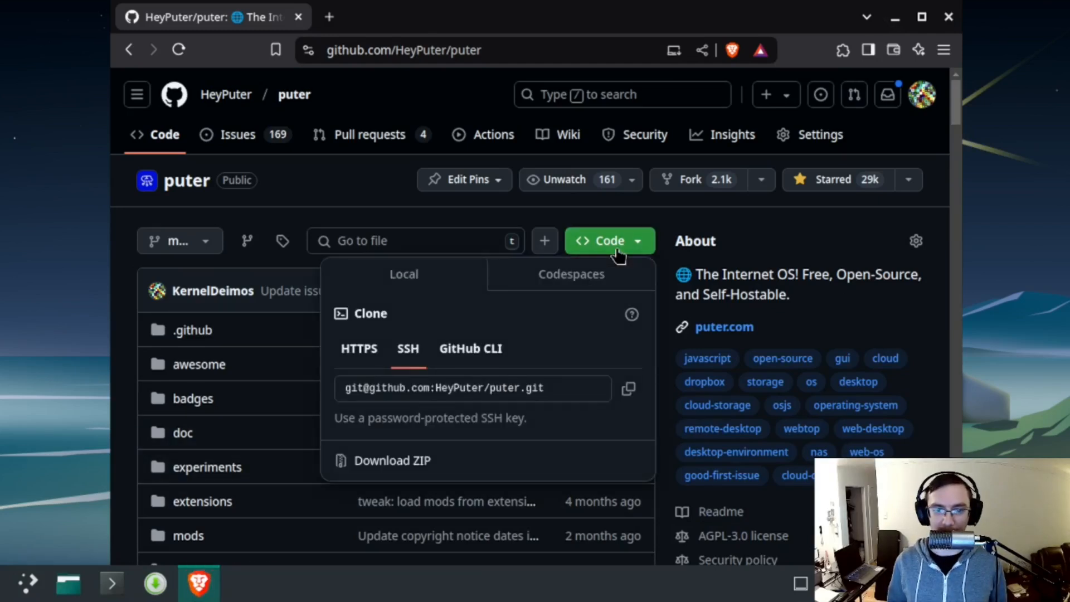
mouse_move(326, 60)
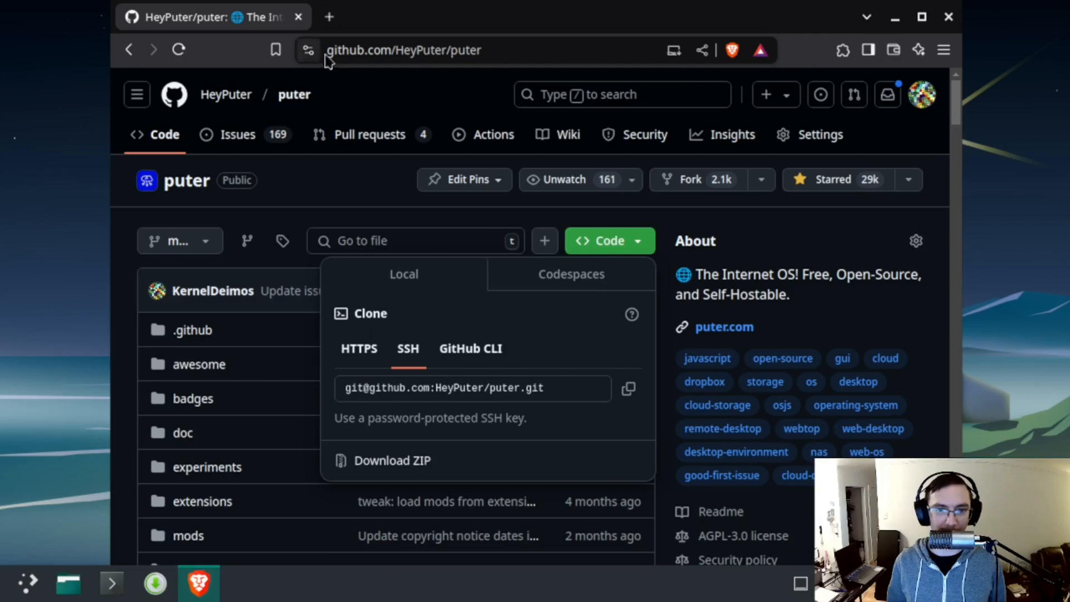
mouse_move(425, 60)
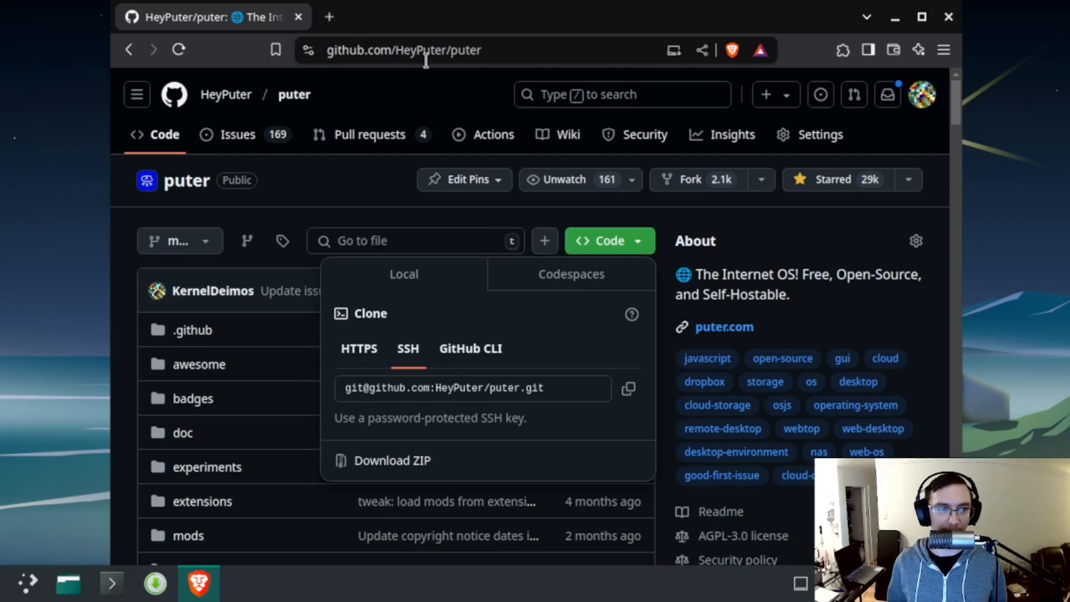
mouse_move(631, 382)
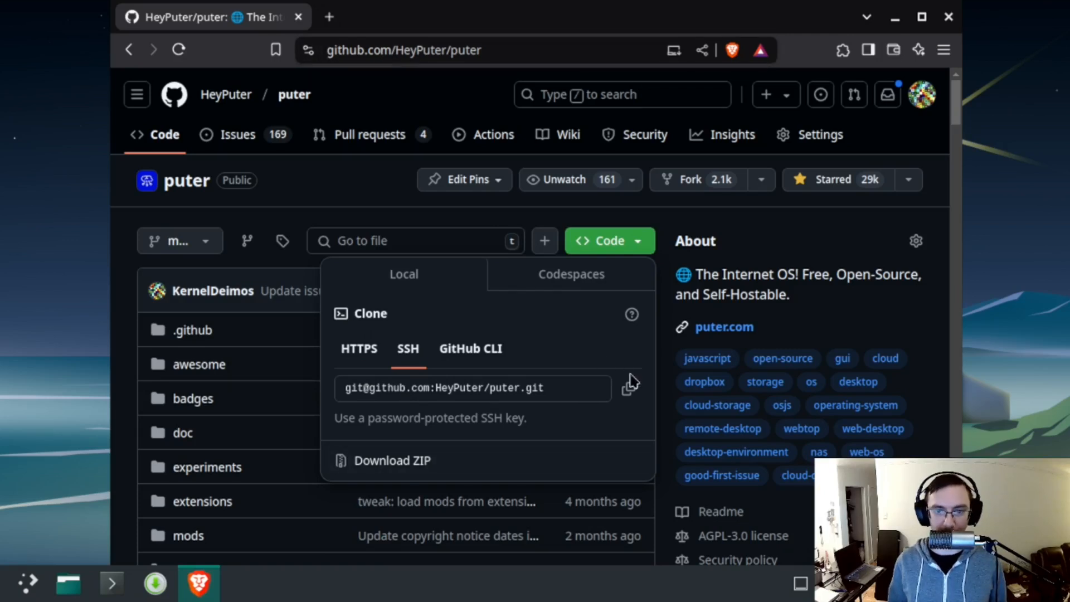
left_click(628, 387)
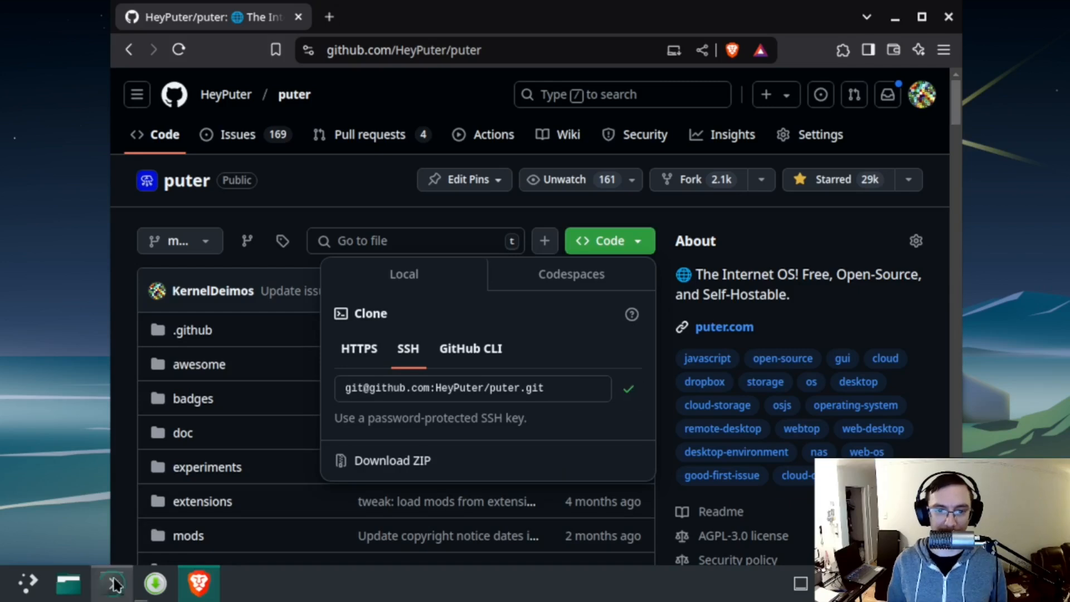
left_click(111, 583)
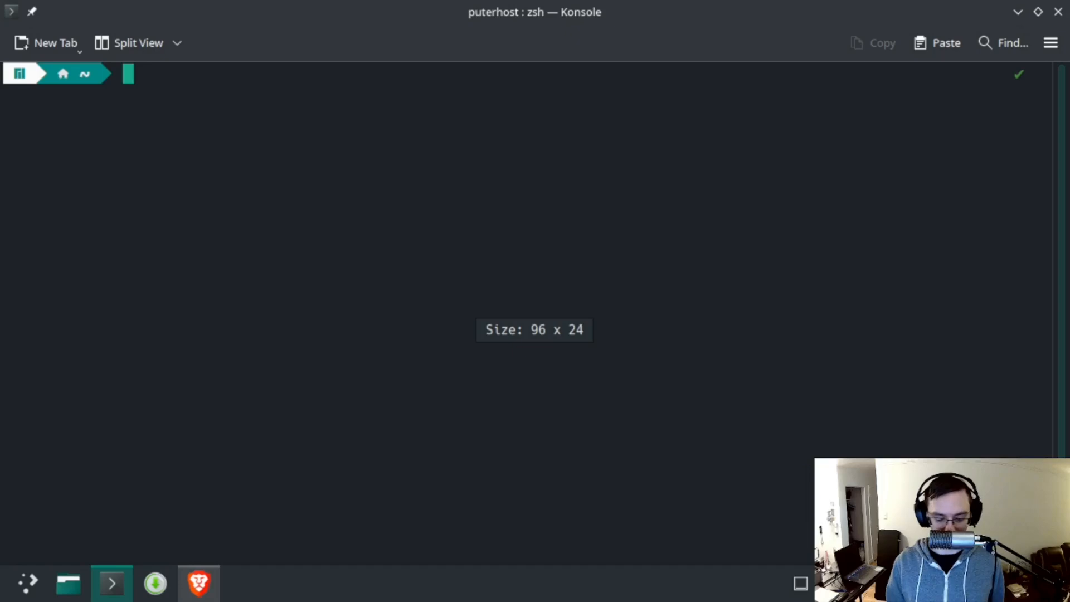
key("Return")
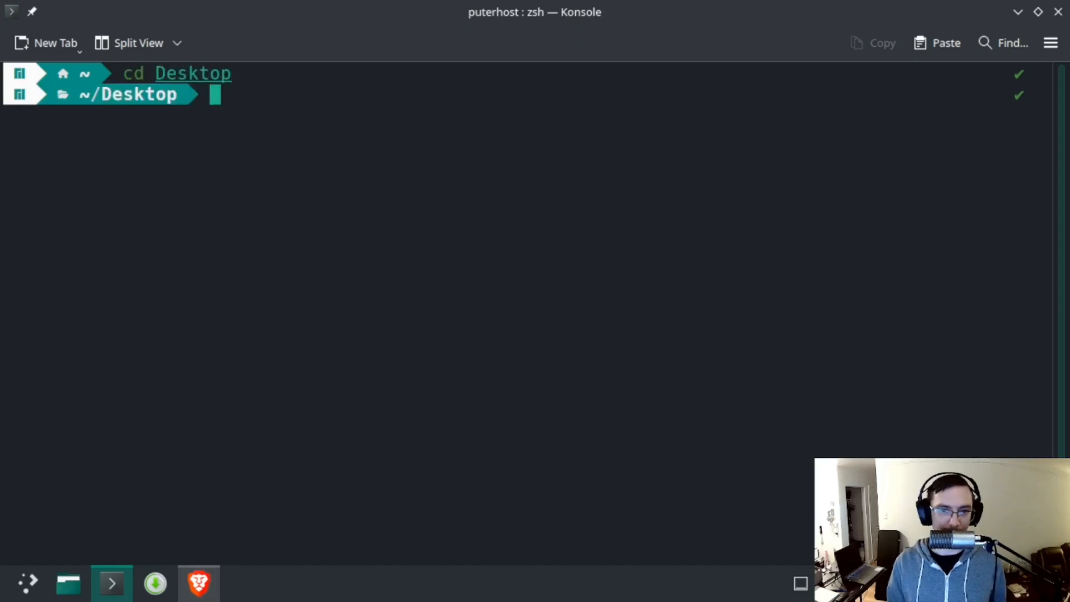
type("git clone --recursive git@github.com:HeyPuter/puter.git")
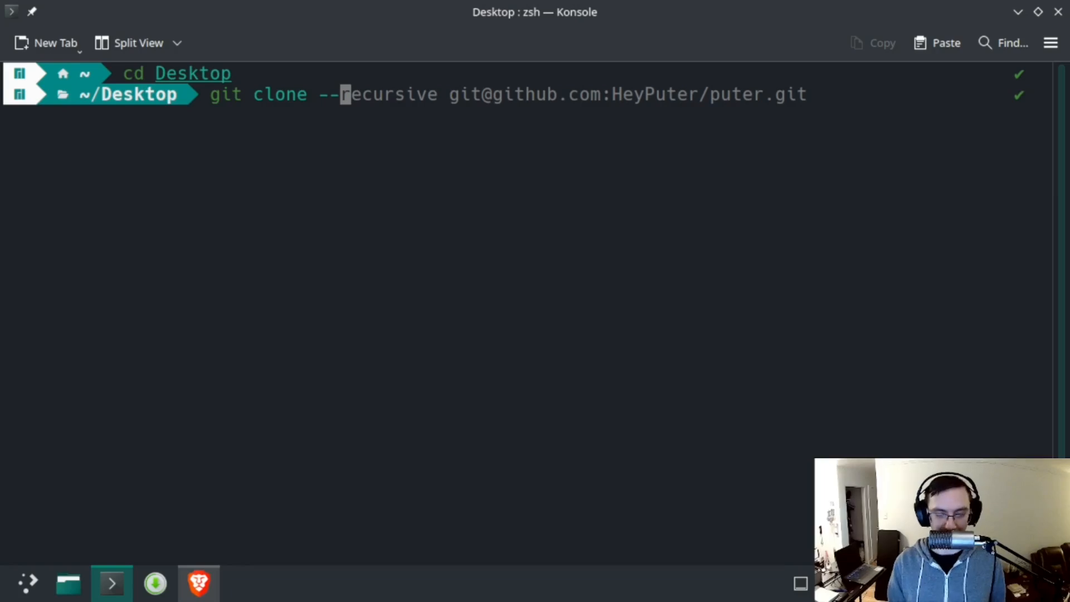
key("End")
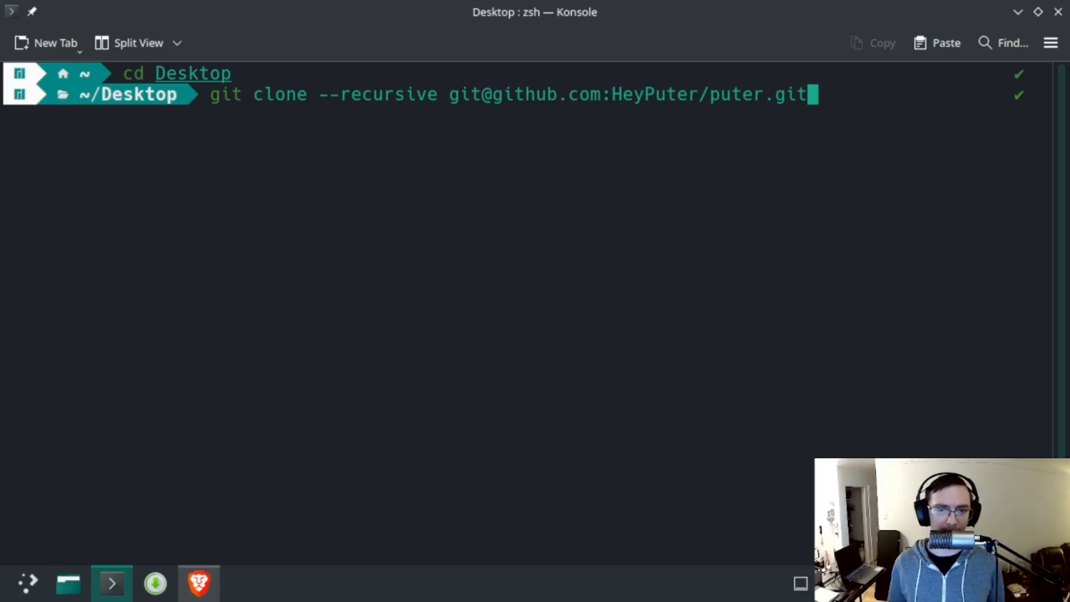
double_click(374, 94)
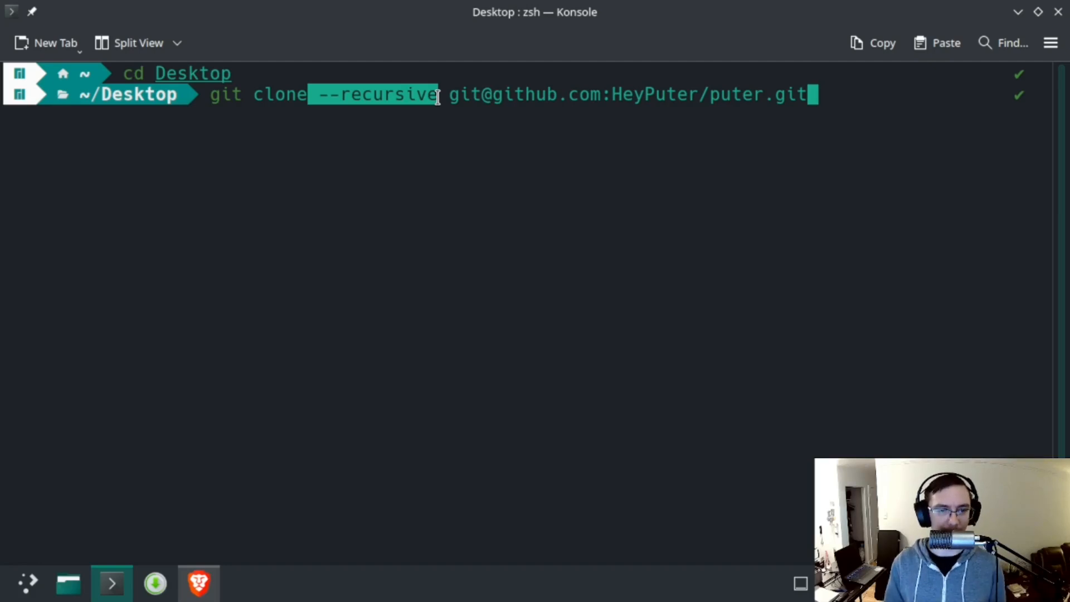
key("Return")
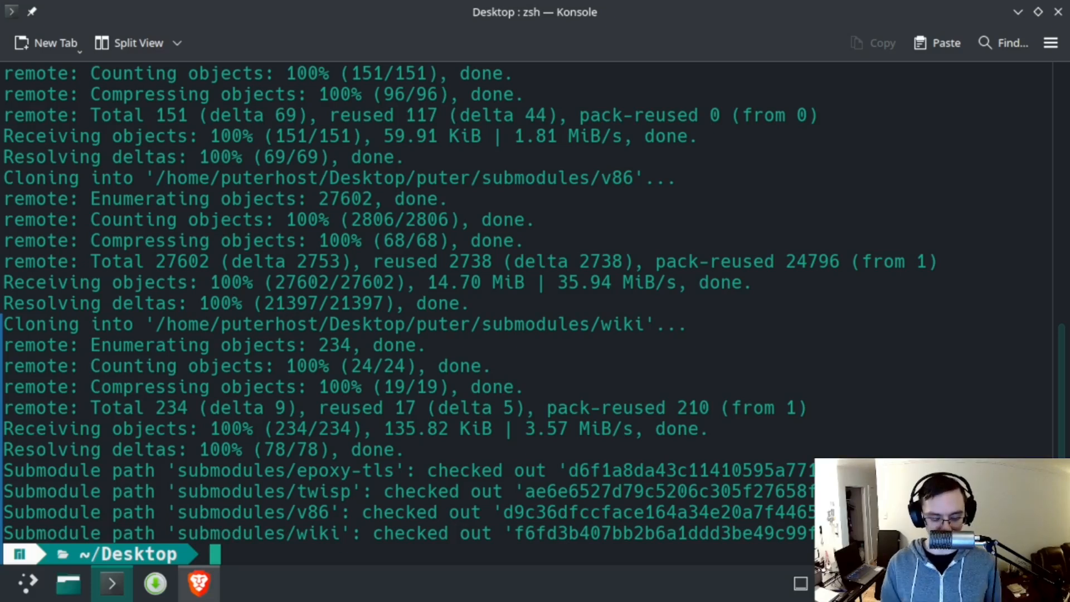
Install base-devel and nvm with 'sudo pacman -S', authorizing with the password and confirming
type("sudo pacman -S nvm")
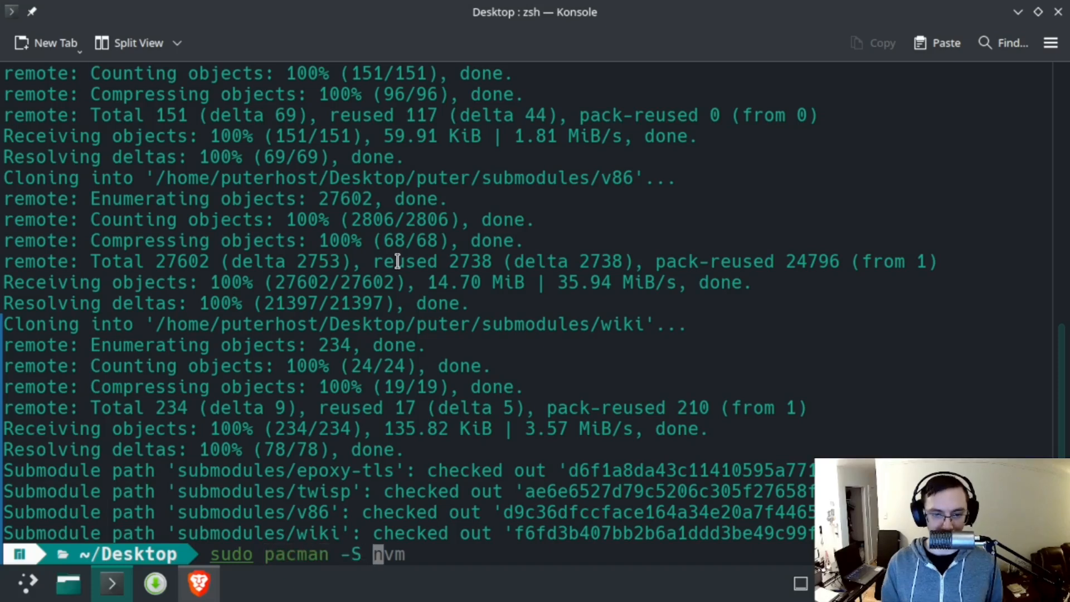
type("base-devel")
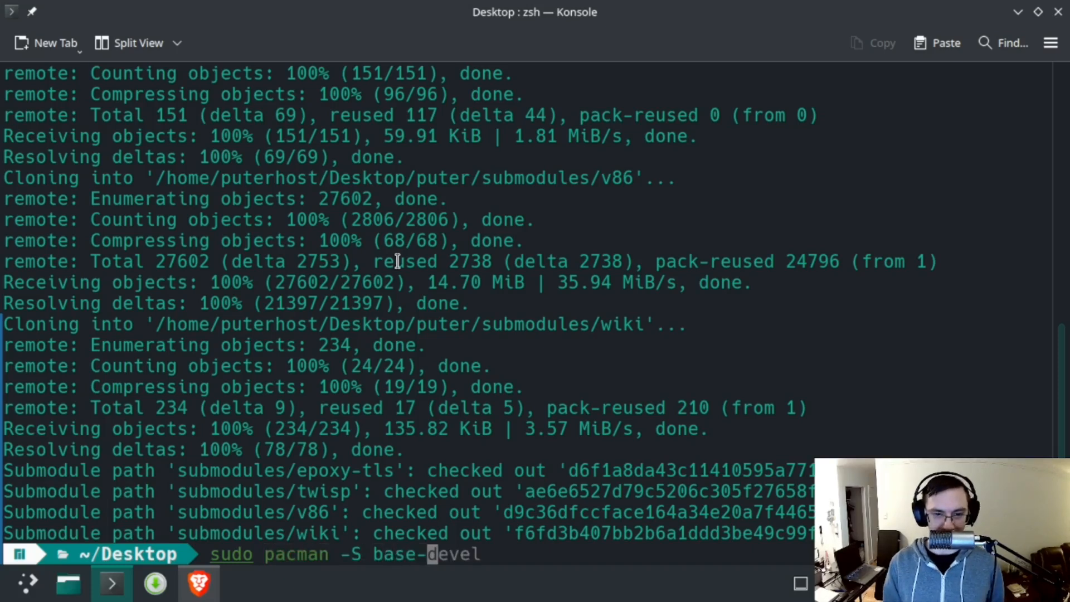
key("Return")
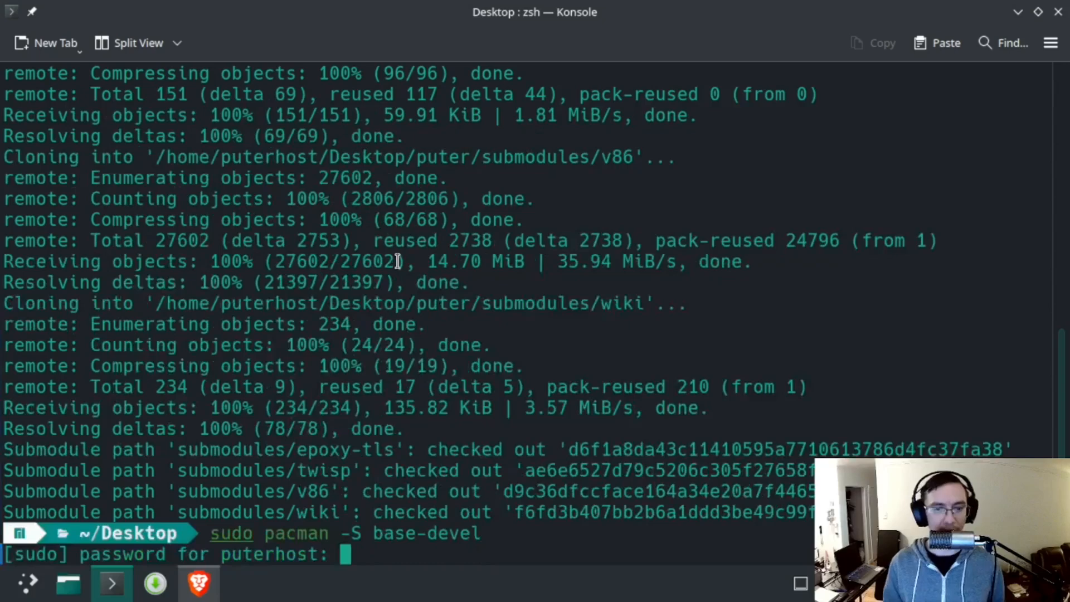
key("Return")
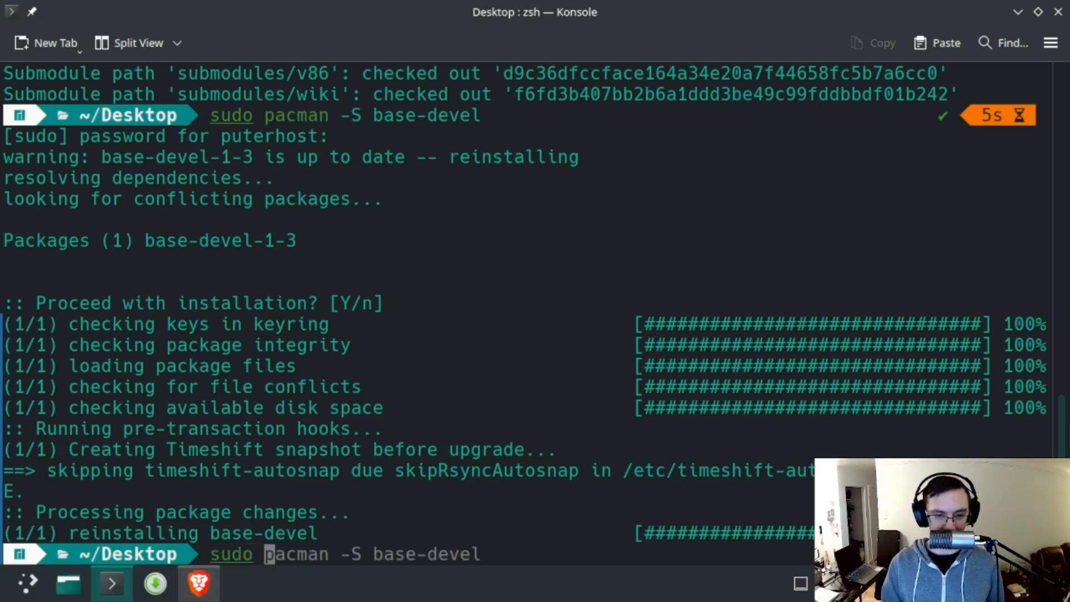
mouse_move(341, 554)
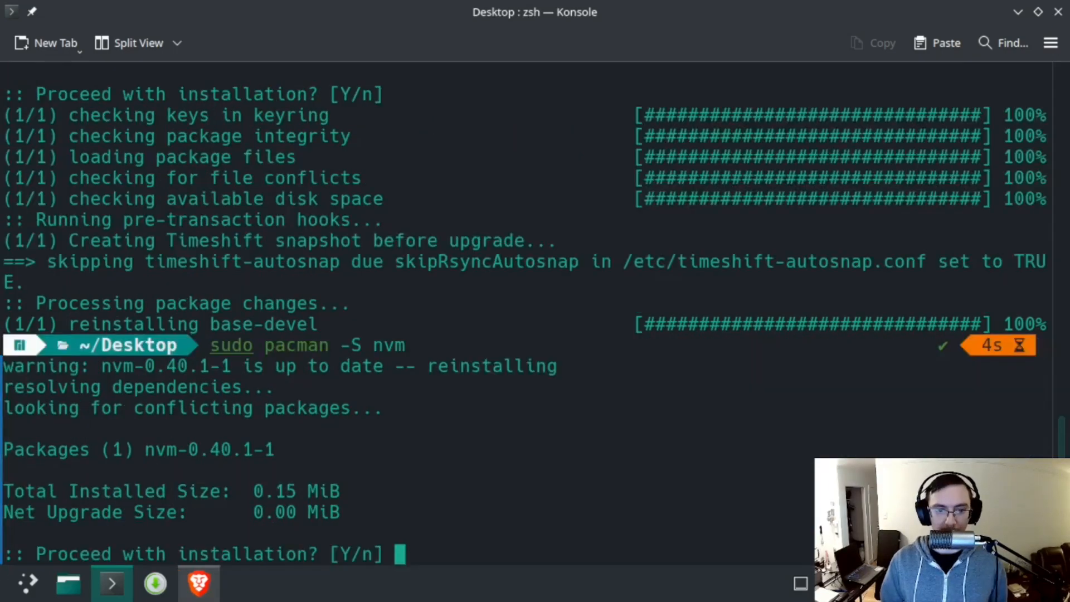
key("Return")
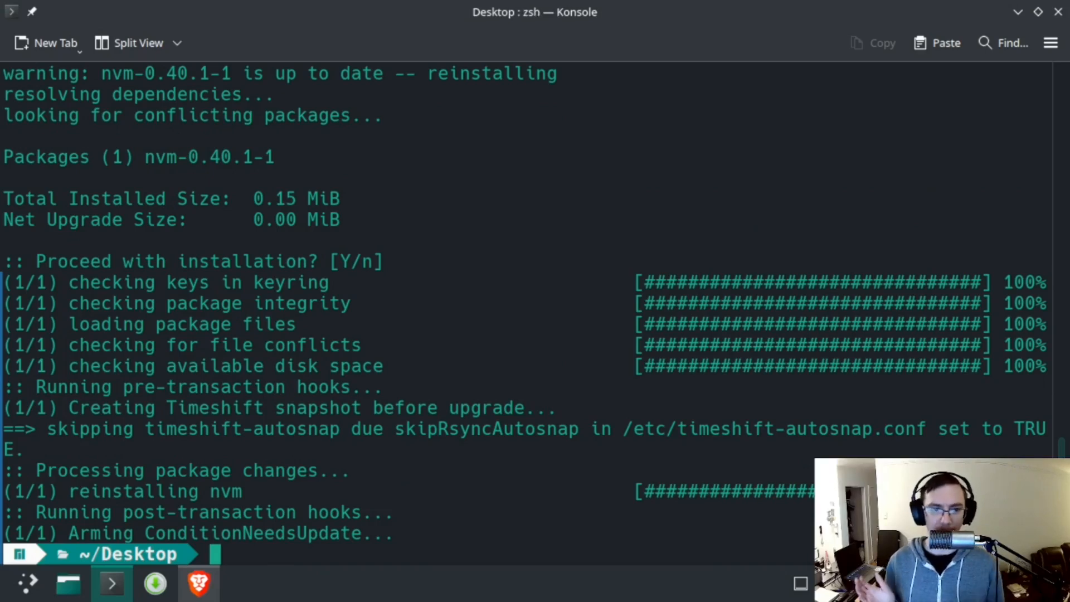
Load nvm into the shell from the home directory so the nvm command works
type("nvm use 22")
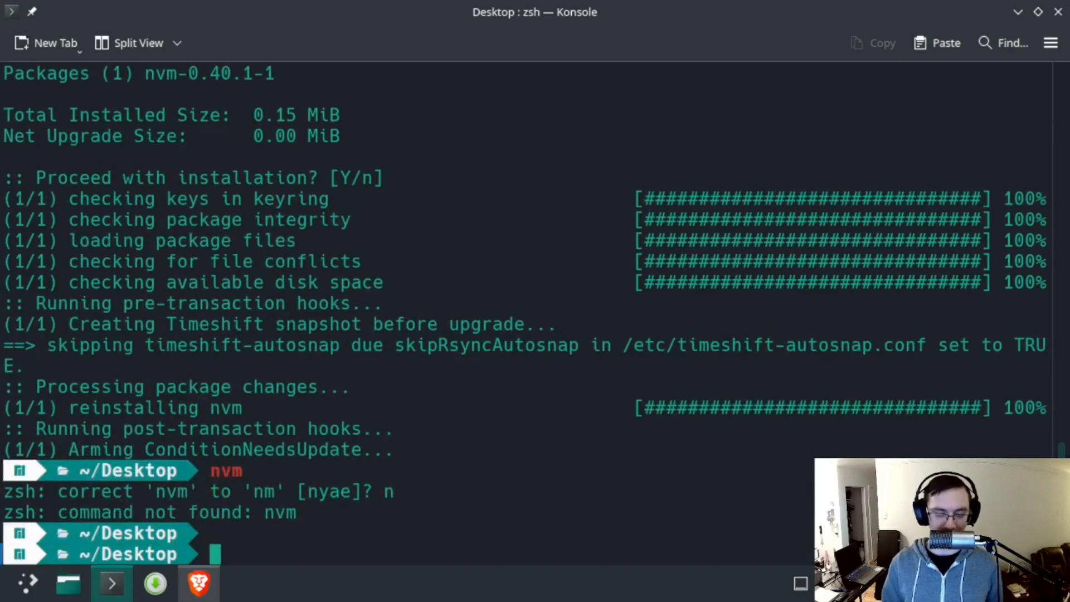
type("~/")
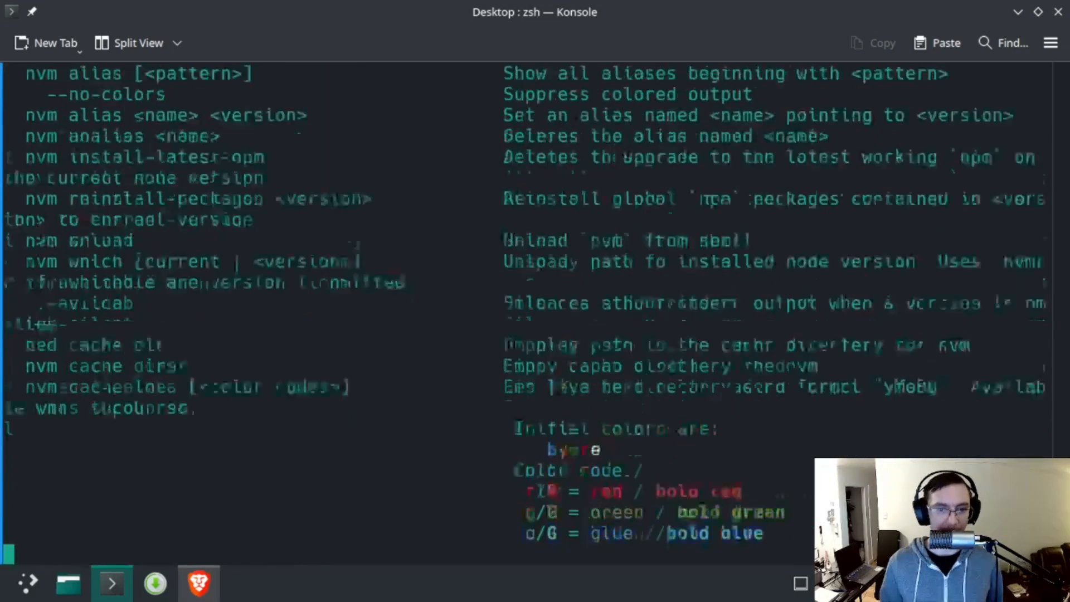
scroll("down", 3)
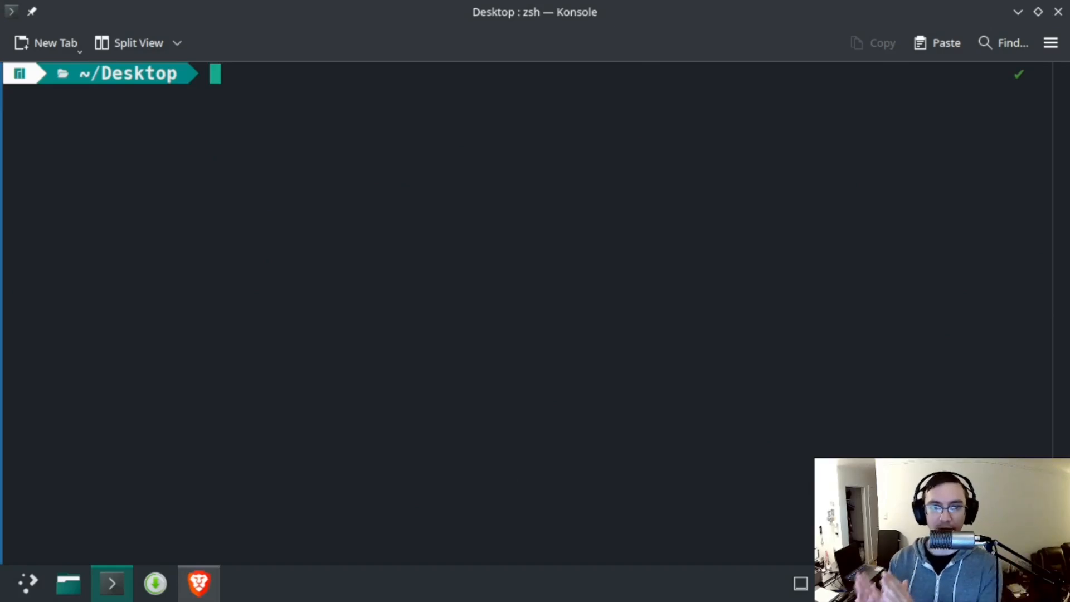
Install Node 22 via nvm, switch to it, and verify 'node --version' reports v22.14.0
type("nvm install 22")
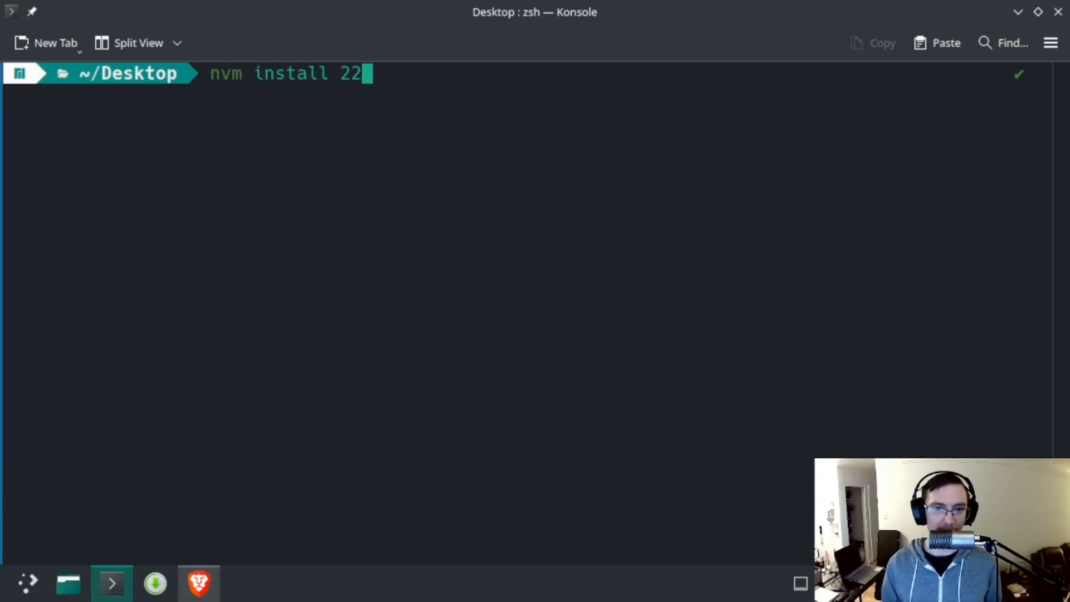
key("Return")
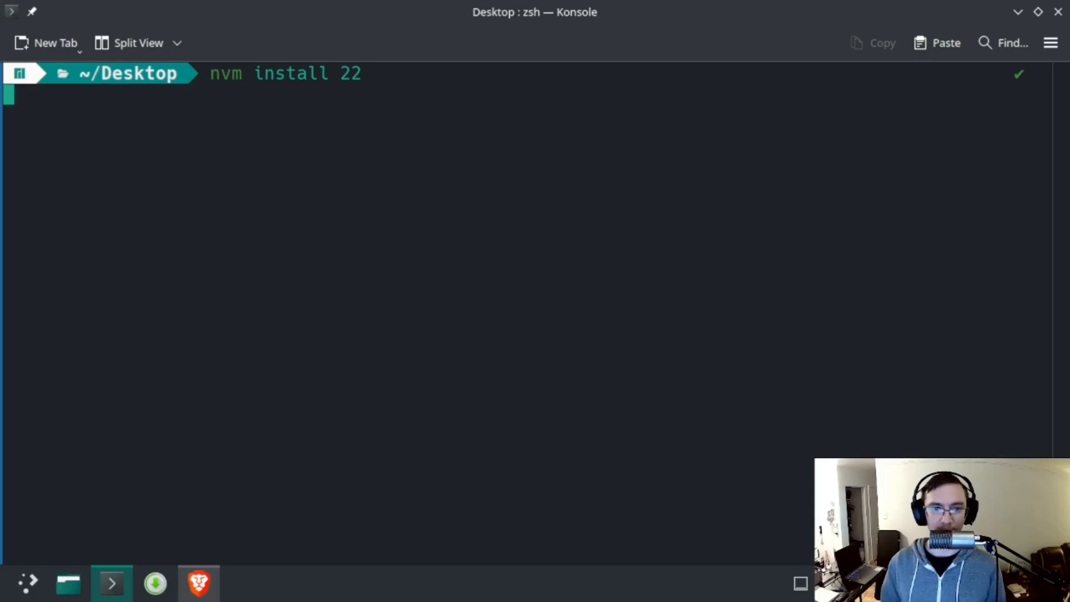
key("Return")
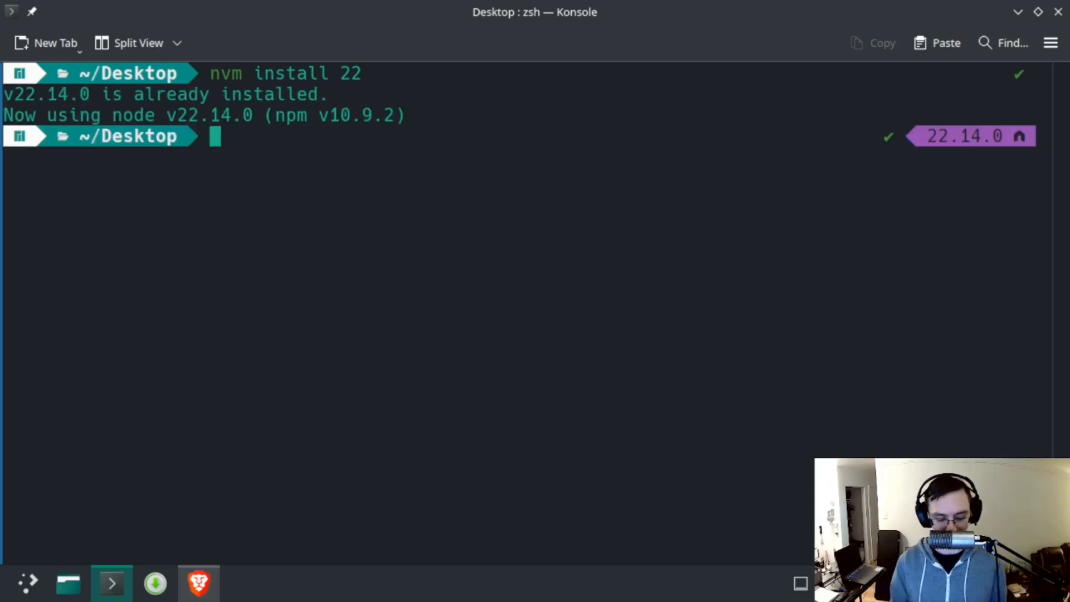
type("nvm use 22")
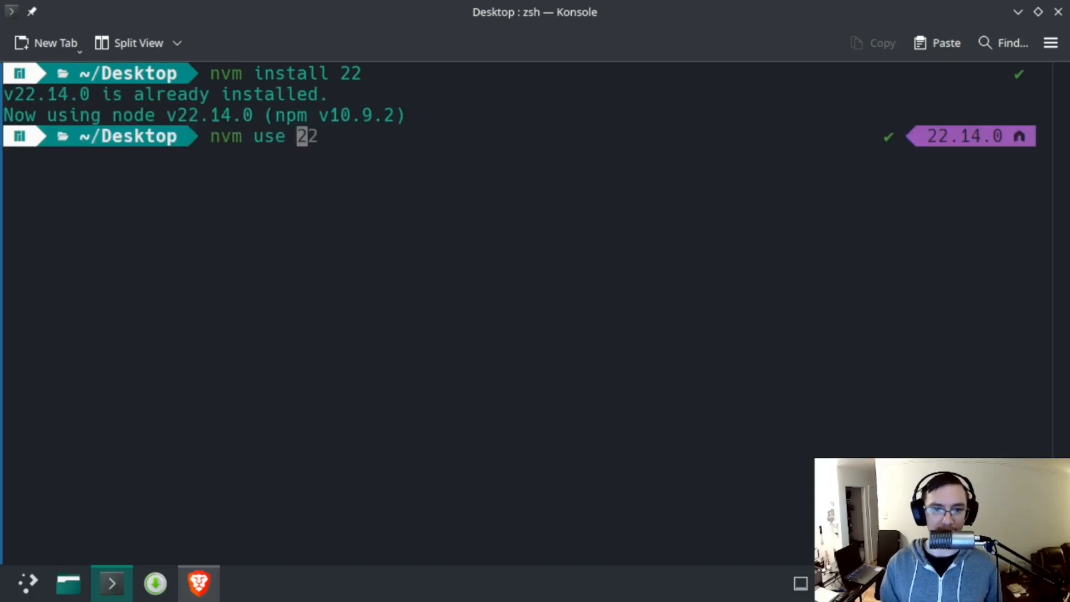
key("Return")
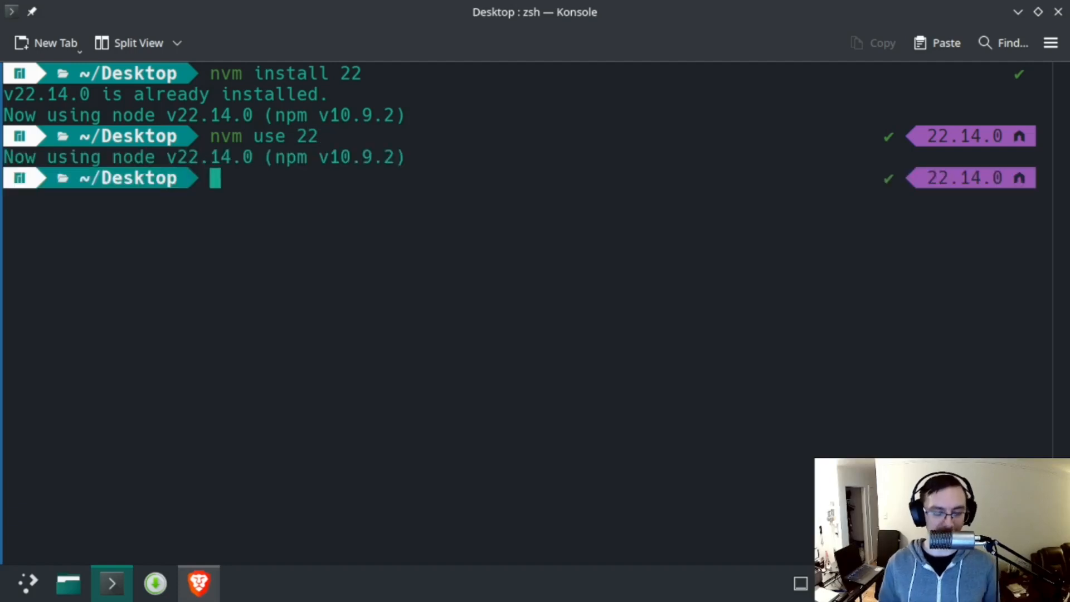
type("node --version")
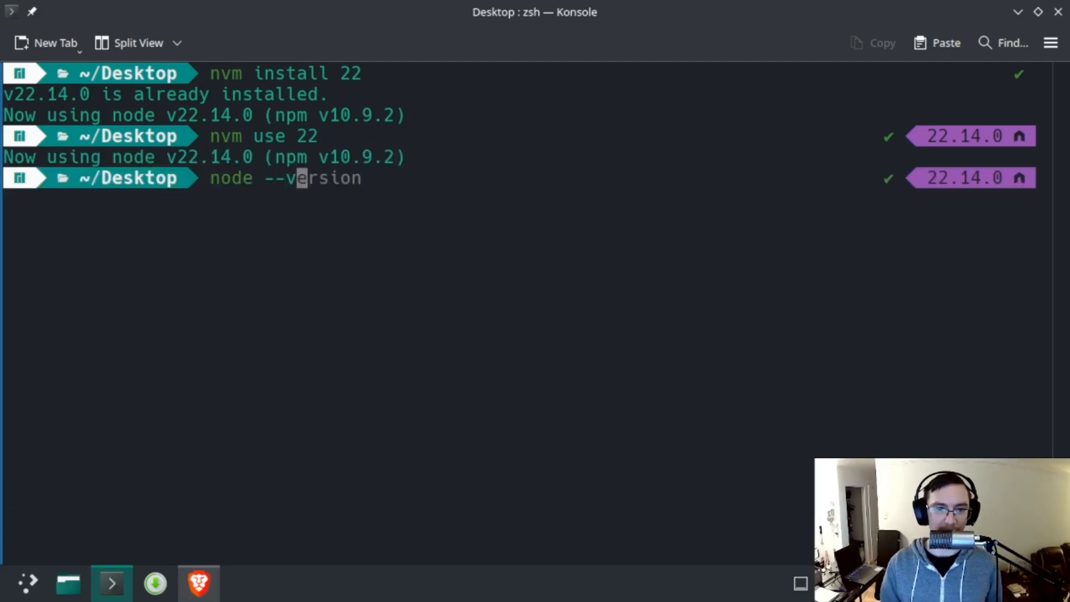
key("Return")
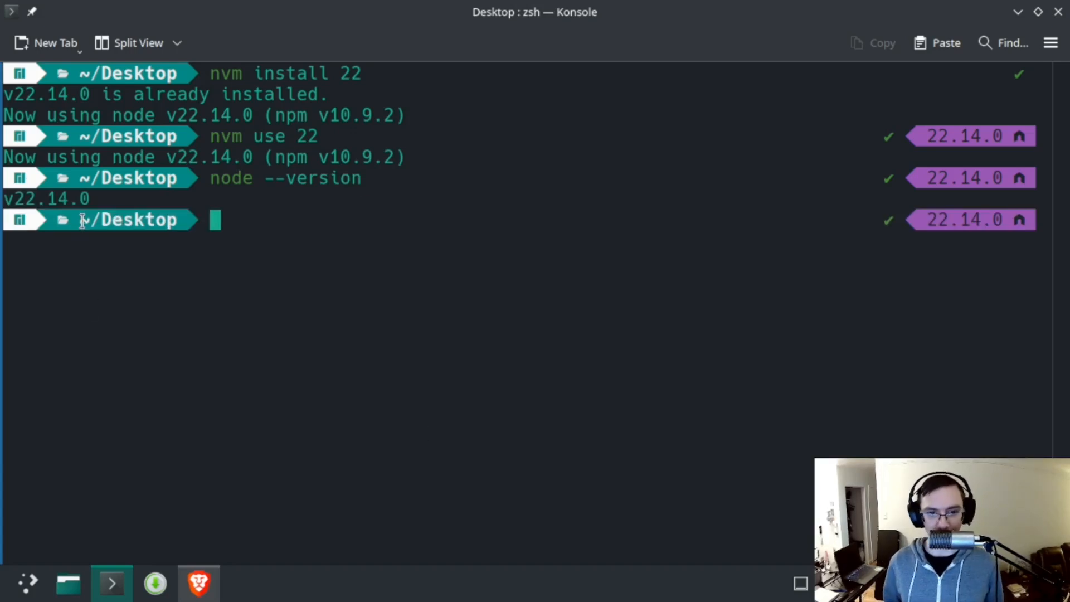
mouse_move(383, 320)
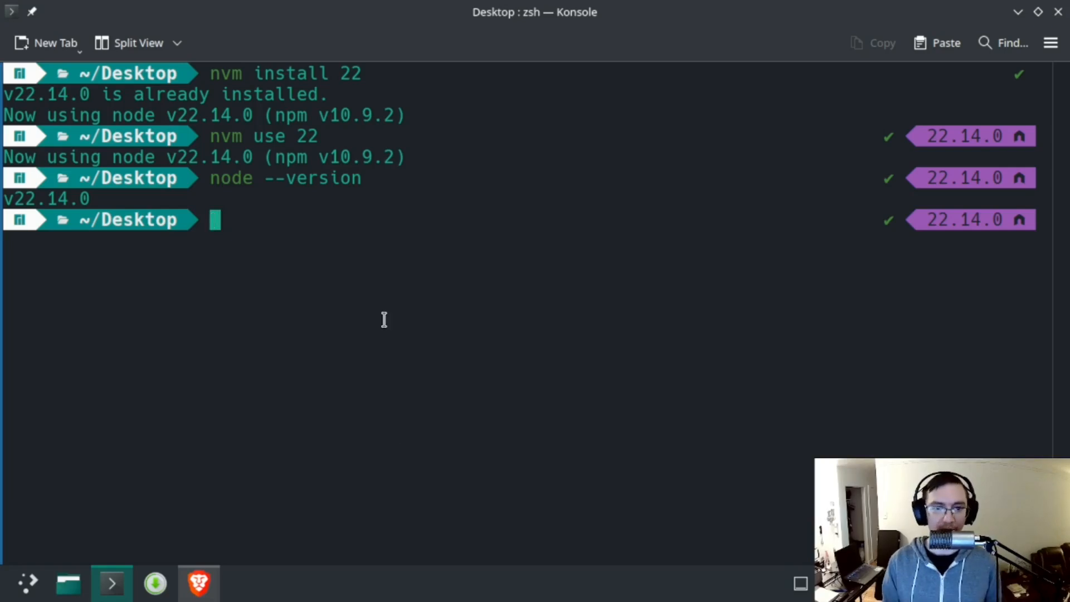
List the folder, enter puter, and run 'npm install' for the project's dependencies
type("ls")
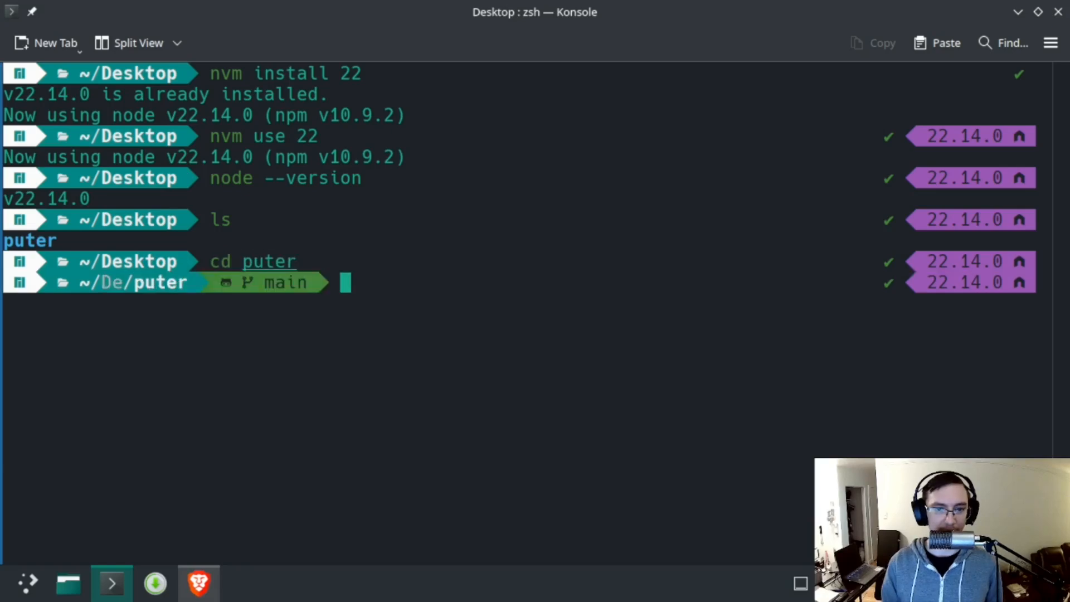
type("npm install")
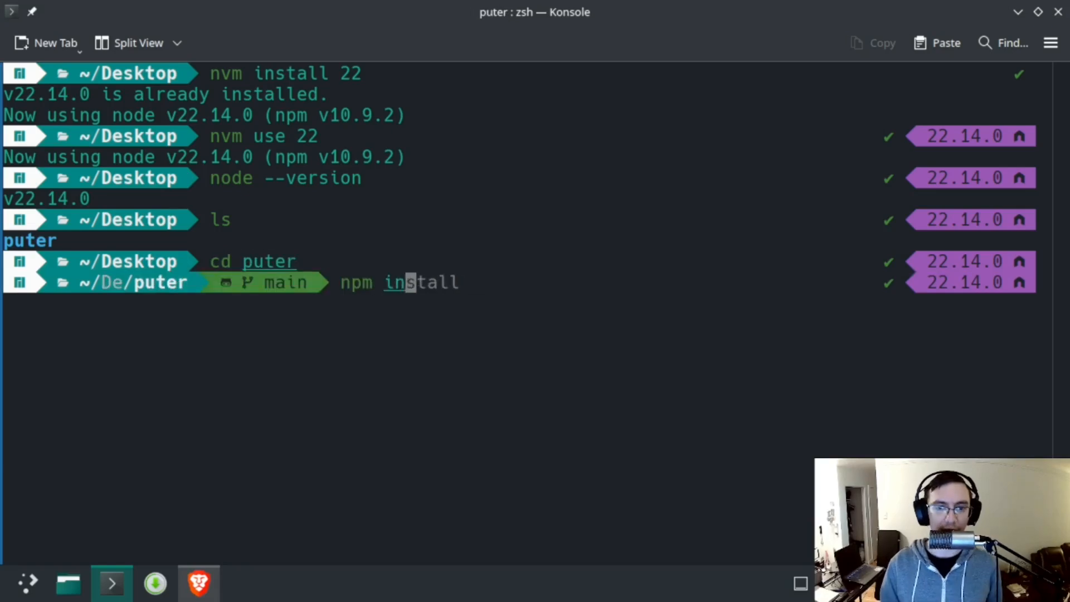
key("End")
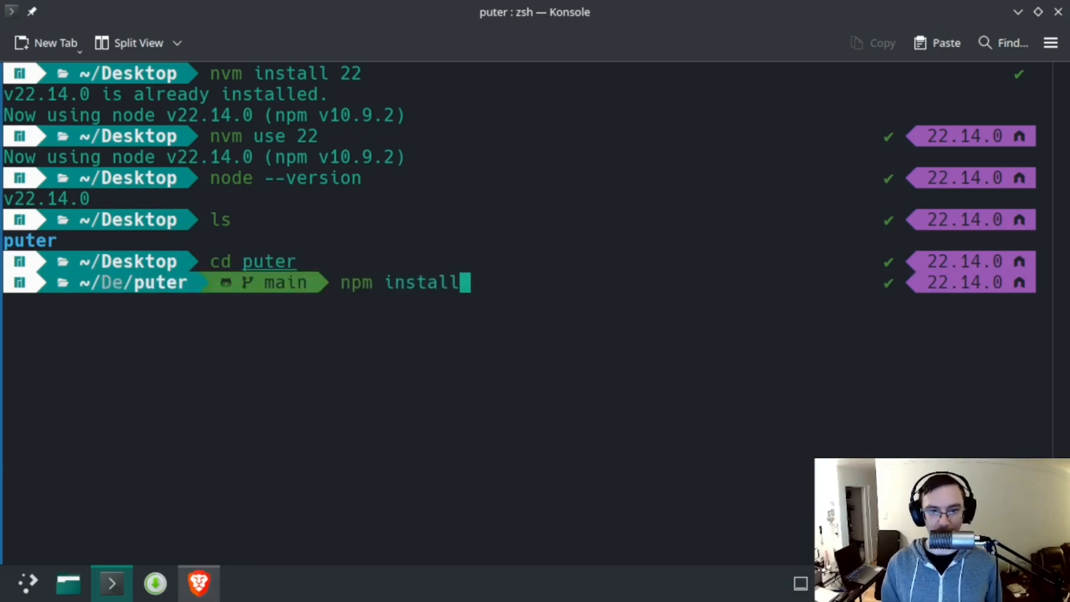
key("Return")
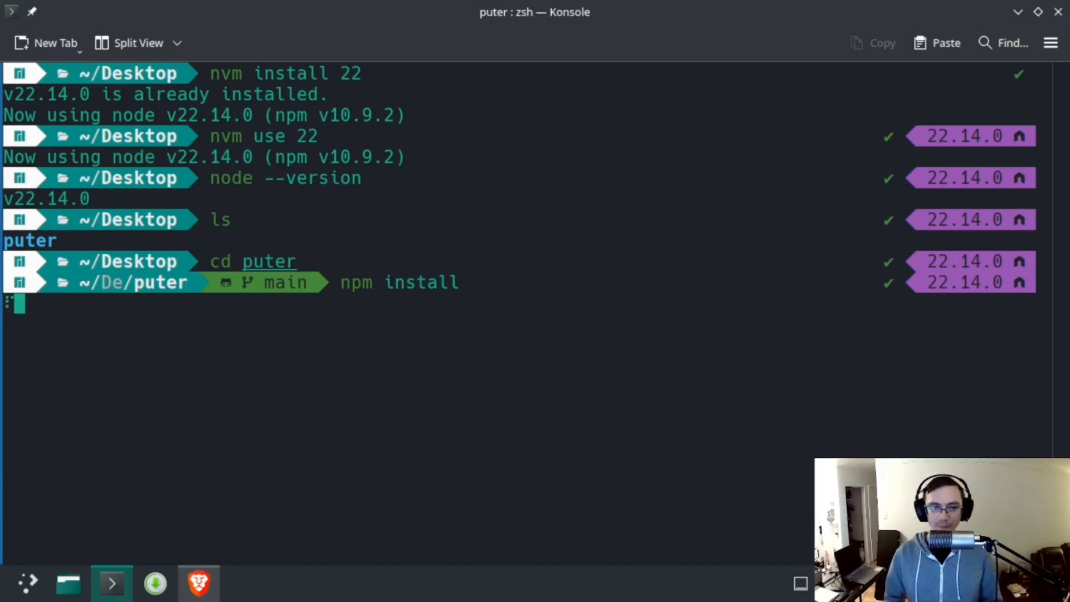
key("Return")
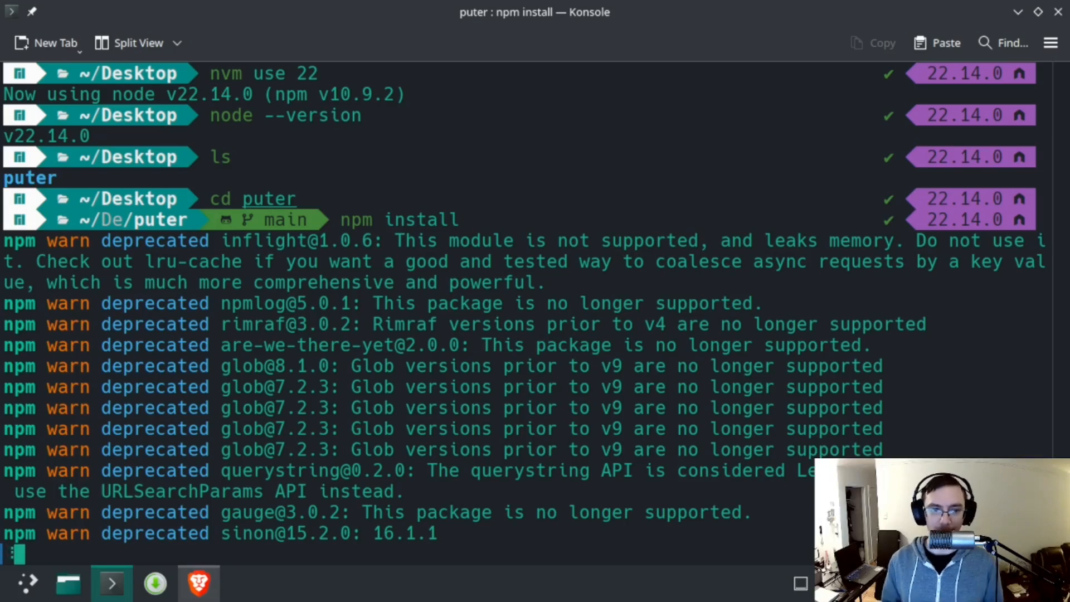
mouse_move(420, 303)
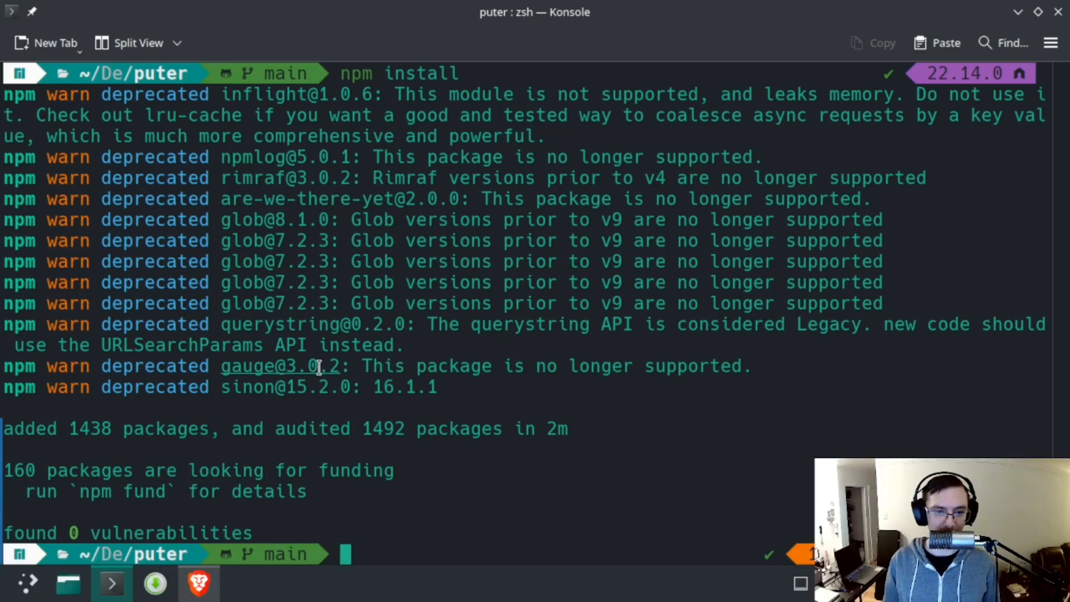
mouse_move(303, 403)
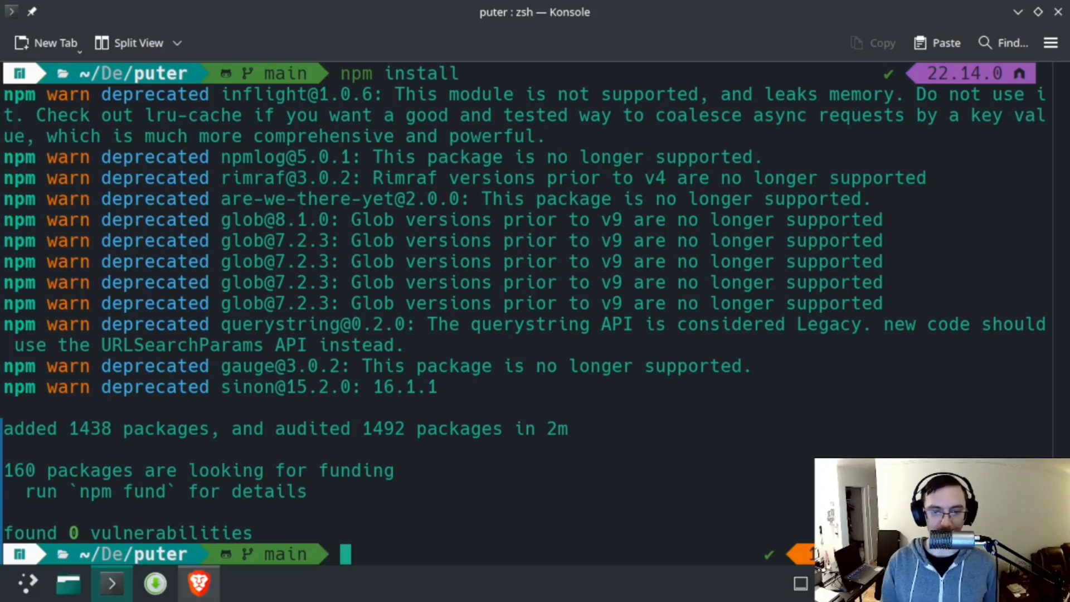
Run 'npm start' to launch the Puter dev server and watch the admin user get created
type("npm start")
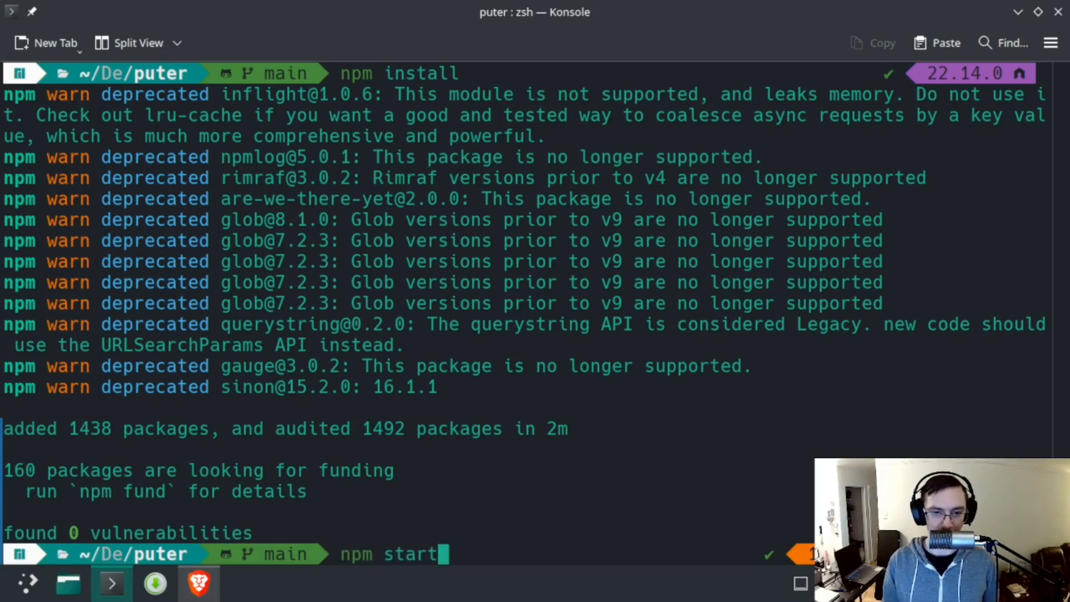
key("Return")
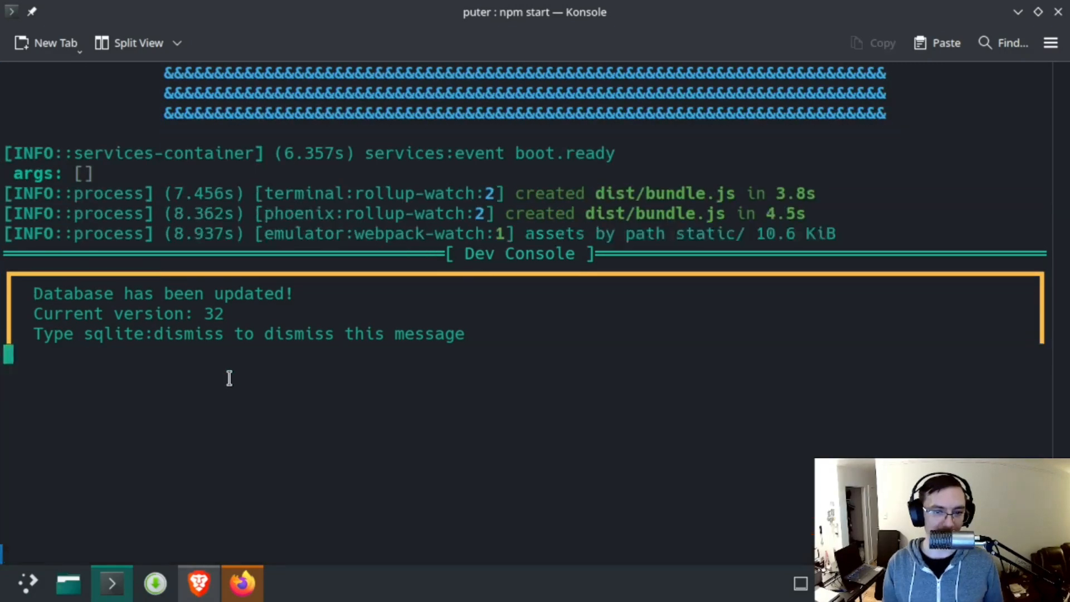
scroll("down", 3)
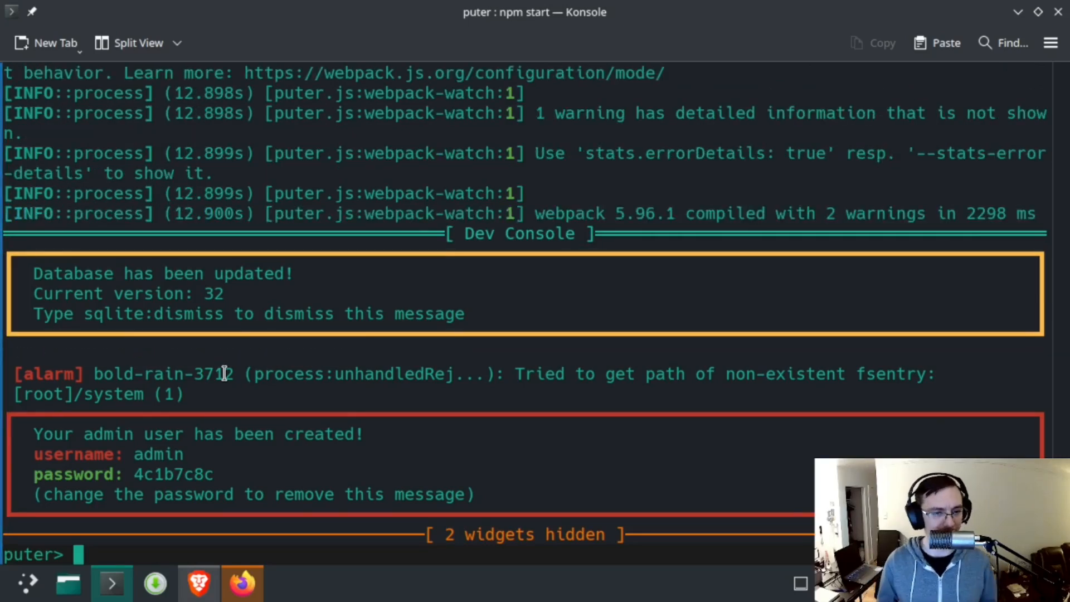
mouse_move(106, 380)
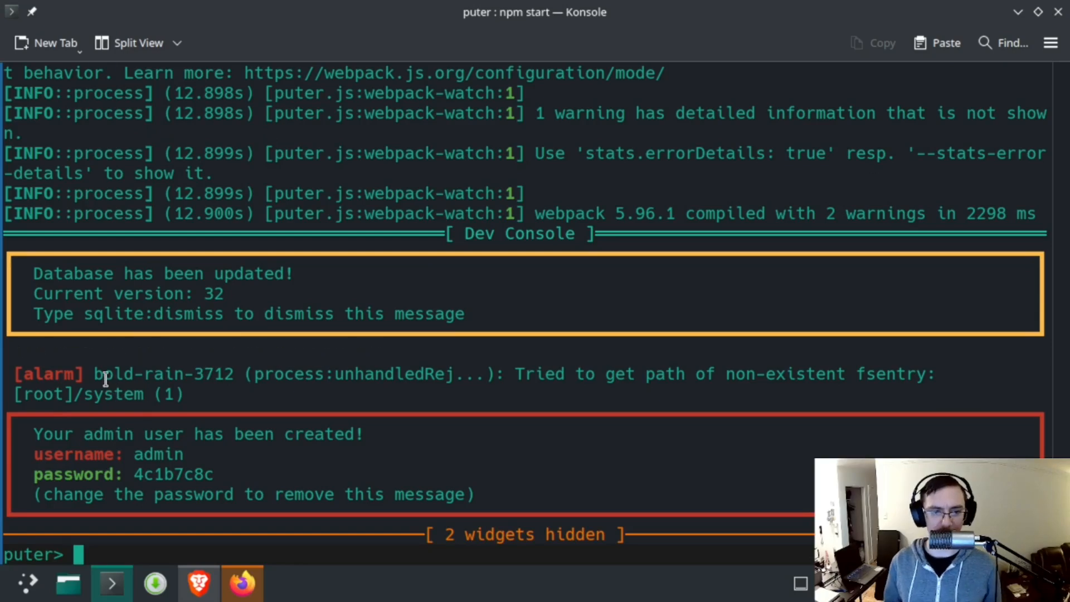
Copy the alarm id and run 'alarm:info bold-rain-3712' at the puter> prompt
double_click(162, 374)
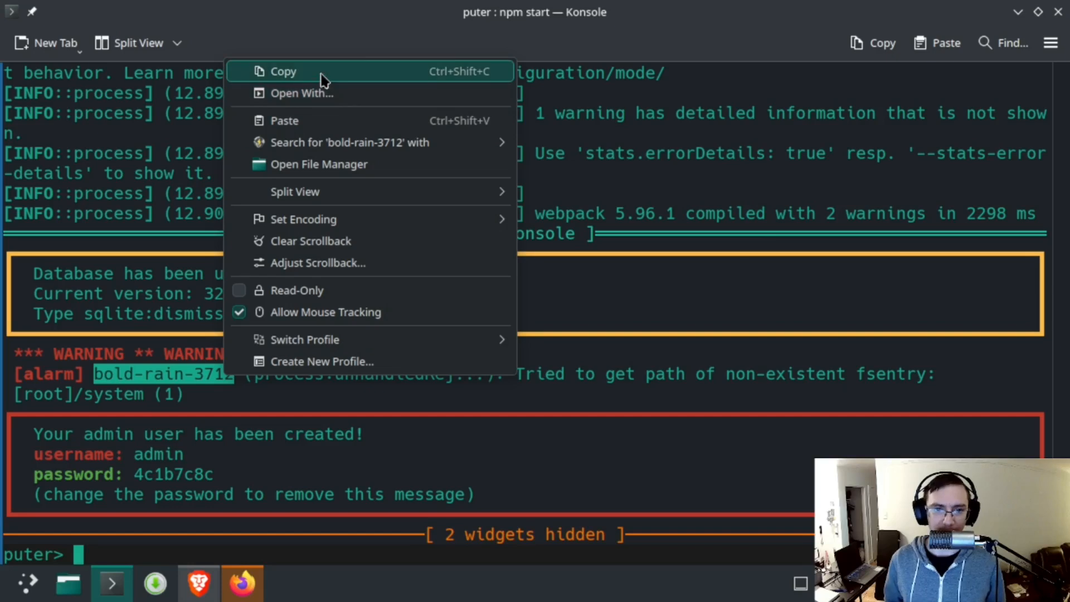
left_click(282, 72)
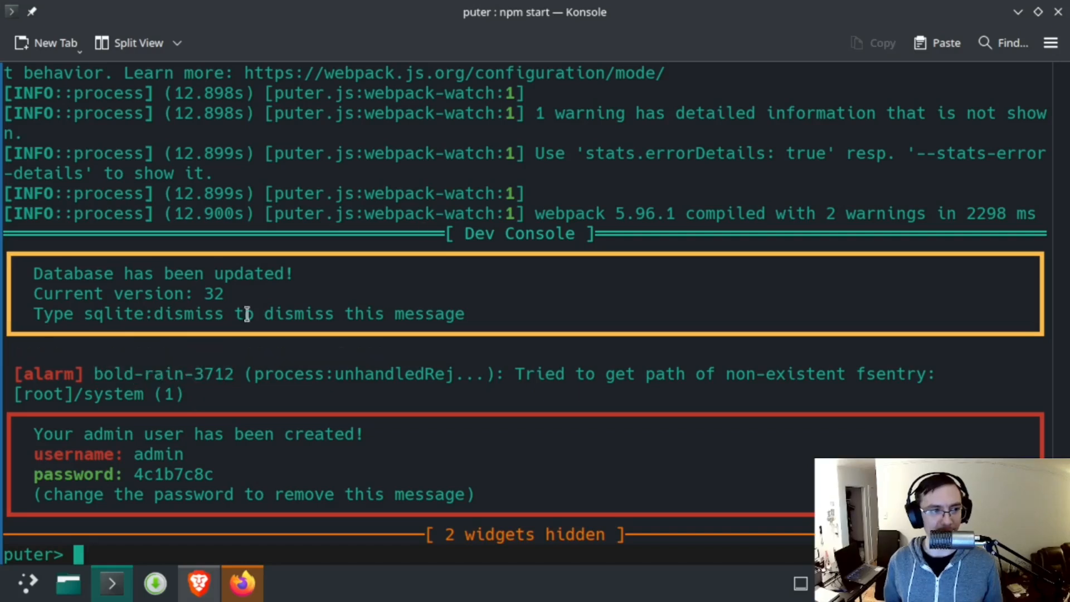
mouse_move(314, 306)
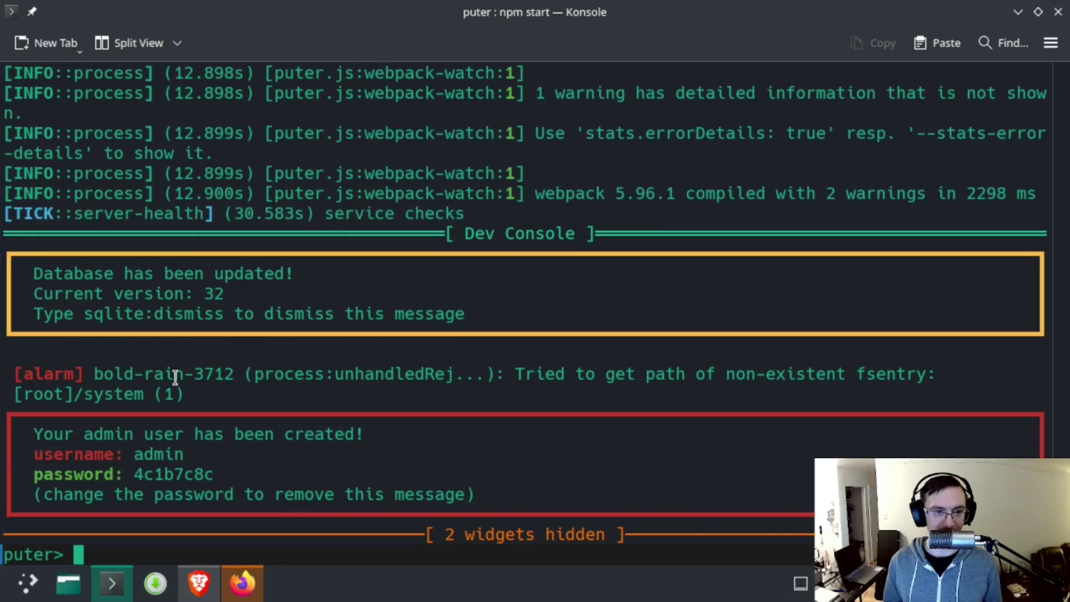
type("alar")
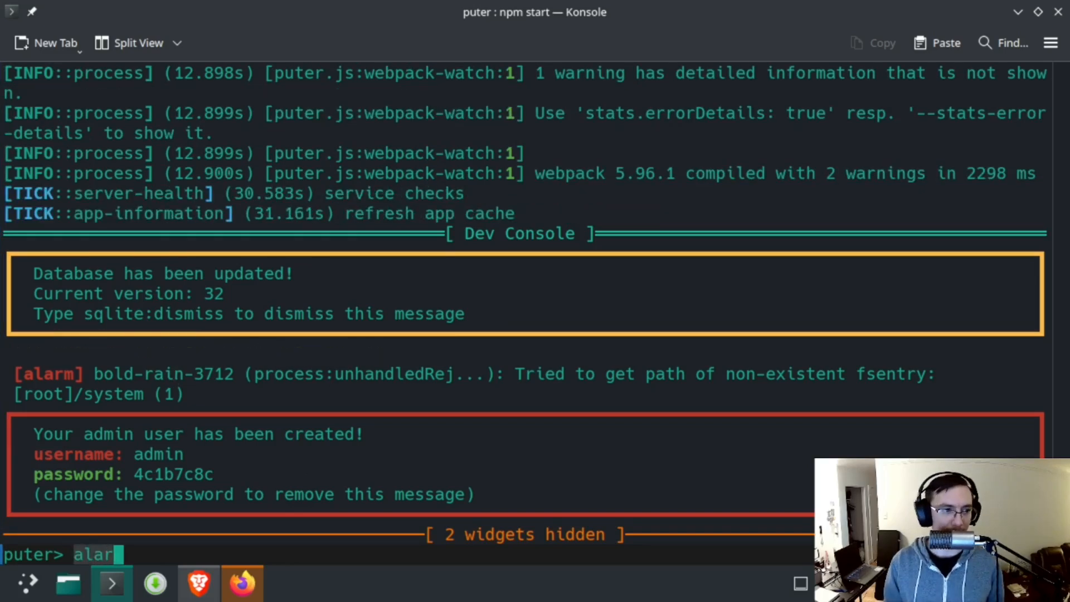
type("m:info bold-rain-3712")
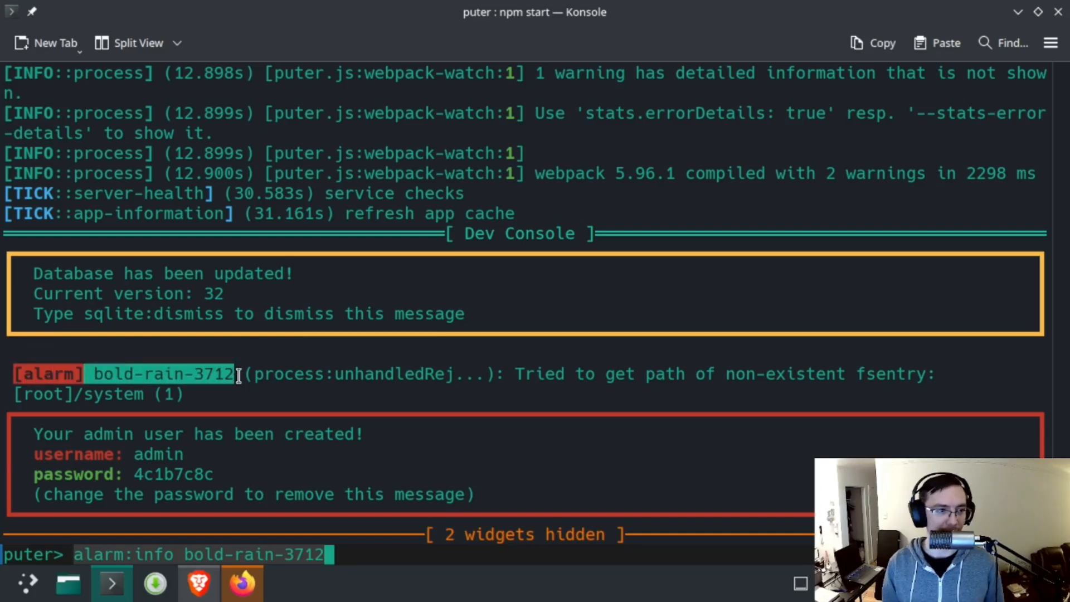
double_click(253, 554)
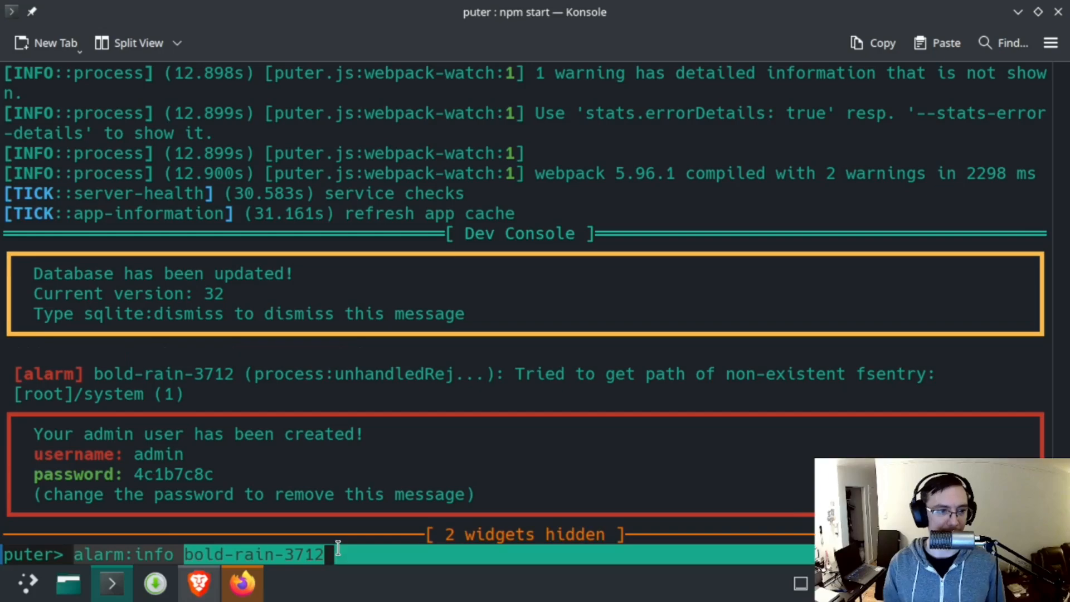
key("Return")
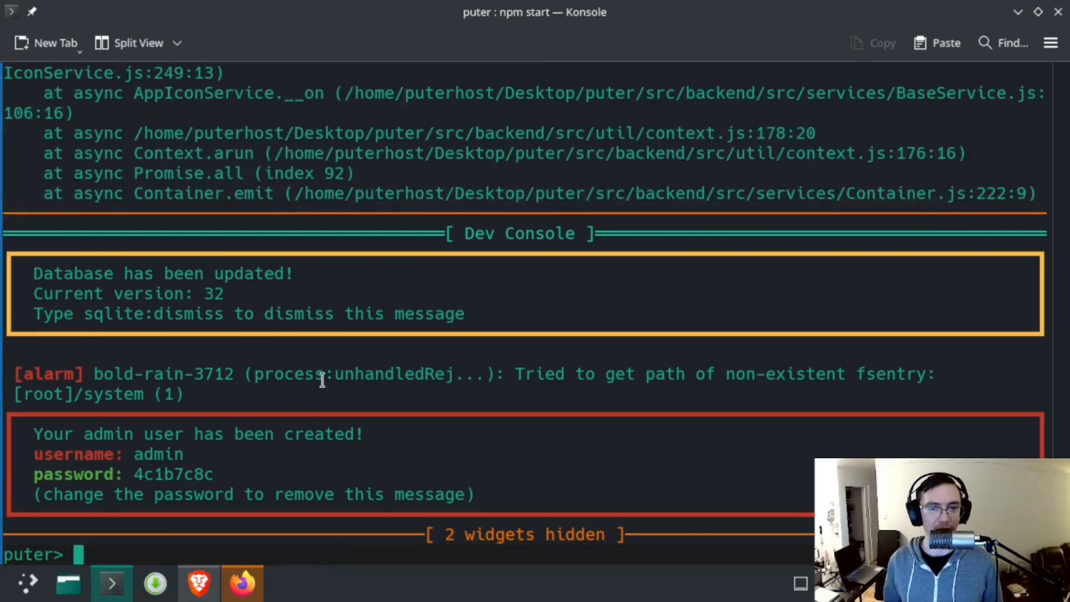
Scroll through the alarm's stack trace and back to the line showing Puter live at puter.localhost:4100
scroll("up", 3)
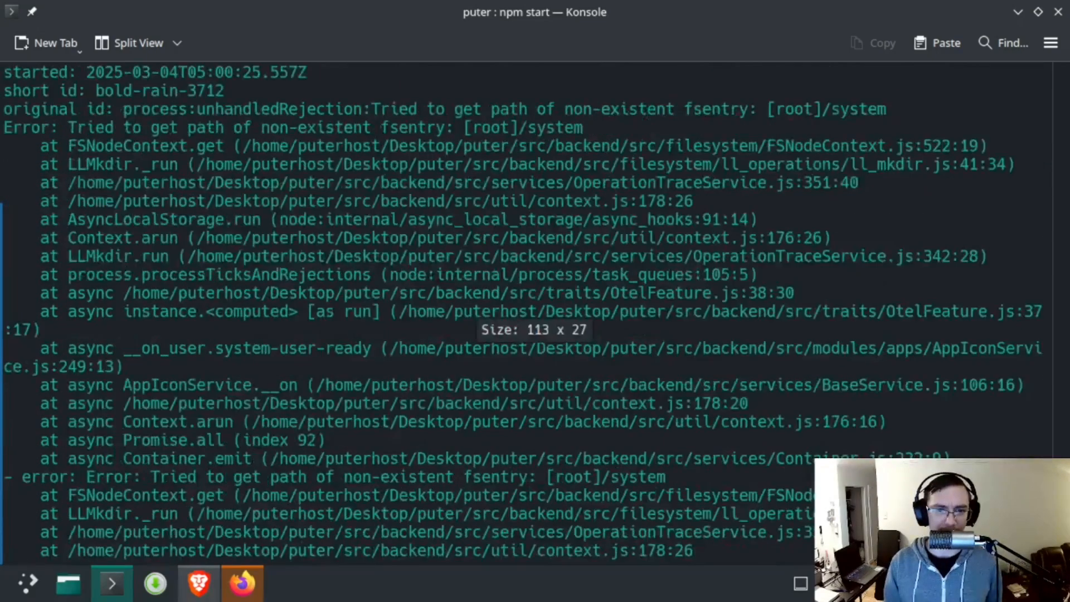
scroll("down", 3)
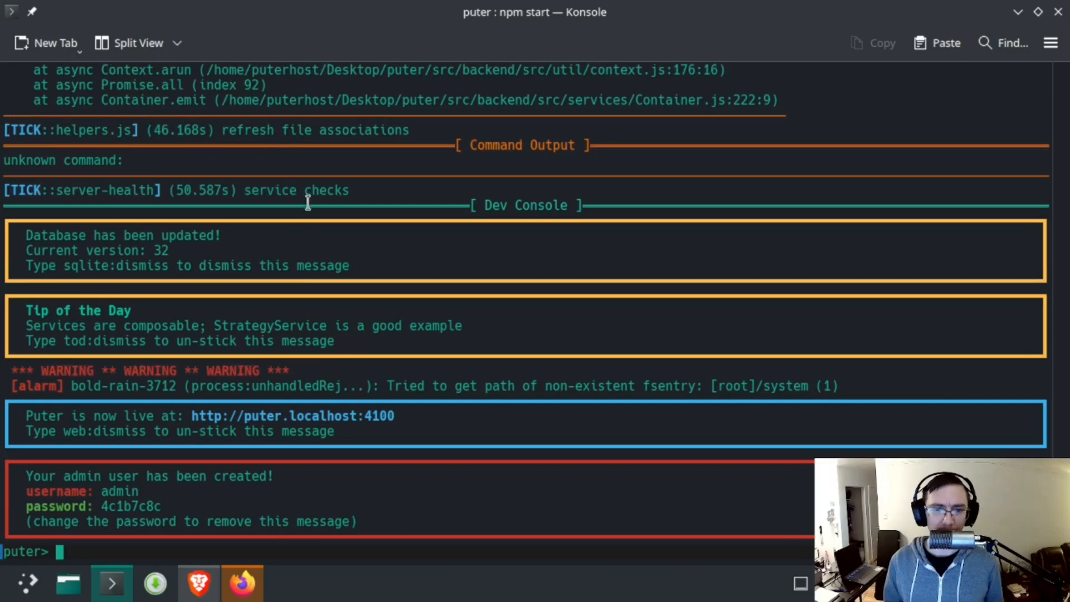
mouse_move(300, 279)
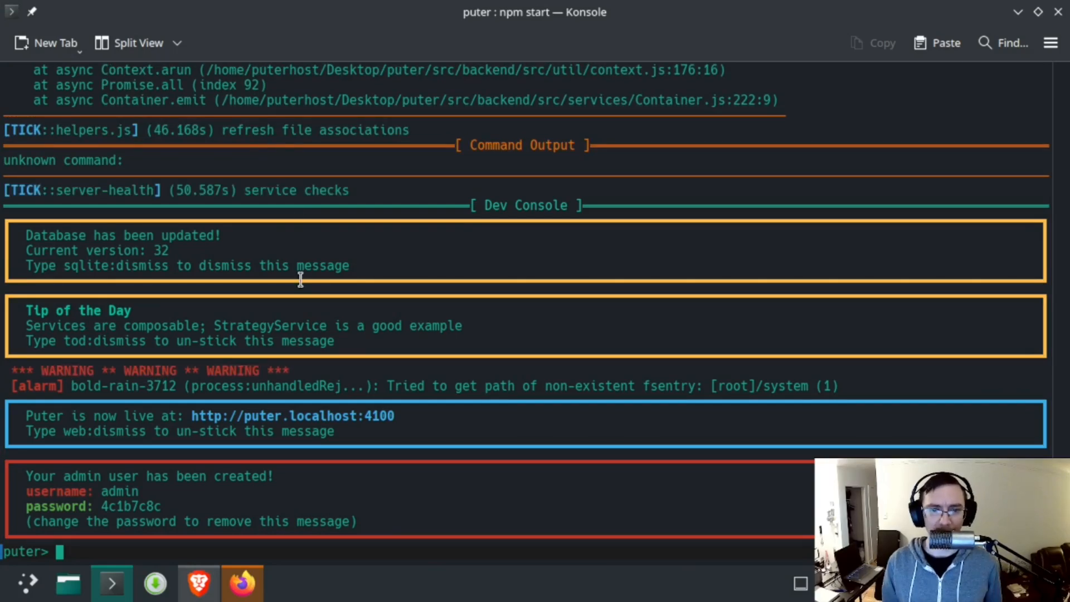
mouse_move(464, 354)
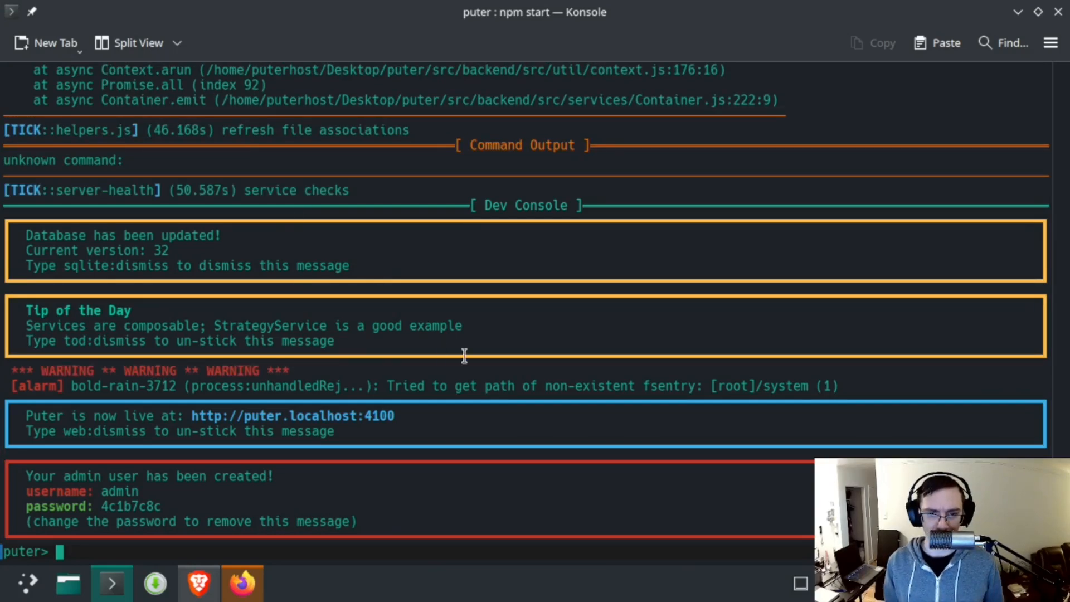
mouse_move(463, 363)
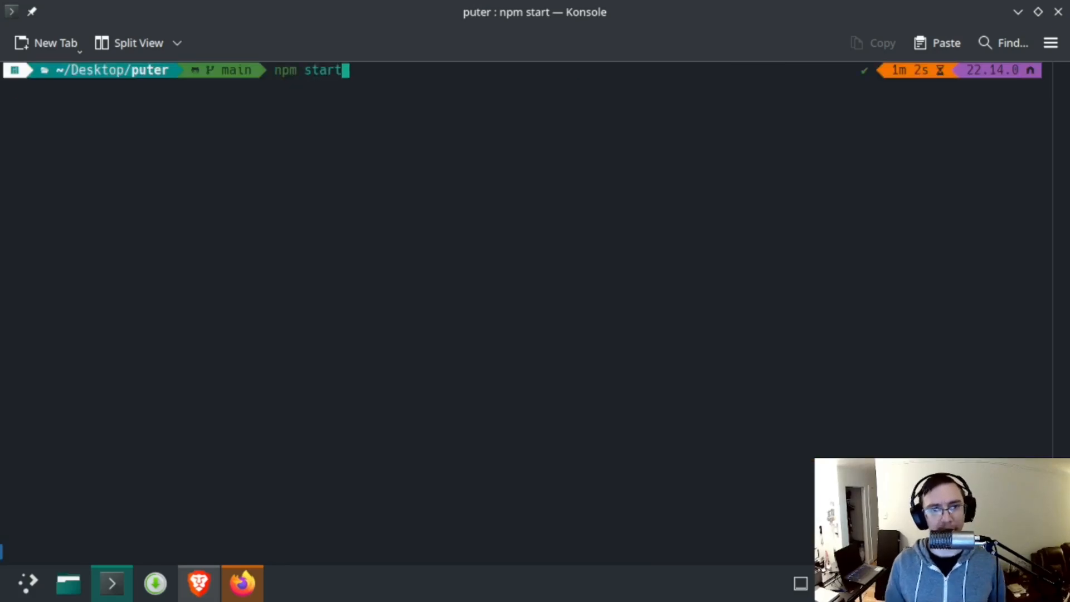
Restart the Puter server and read the live URL and admin credentials in the Dev Console
key("Return")
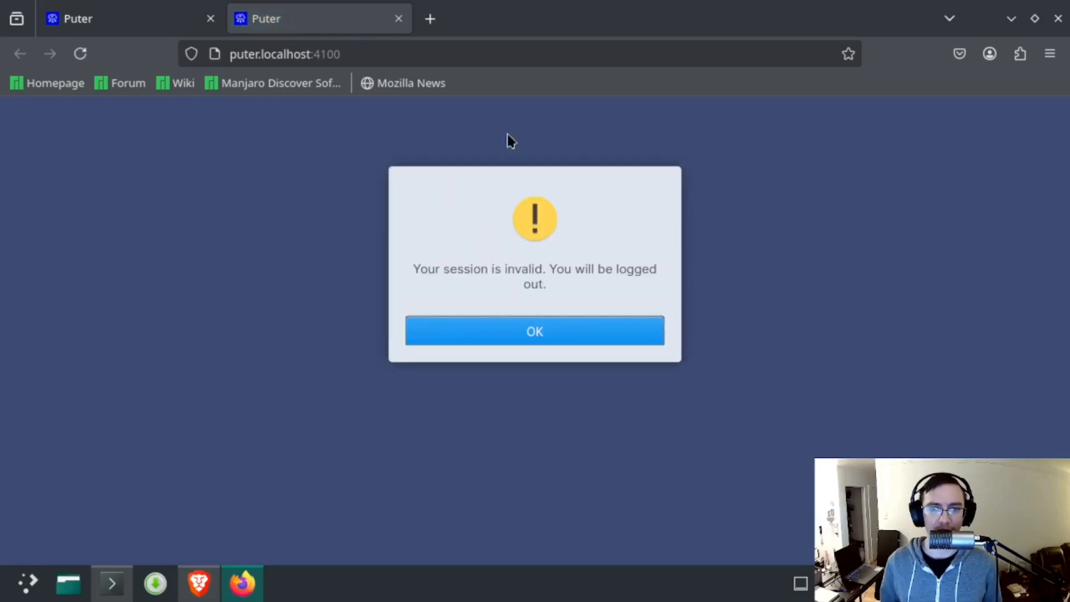
mouse_move(447, 34)
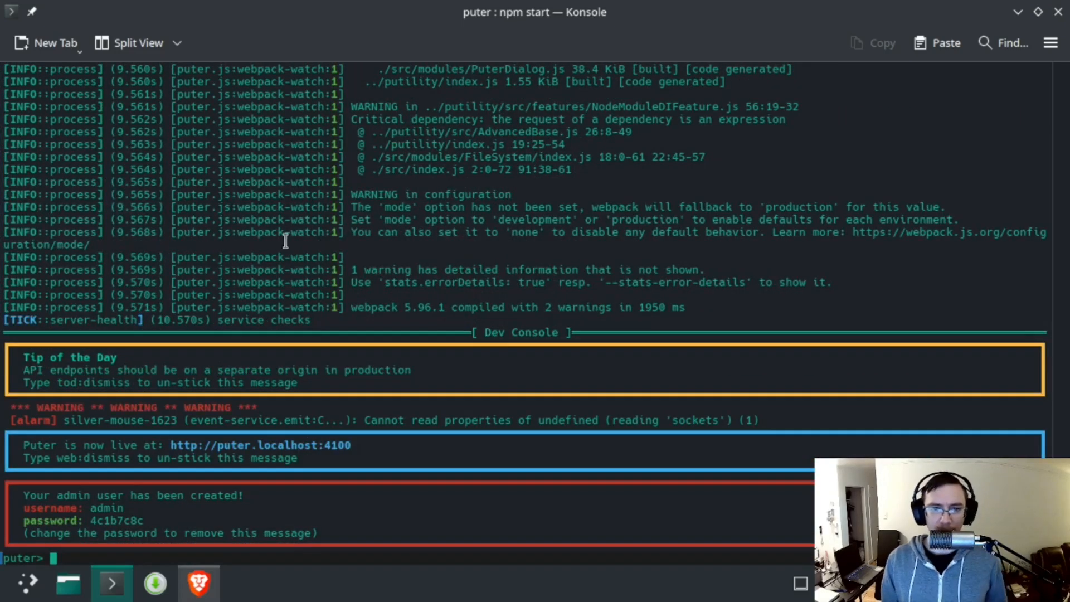
mouse_move(273, 196)
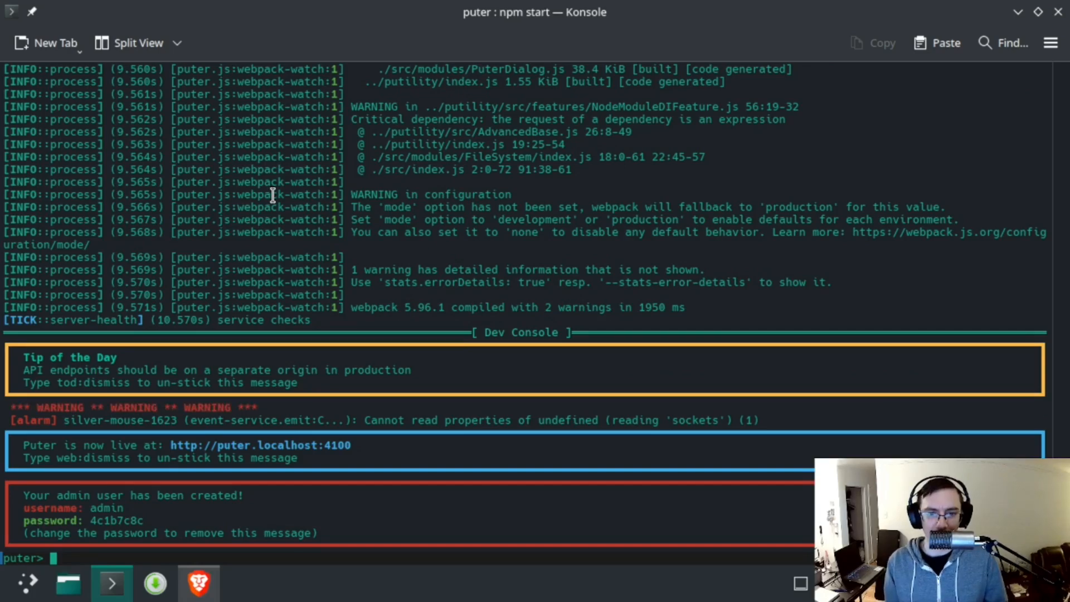
scroll("up", 3)
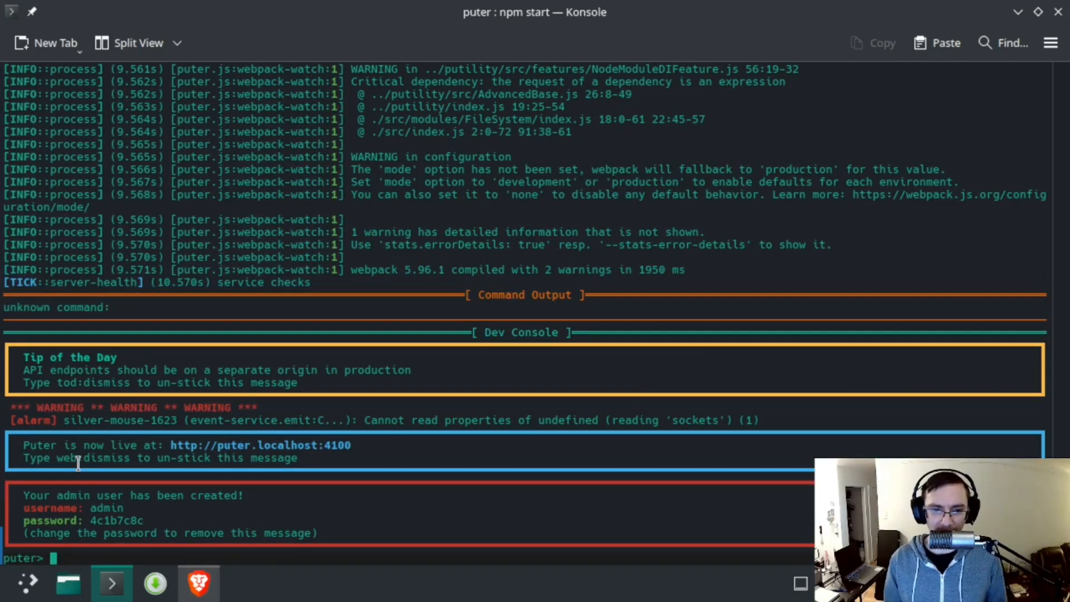
double_click(694, 420)
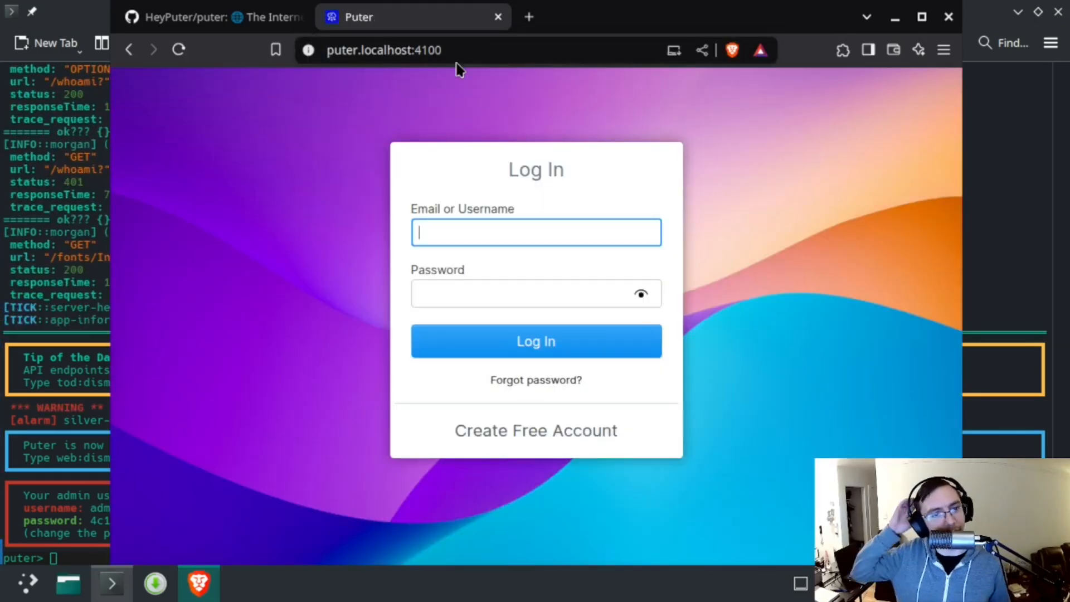
mouse_move(583, 89)
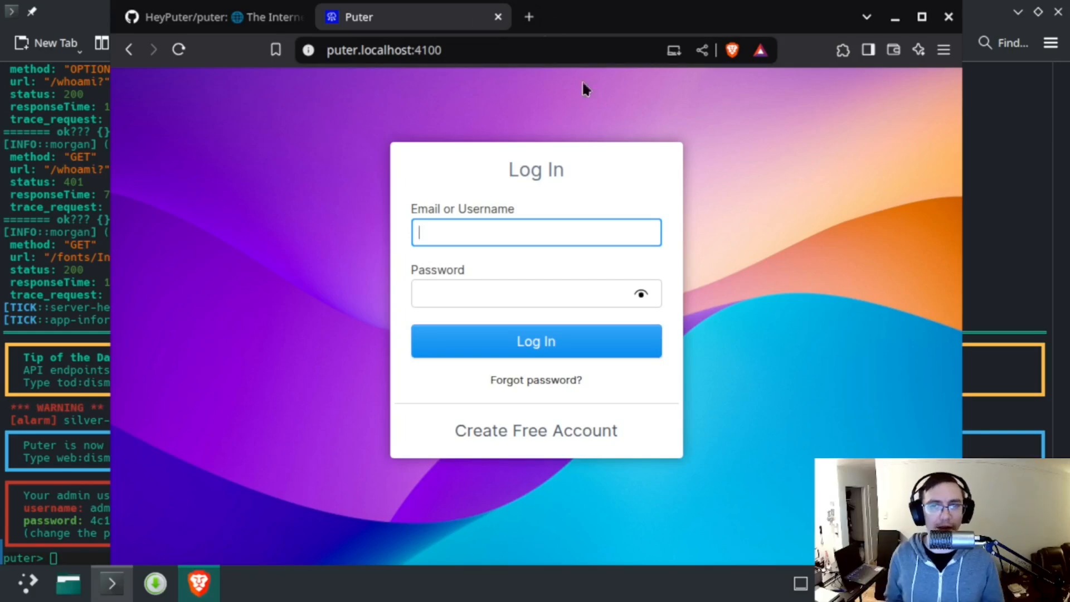
mouse_move(904, 176)
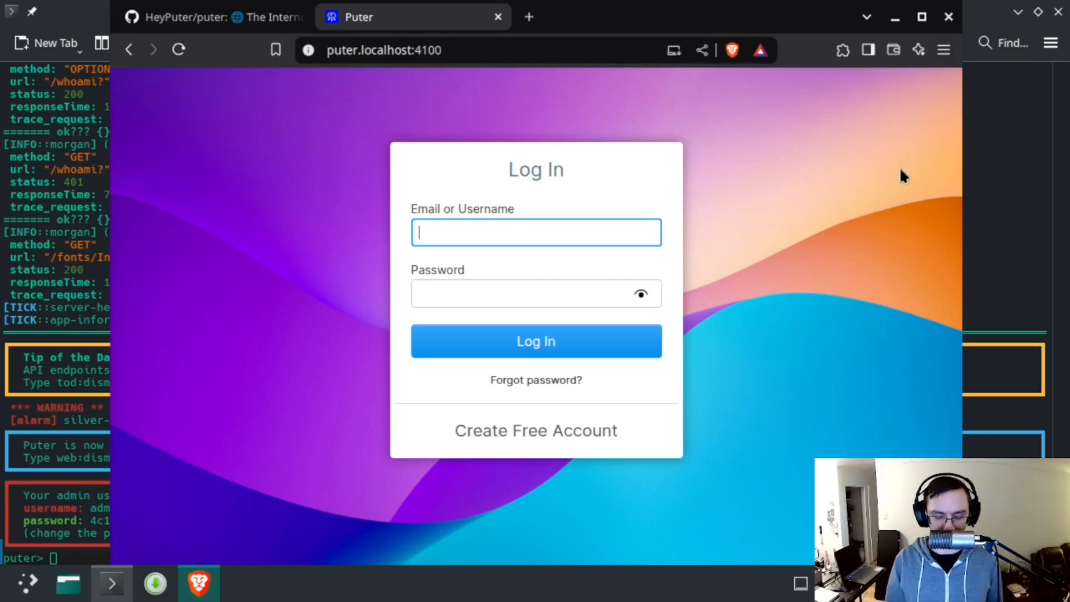
Bring up DevTools' Application panel showing the site storage for puter.localhost:4100
key("F12")
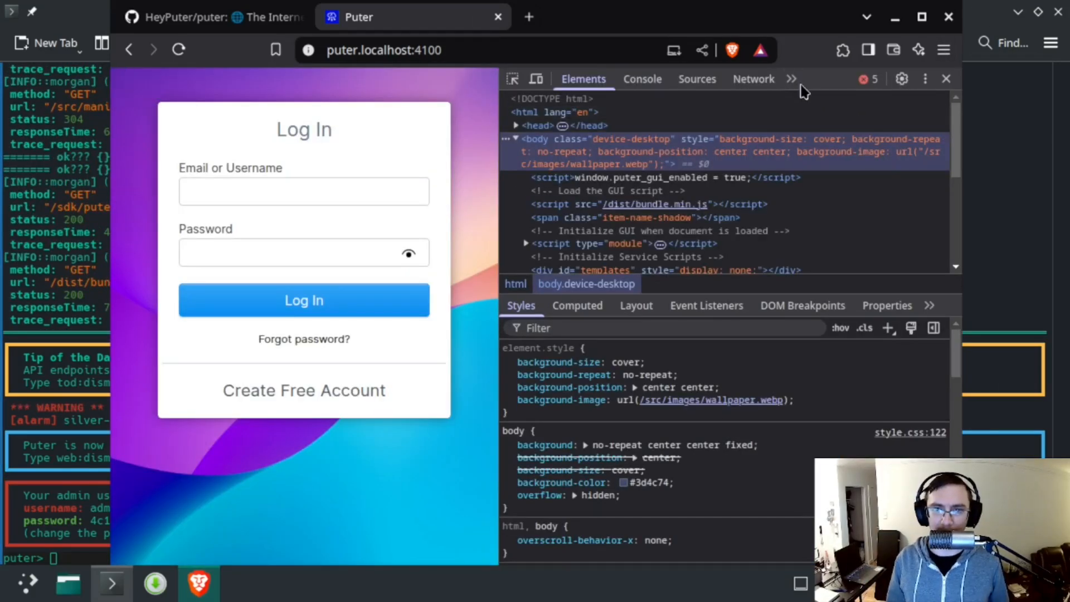
left_click(791, 78)
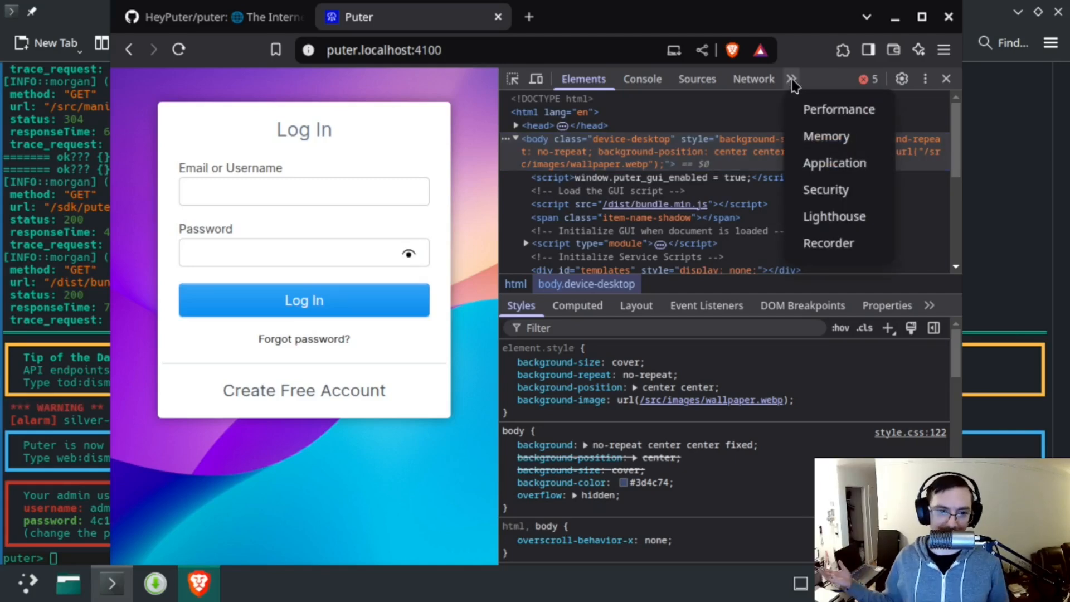
left_click(834, 163)
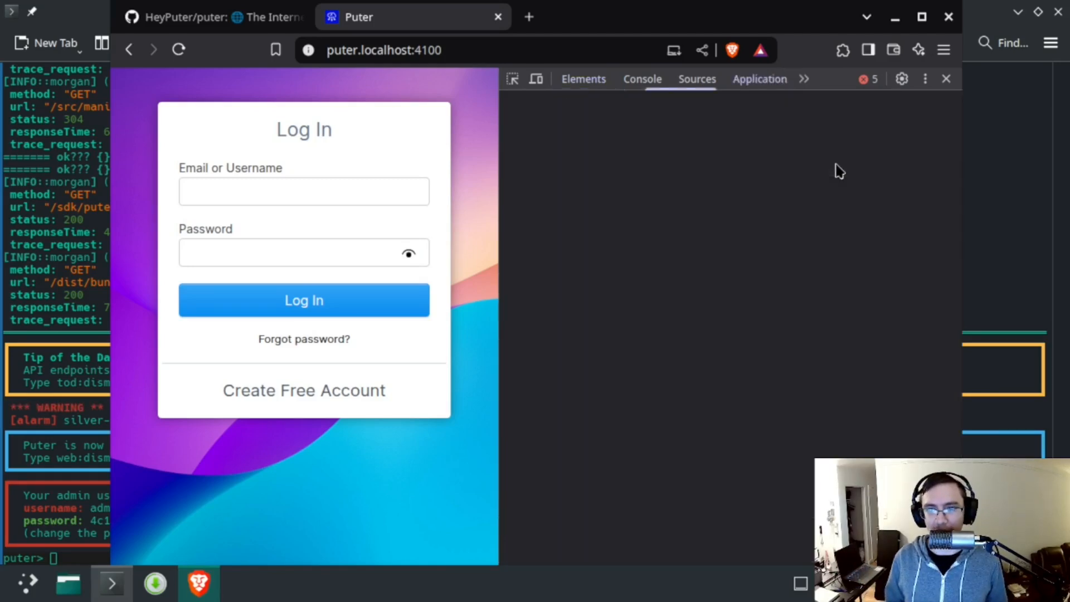
left_click(759, 78)
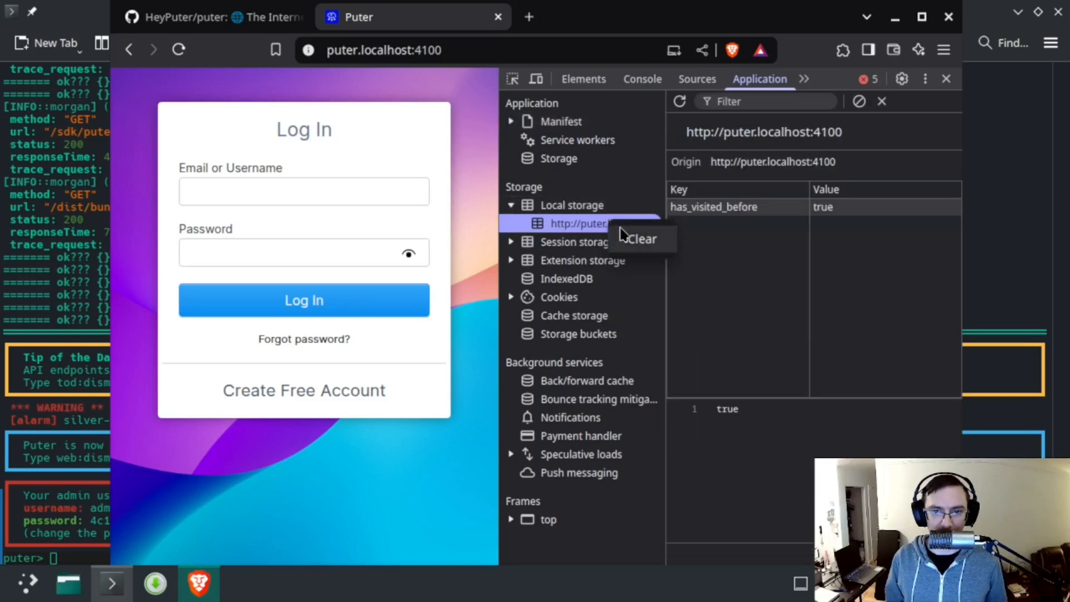
Clear the site's local storage and cookies for puter.localhost:4100
left_click(640, 238)
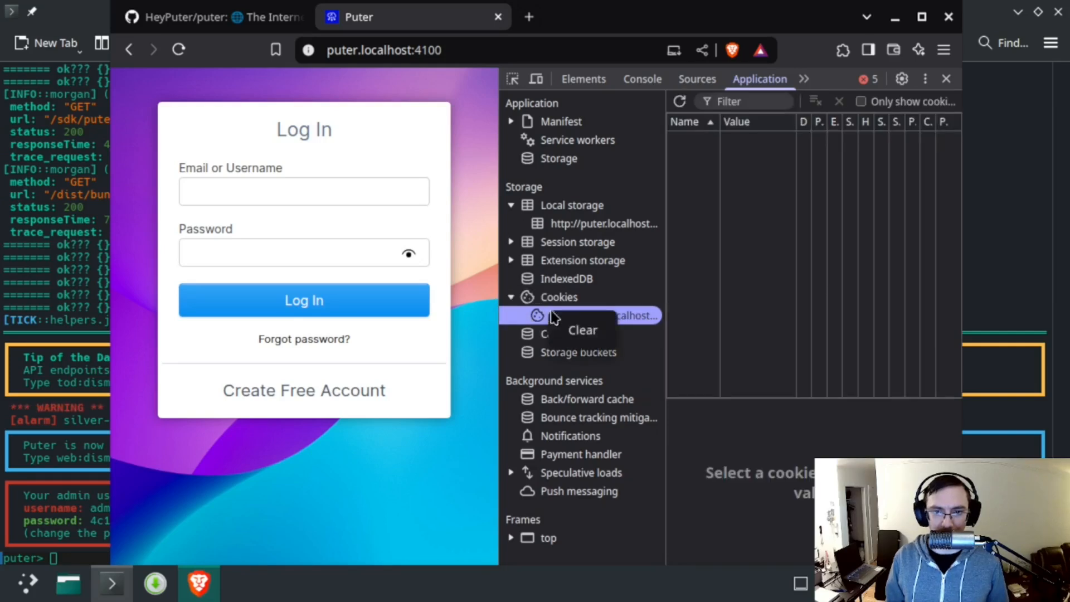
left_click(603, 315)
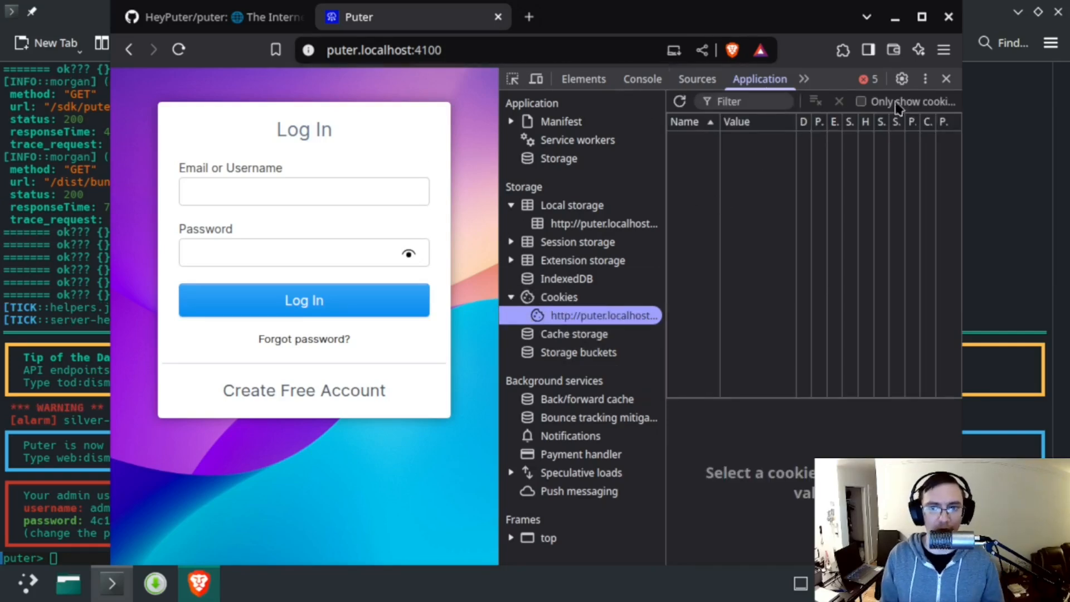
left_click(947, 78)
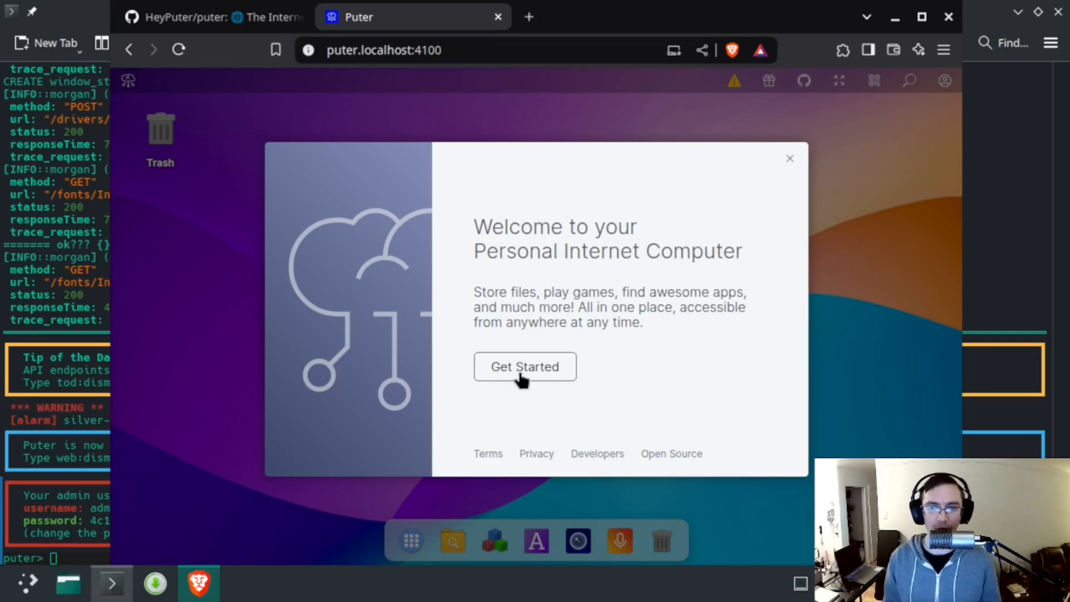
Enter Puter as a guest and dismiss the Create Account prompt
left_click(524, 367)
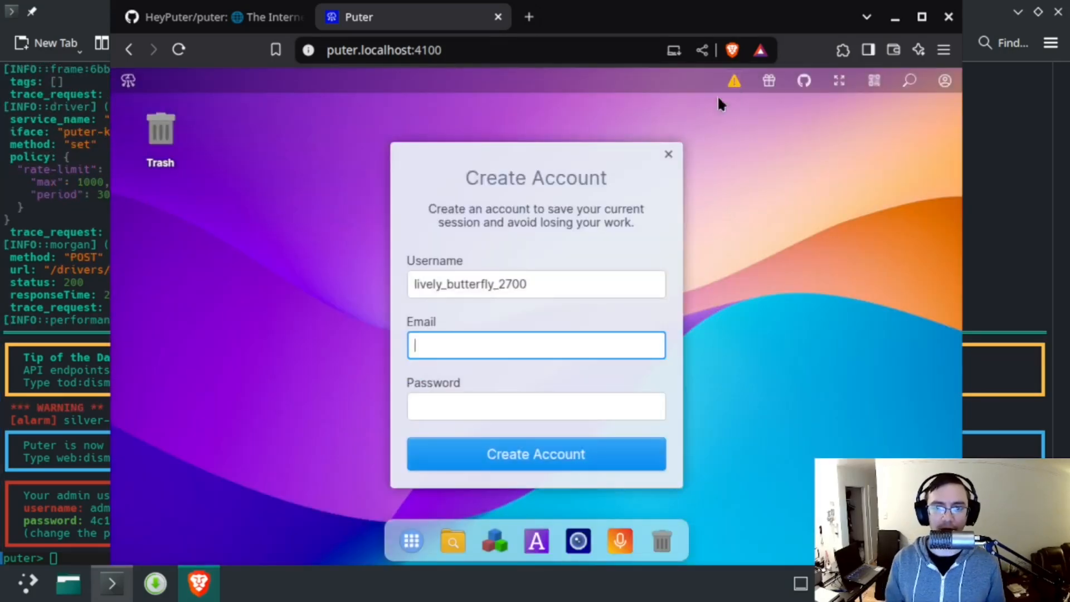
left_click(668, 154)
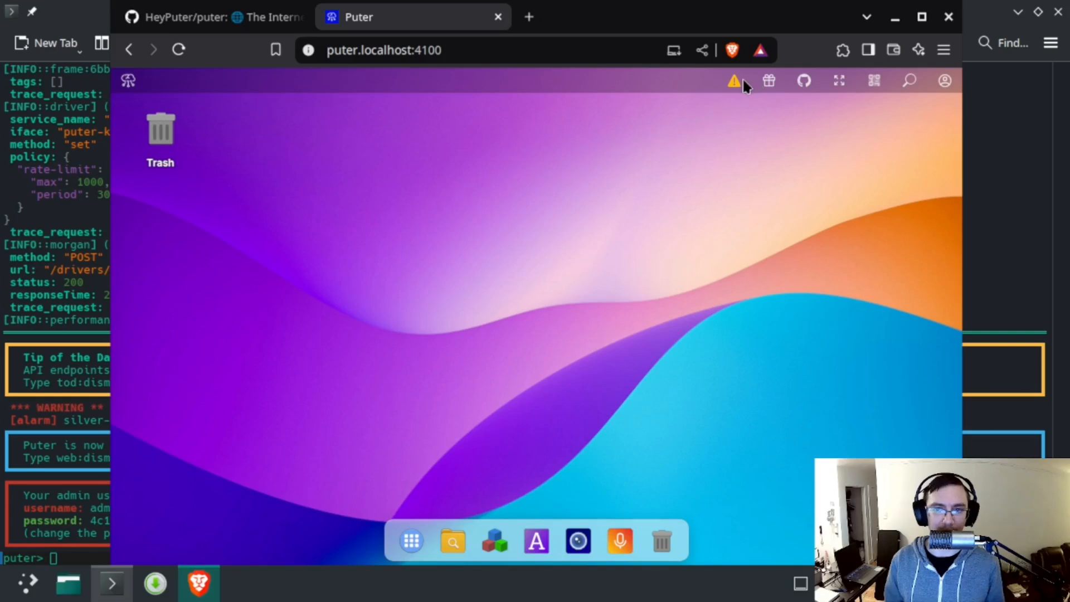
mouse_move(945, 80)
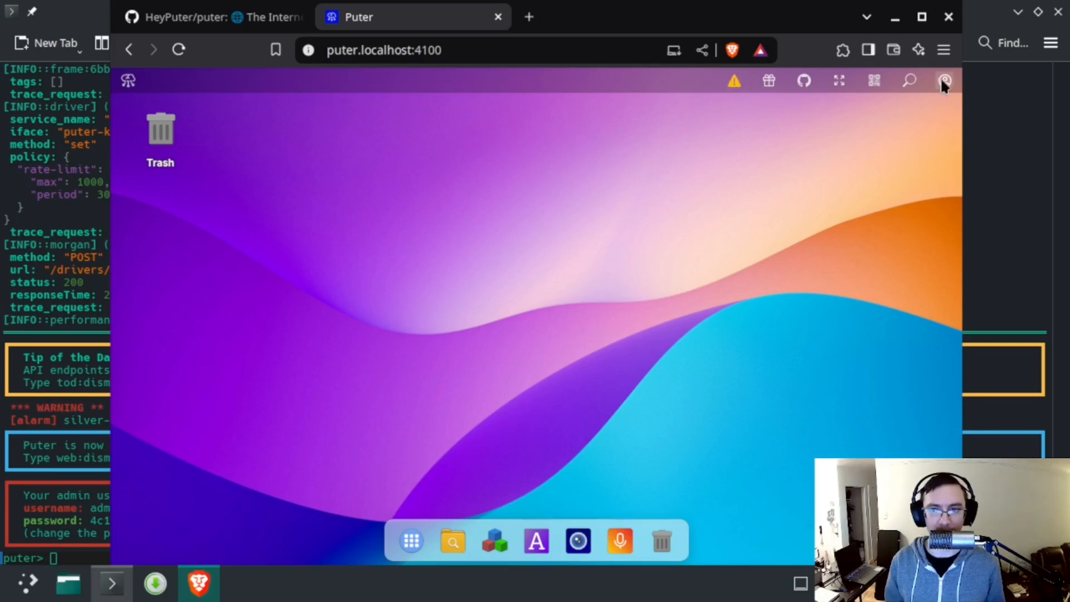
Log out of the temporary lively_butterfly_2700 session without saving the account
left_click(944, 80)
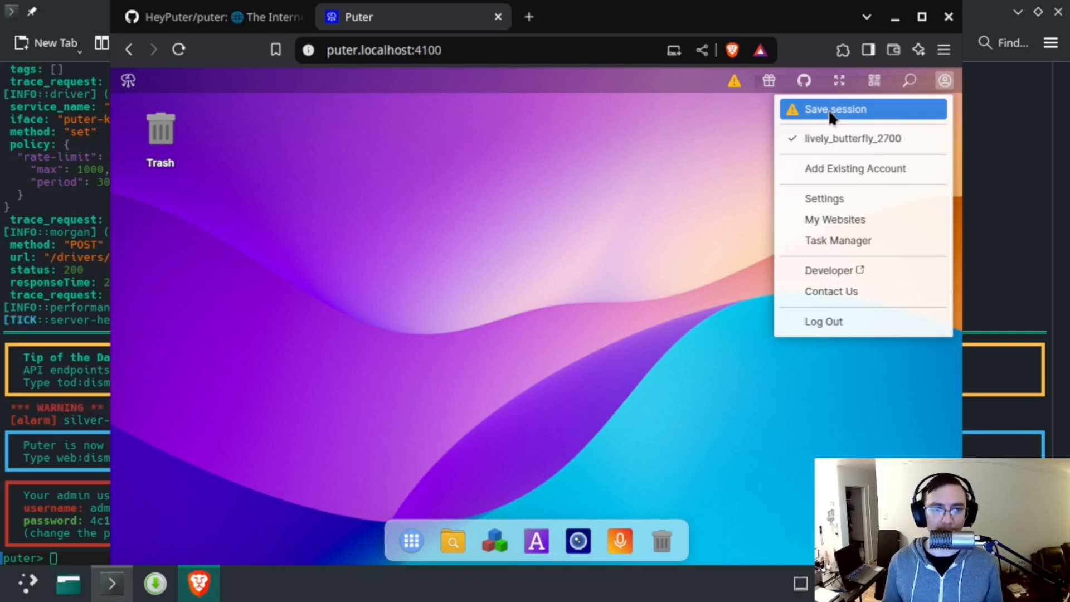
left_click(822, 321)
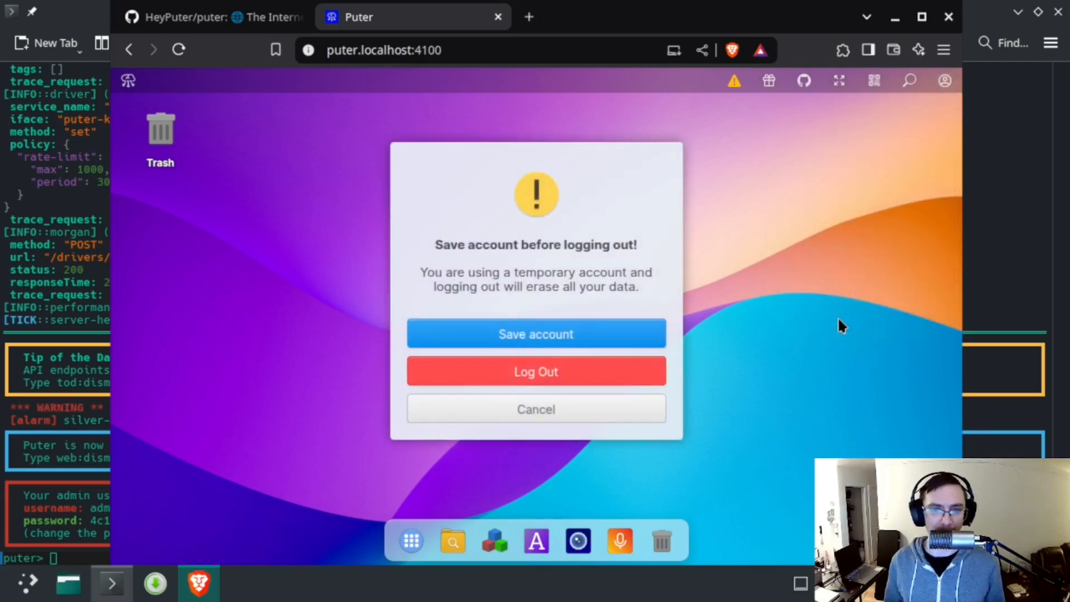
left_click(536, 371)
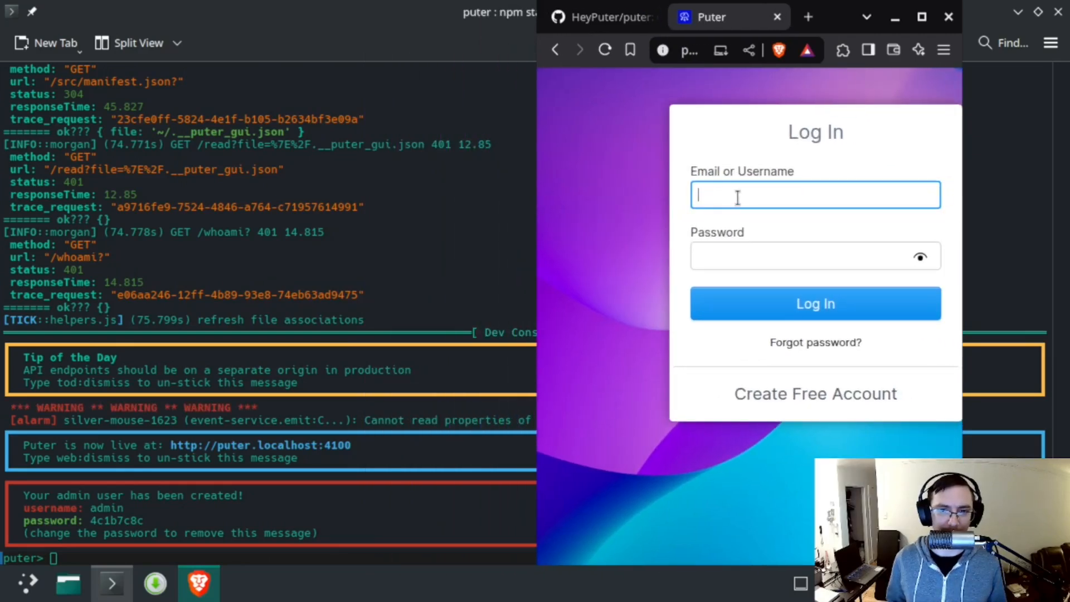
mouse_move(259, 528)
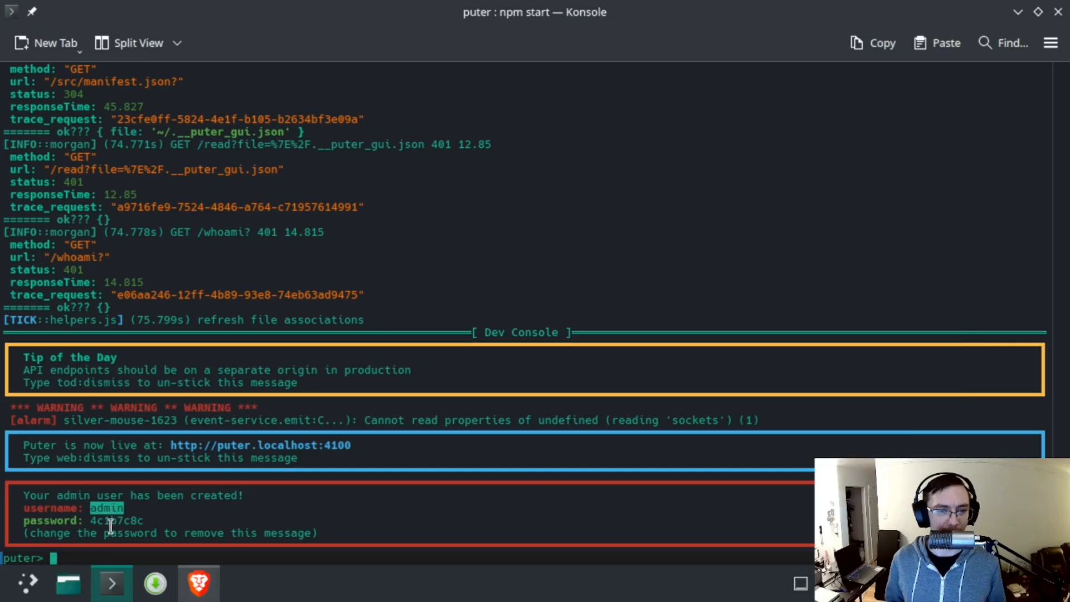
Sign in to Puter as admin using the password copied from the server console
right_click(116, 520)
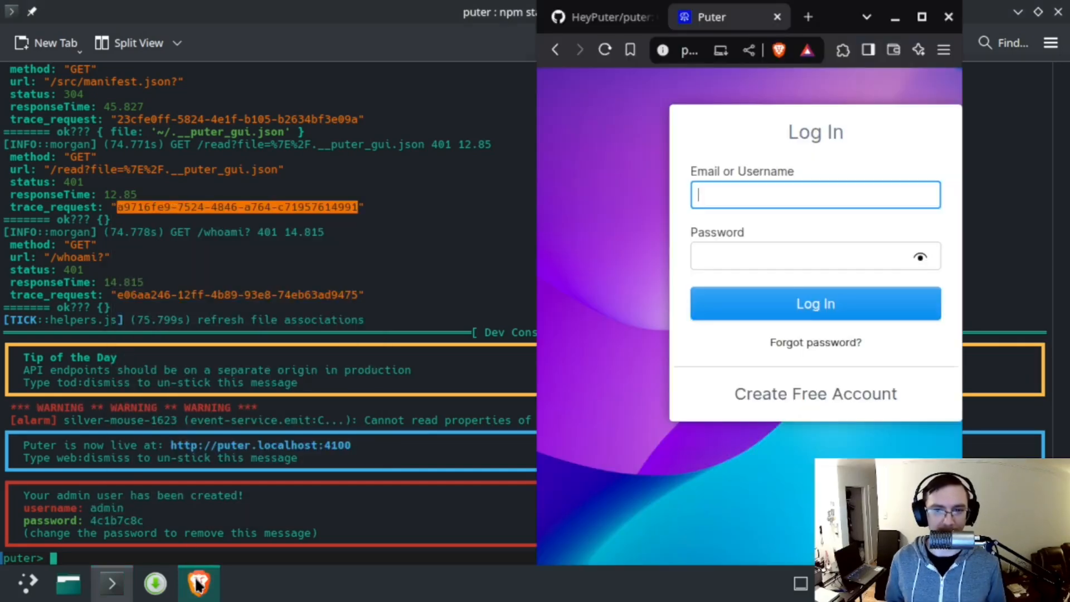
type("admin")
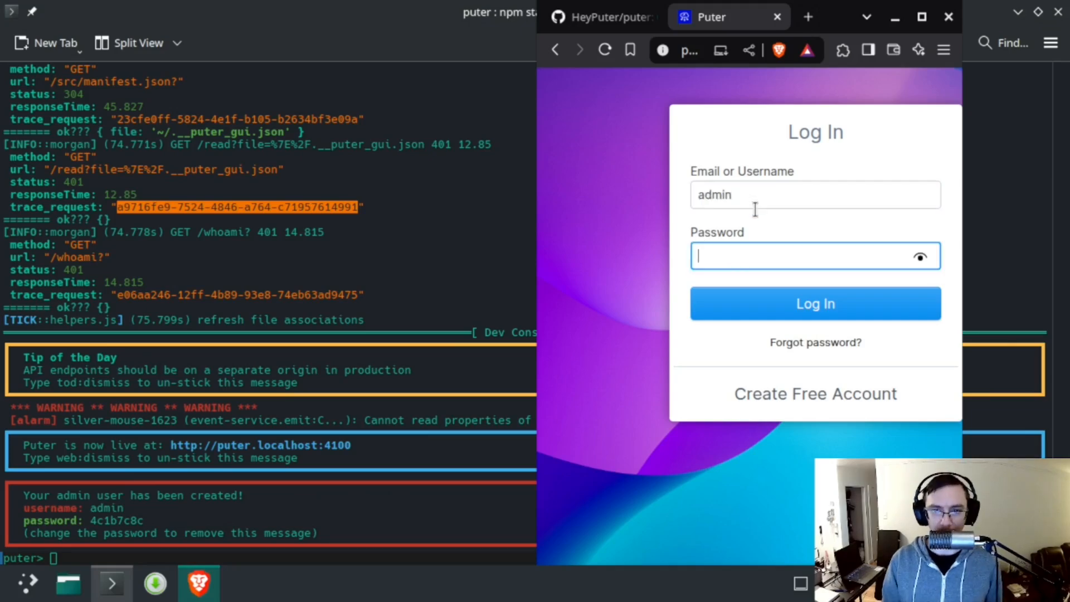
left_click(814, 303)
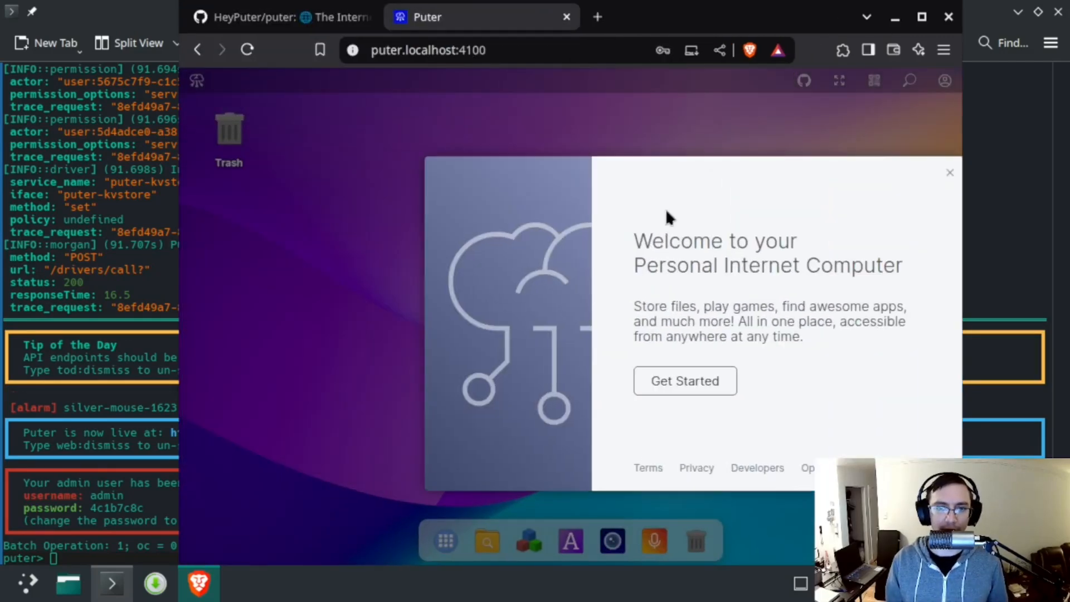
Dismiss the welcome dialog and bring up Puter's Settings, zoomed out for a wider view
left_click(947, 172)
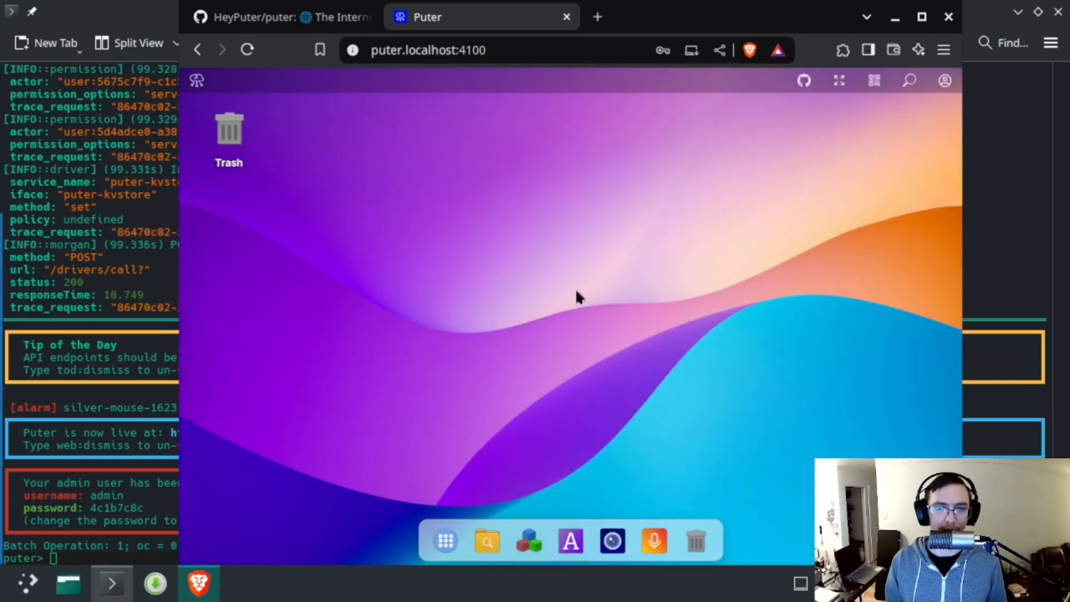
mouse_move(591, 270)
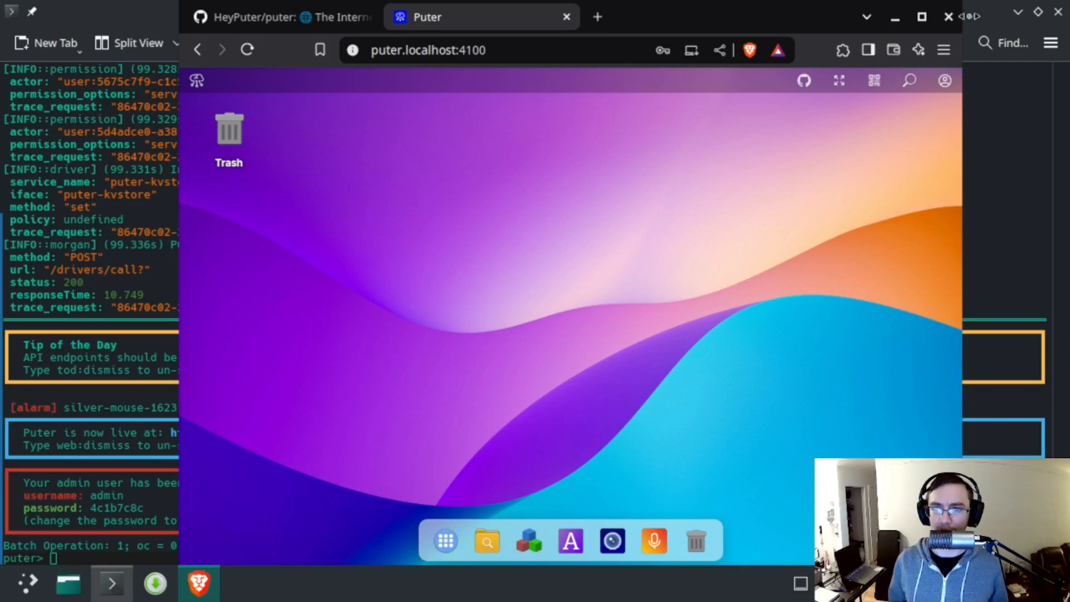
left_click(944, 80)
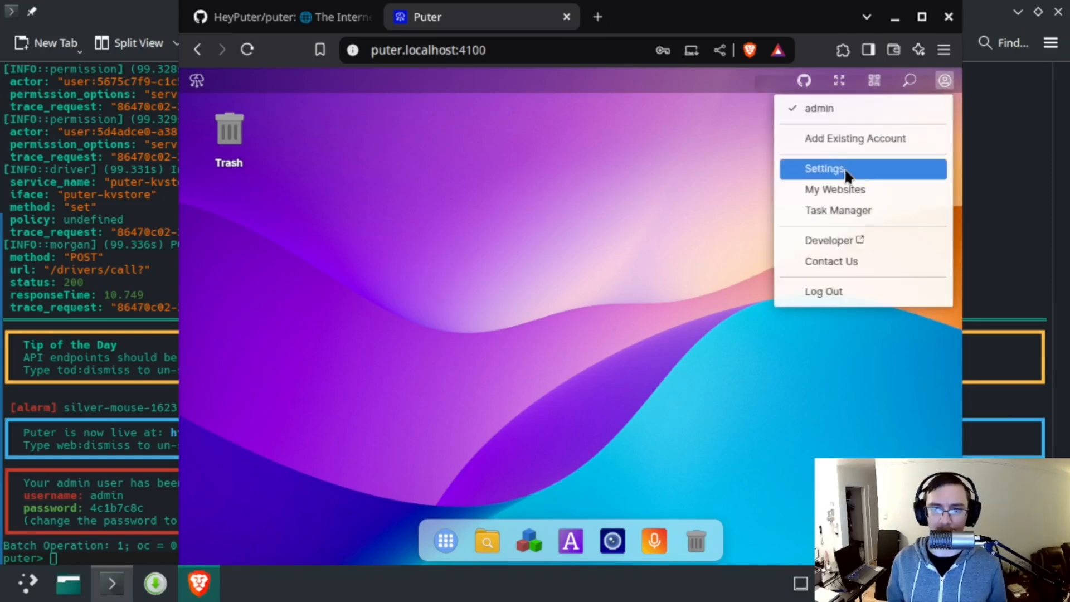
left_click(825, 168)
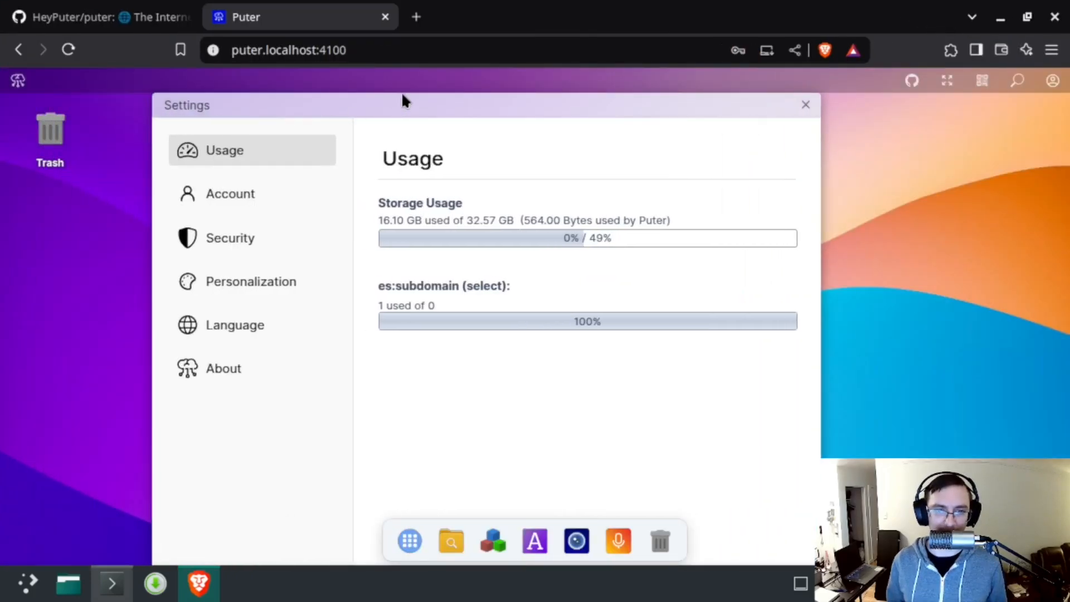
key("ctrl+minus")
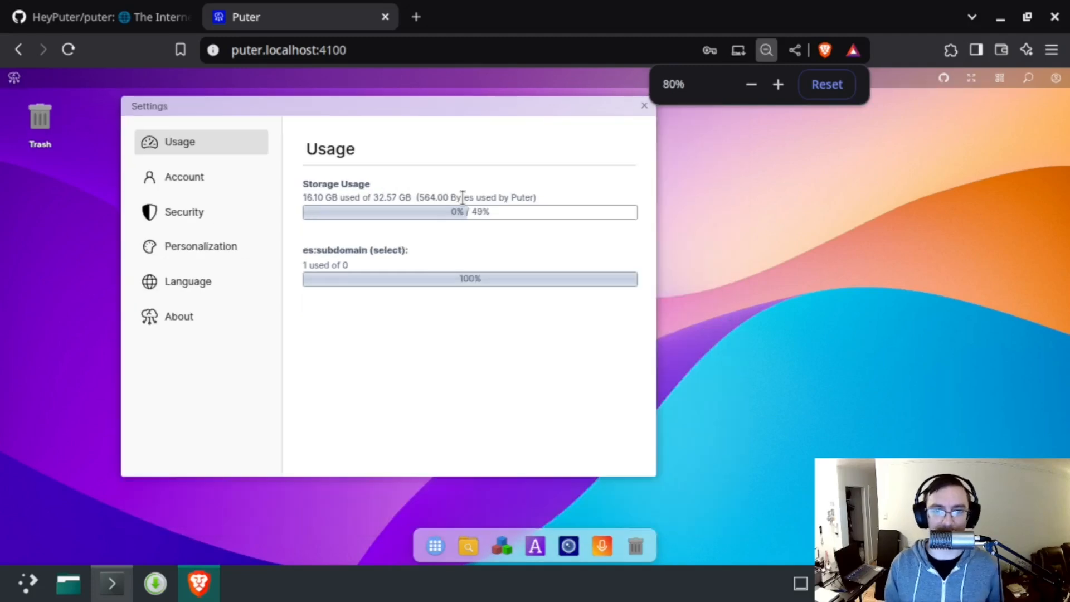
left_click(826, 83)
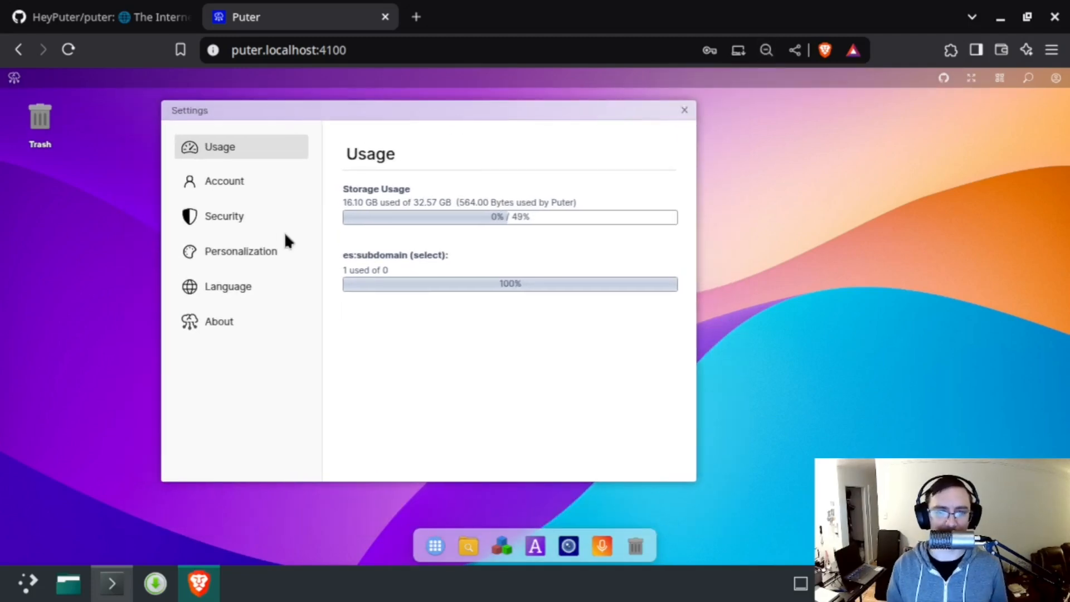
Show the admin Account section with the Change Password form
left_click(224, 181)
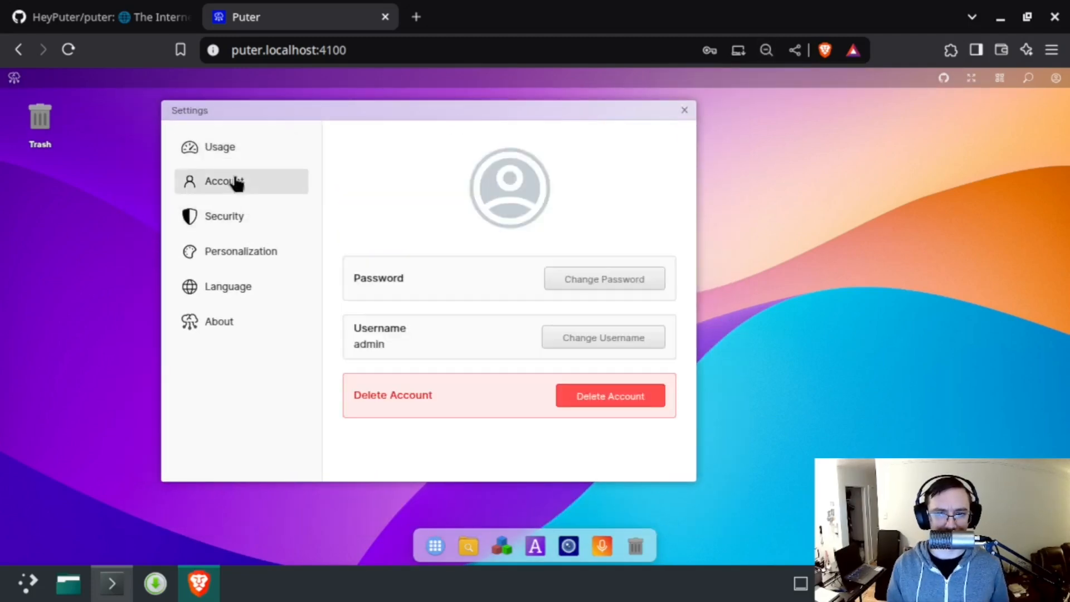
left_click(603, 279)
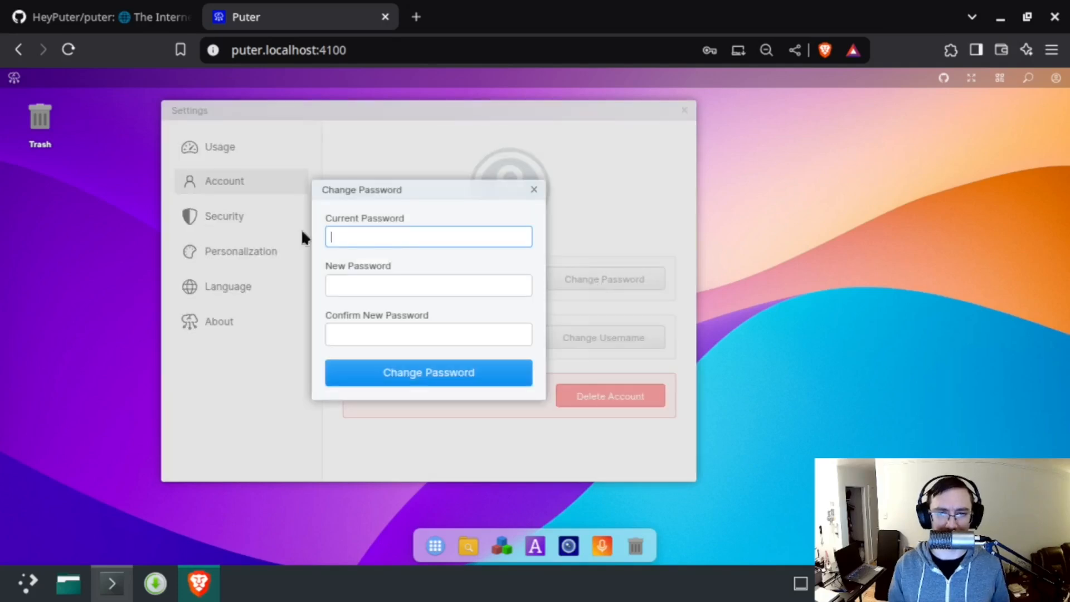
mouse_move(409, 236)
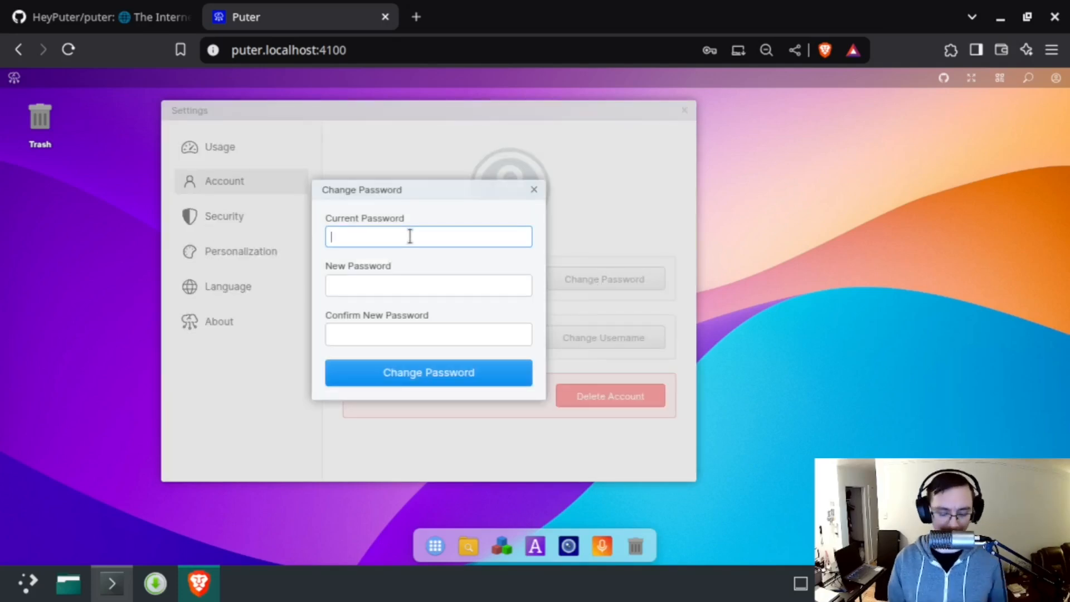
Change the admin password and decline the browser's offer to save it
type("password")
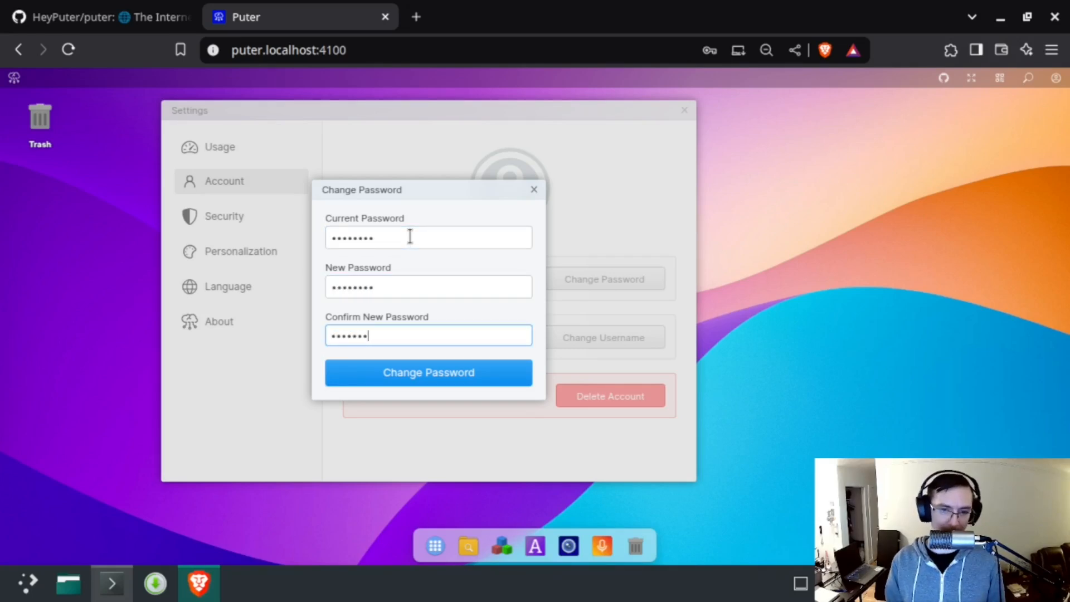
left_click(428, 373)
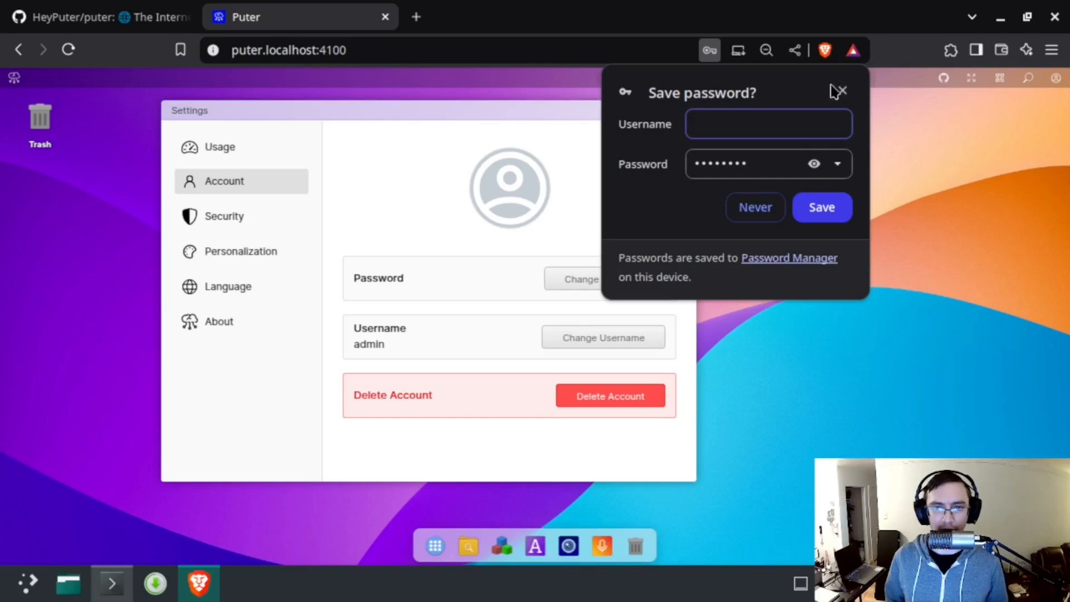
left_click(840, 90)
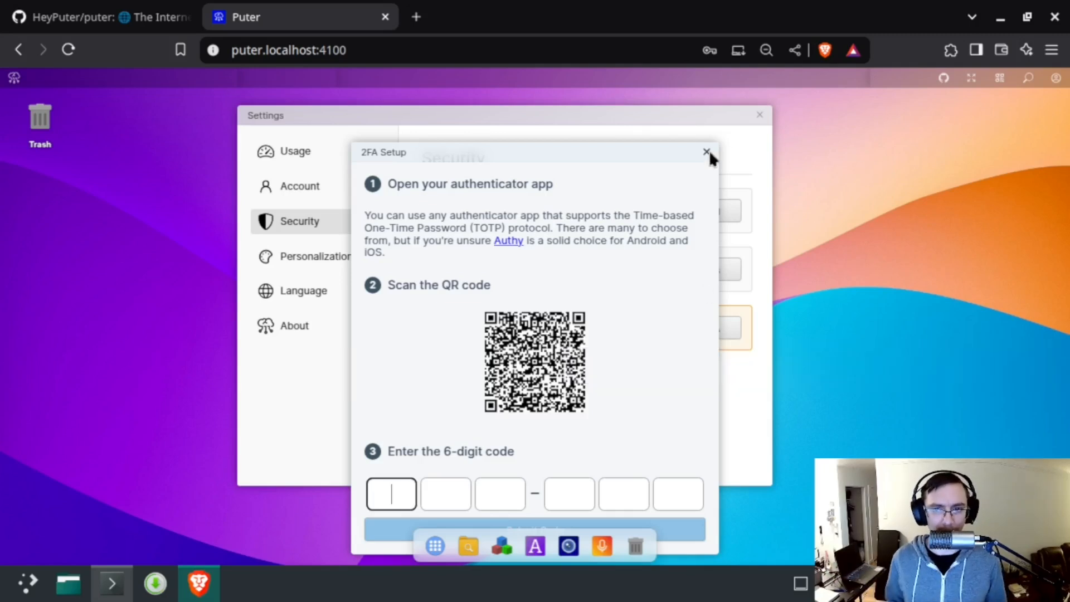
Leave two-factor authentication disabled and close the Settings window
left_click(707, 151)
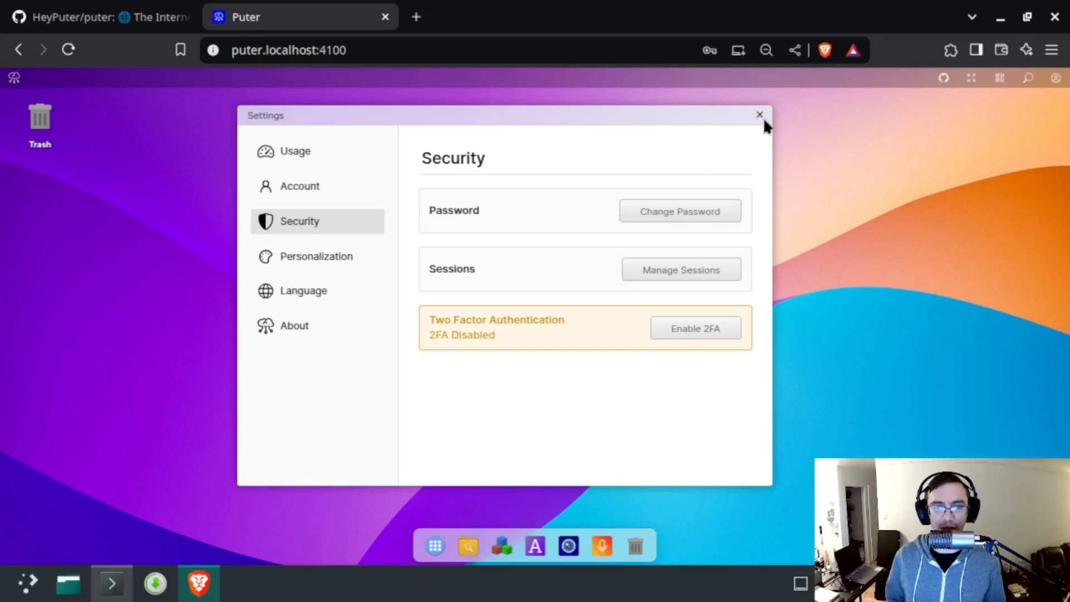
mouse_move(768, 129)
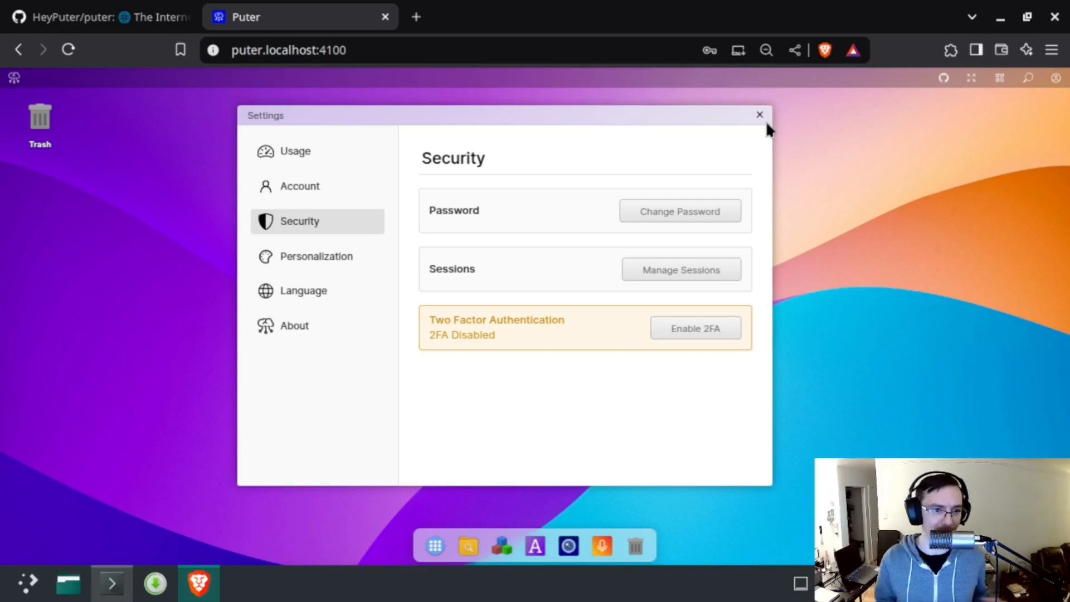
mouse_move(767, 129)
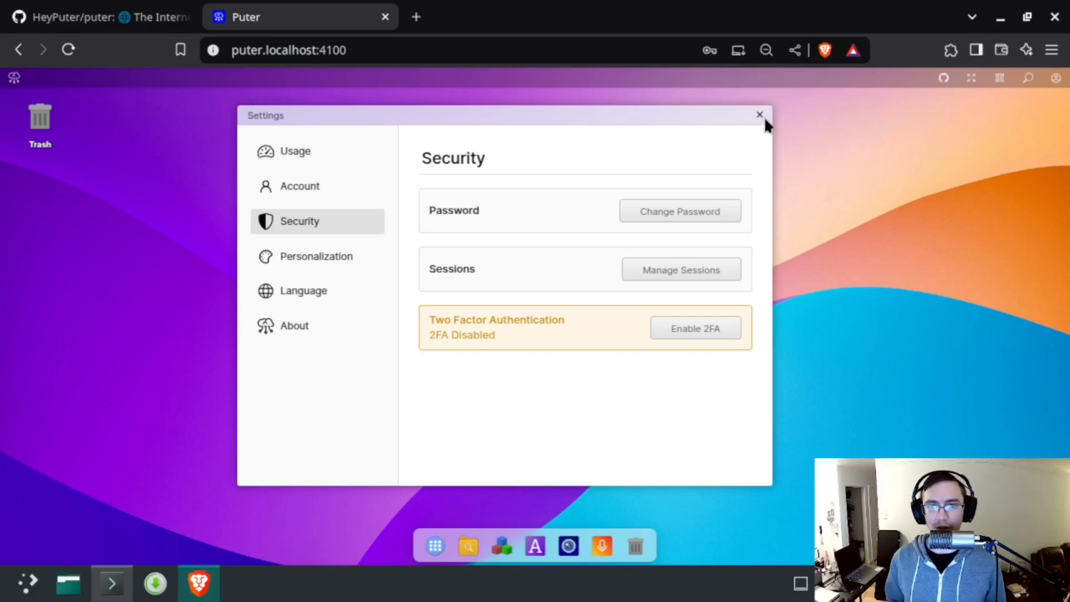
left_click(758, 113)
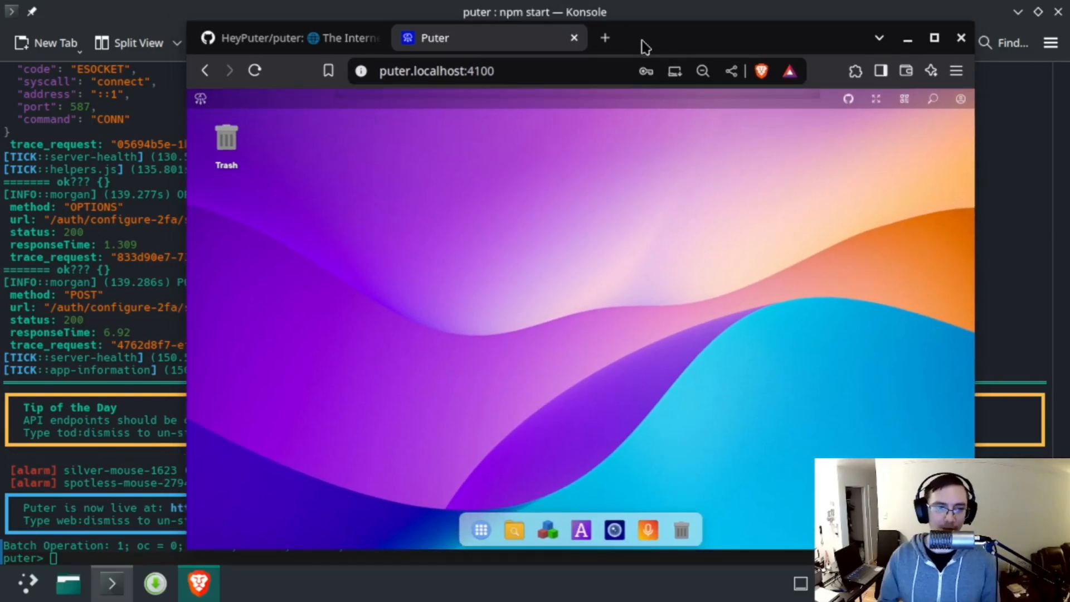
Leave the Puter desktop tab and return to the HeyPuter/puter GitHub repository
scroll("down", 3)
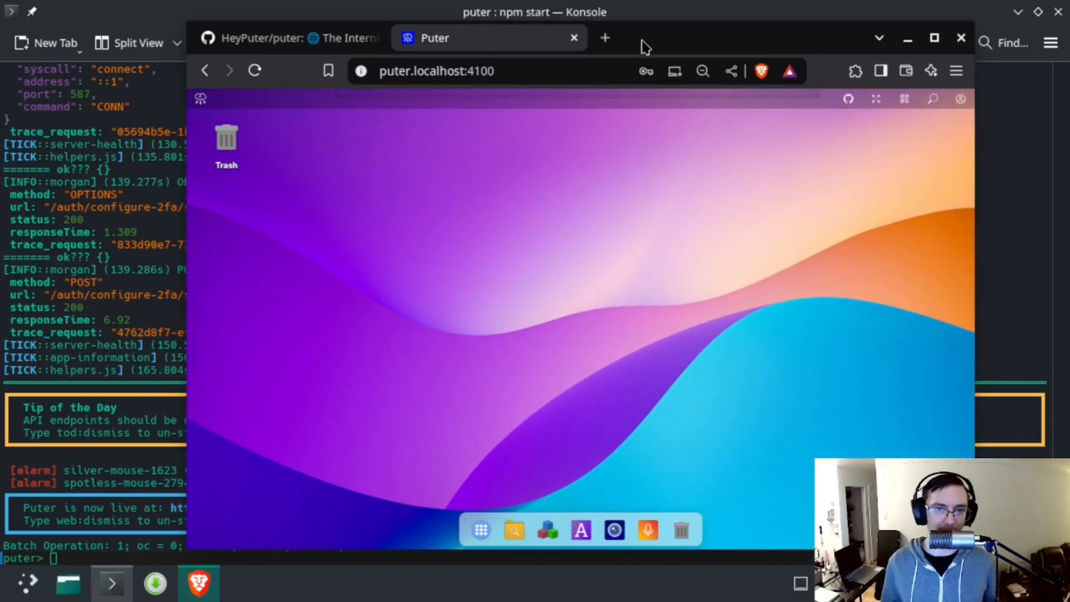
left_click(437, 70)
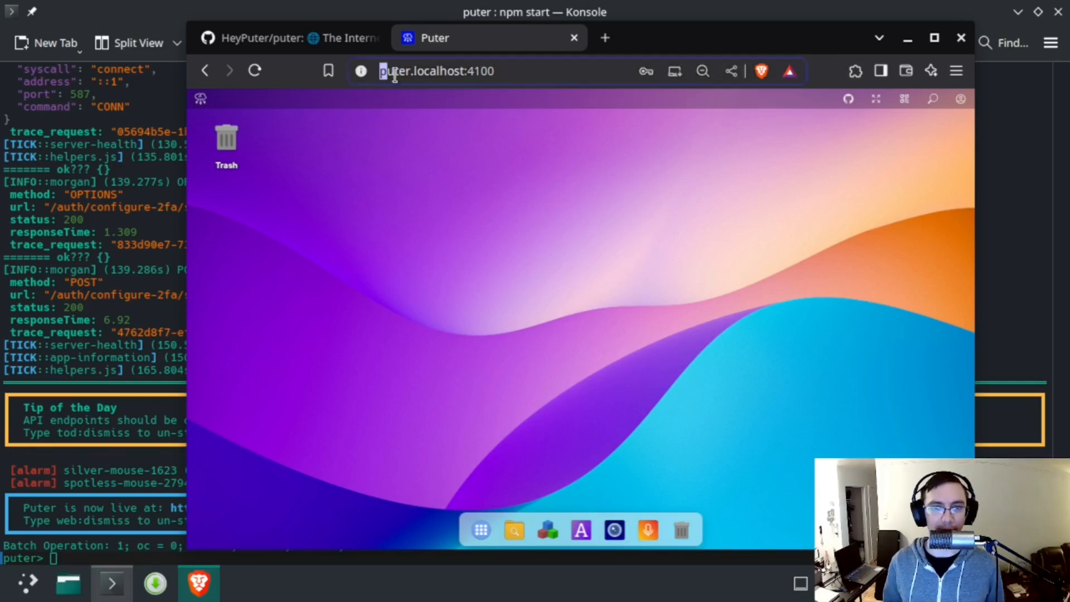
left_click(437, 70)
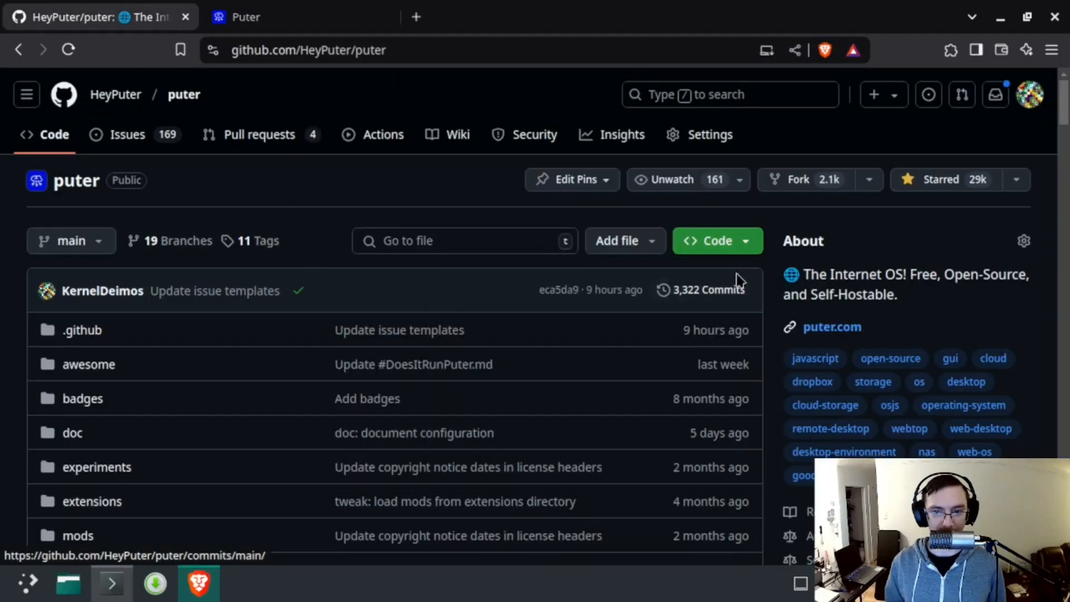
Go from the puter repository page to its documentation Wiki
scroll("down", 3)
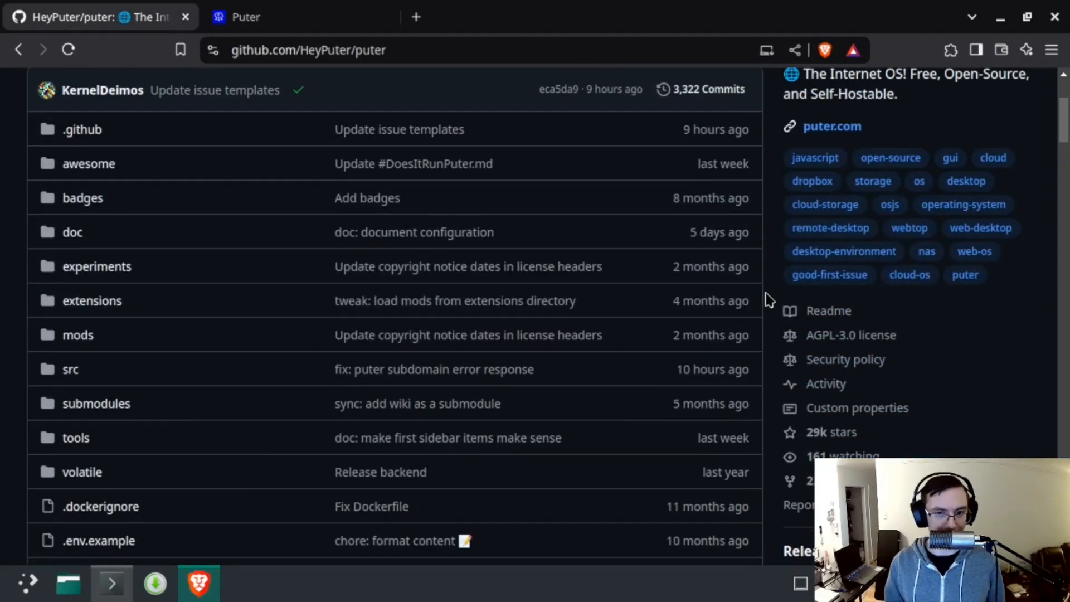
scroll("up", 3)
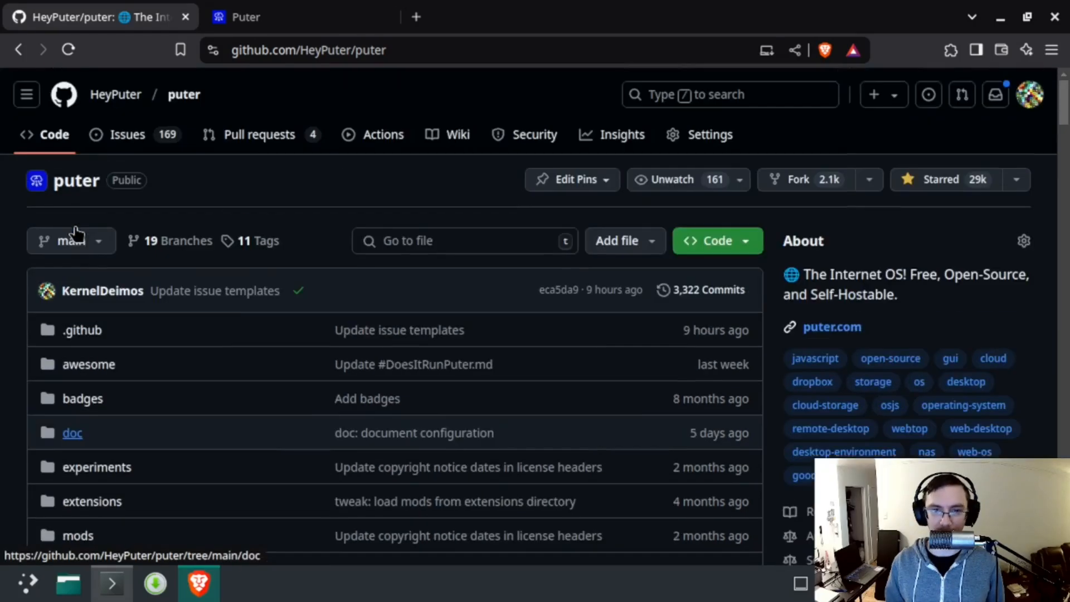
scroll("down", 3)
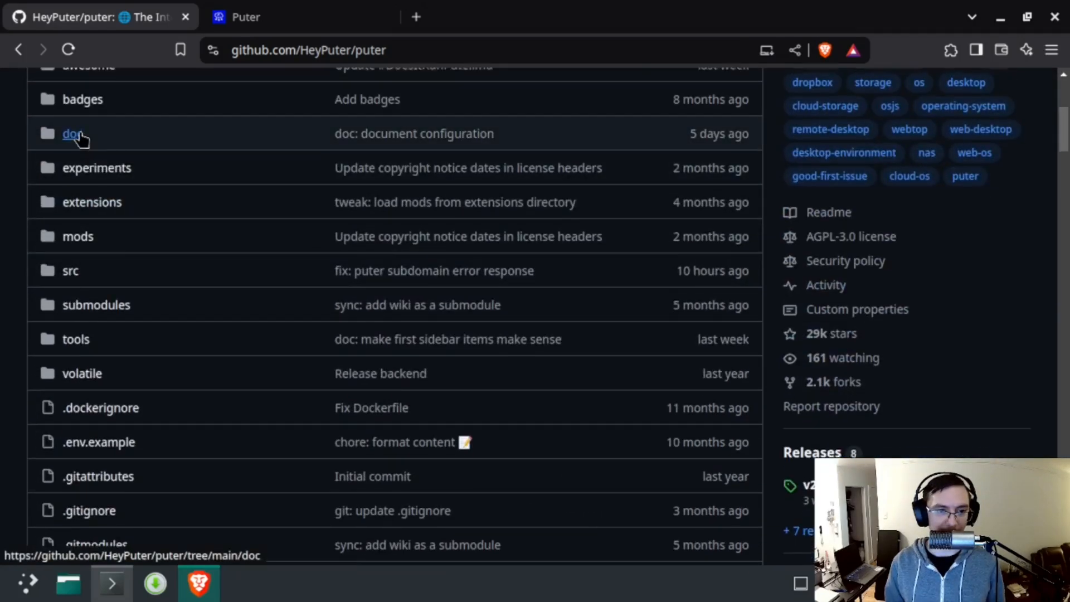
left_click(458, 135)
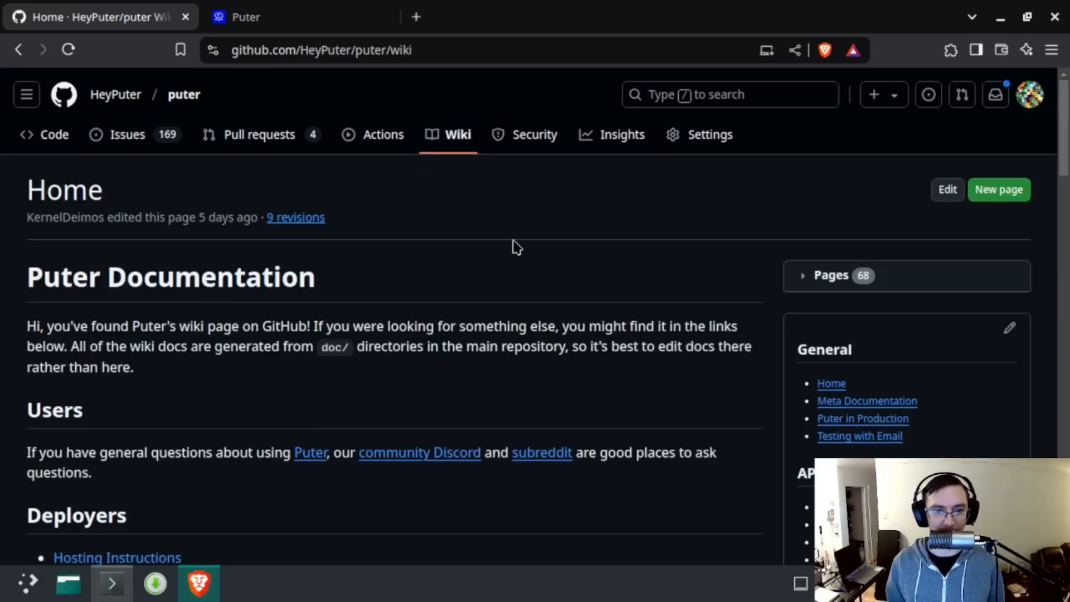
Reach the Hosting Instructions page under Deployers in the wiki
scroll("down", 3)
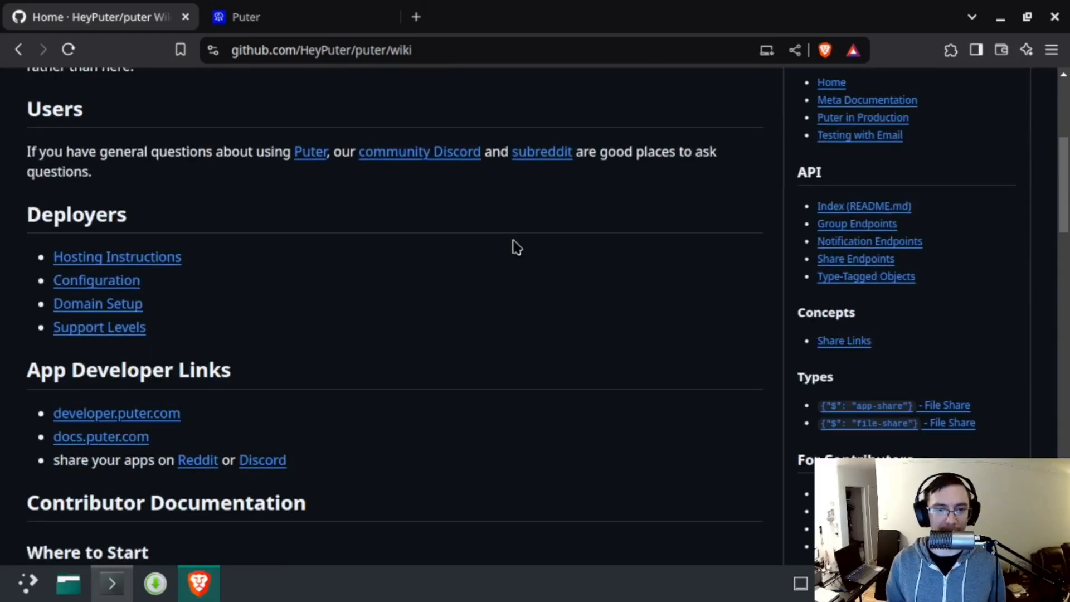
scroll("up", 3)
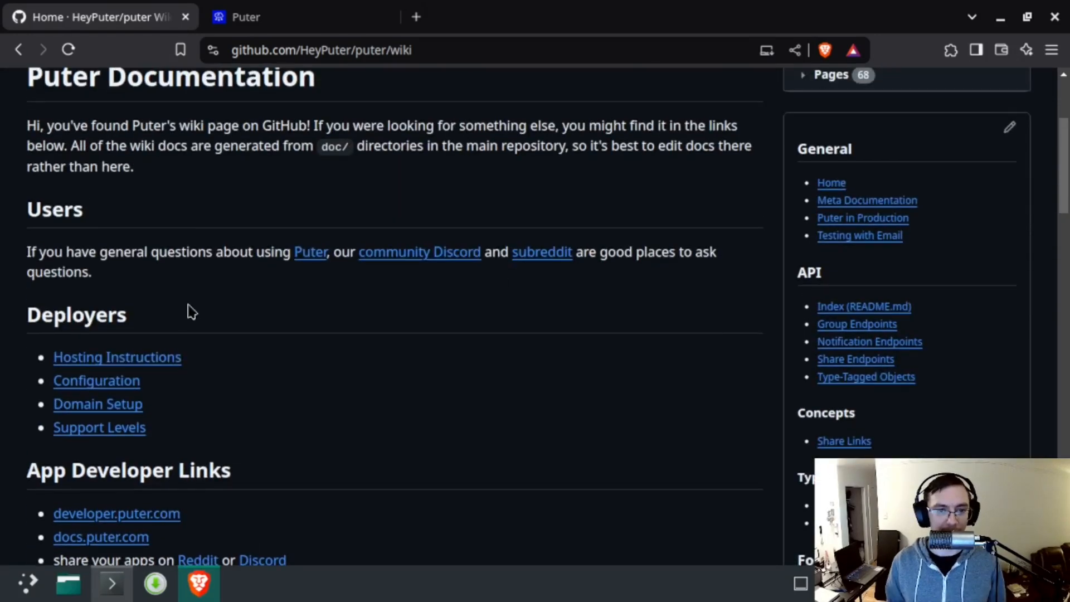
mouse_move(157, 492)
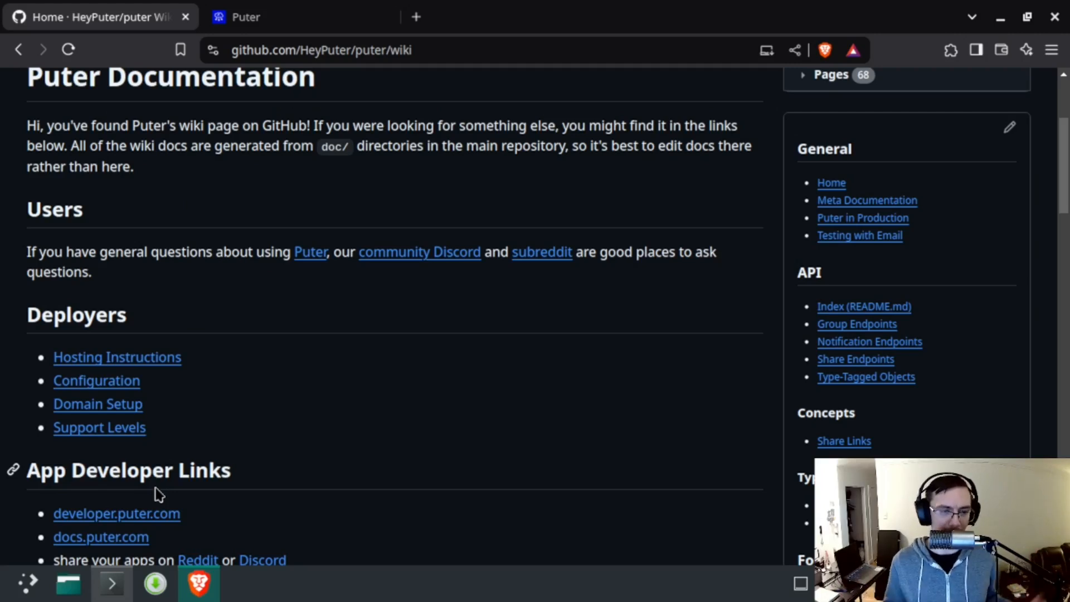
mouse_move(117, 357)
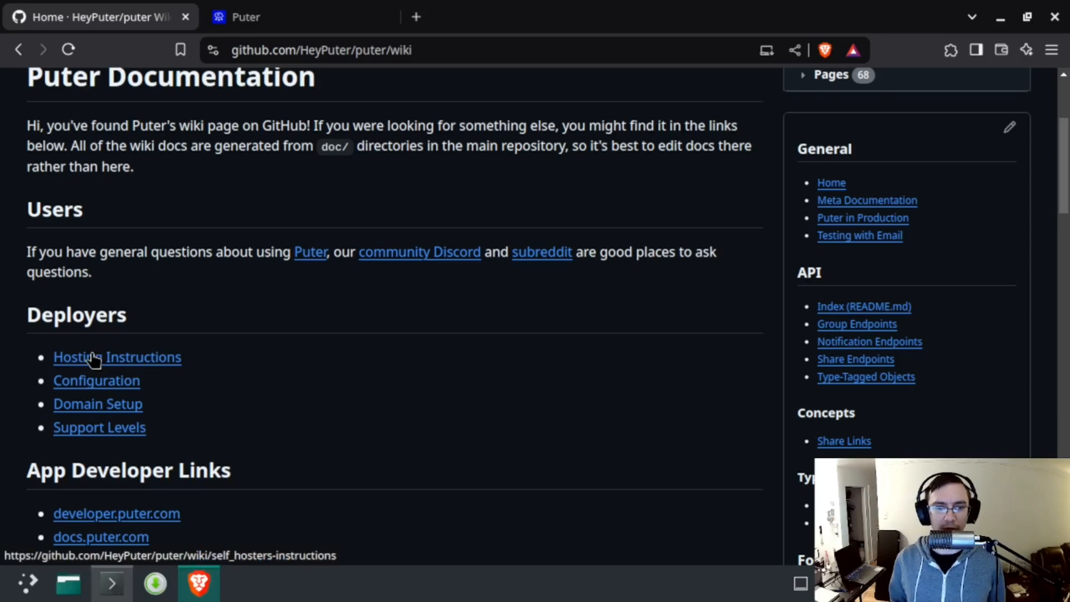
left_click(117, 357)
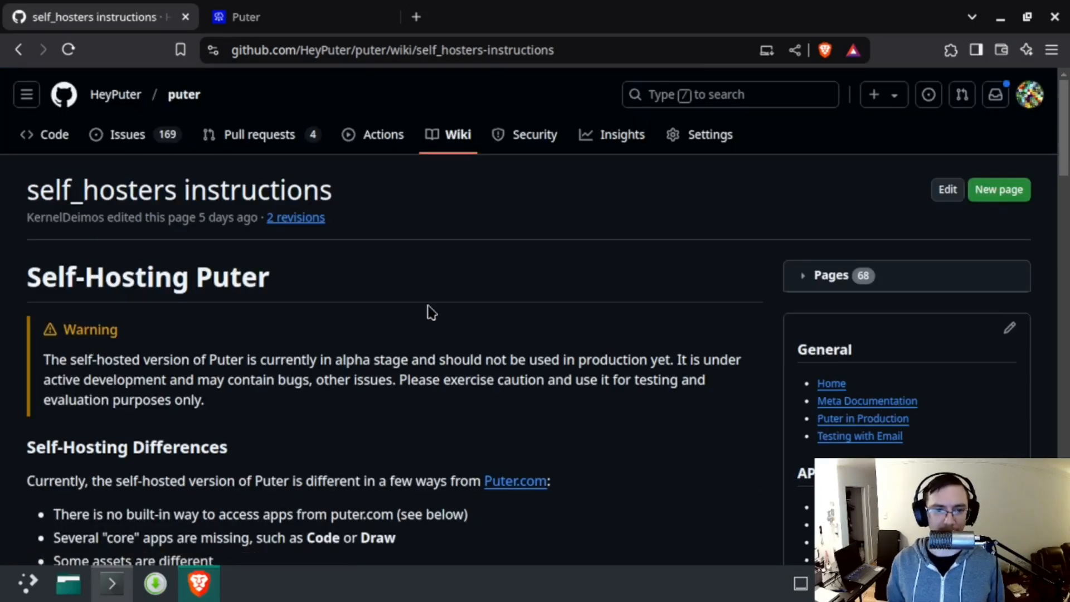
Review the "allow_nipio_domains": true snippet under Domain Name, then minimize the browser
scroll("down", 3)
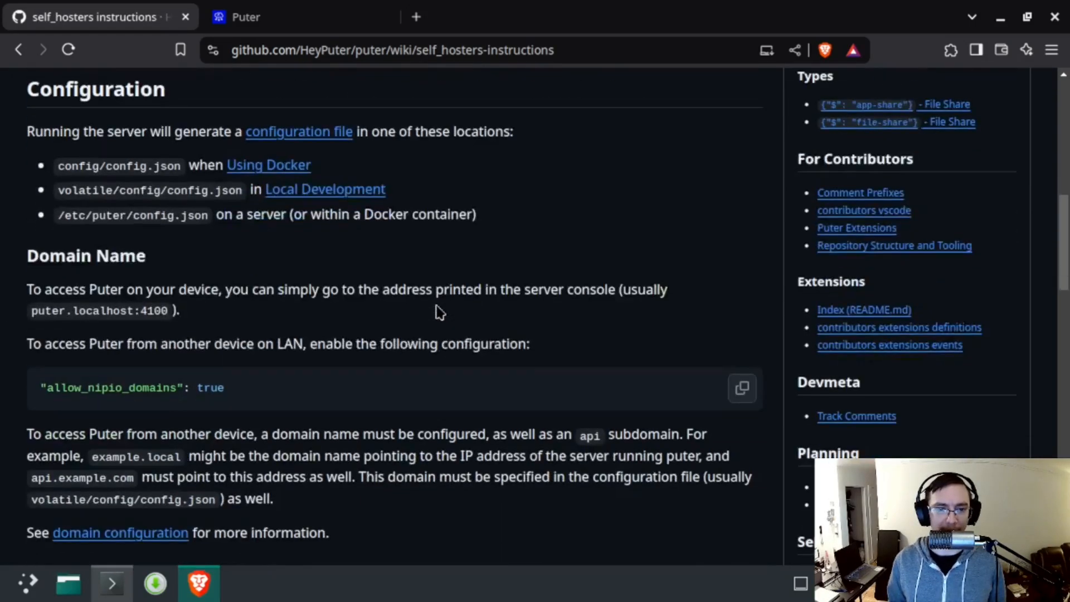
scroll("down", 3)
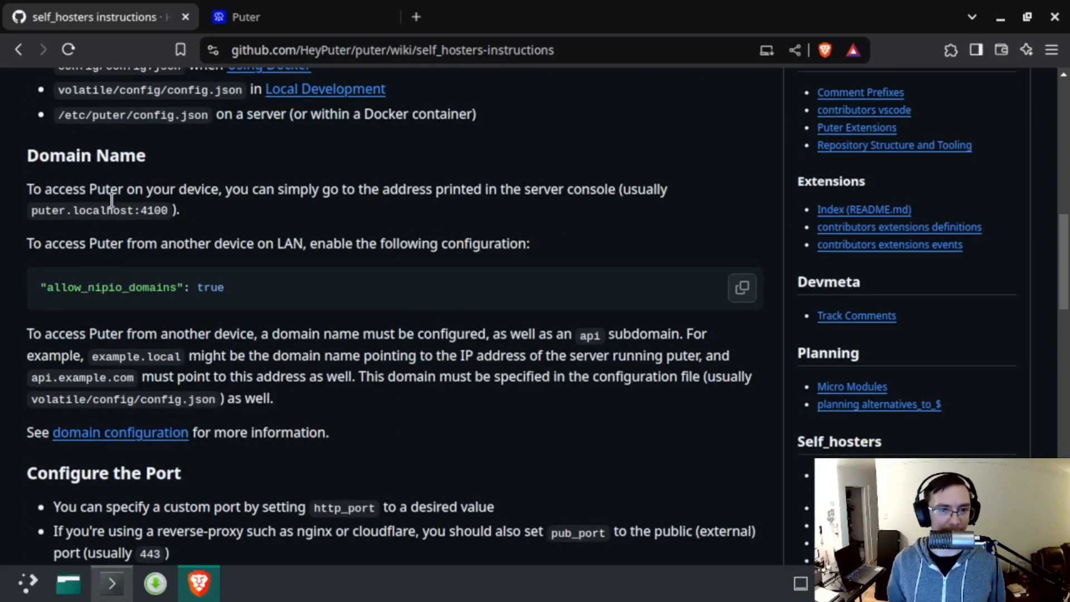
double_click(86, 155)
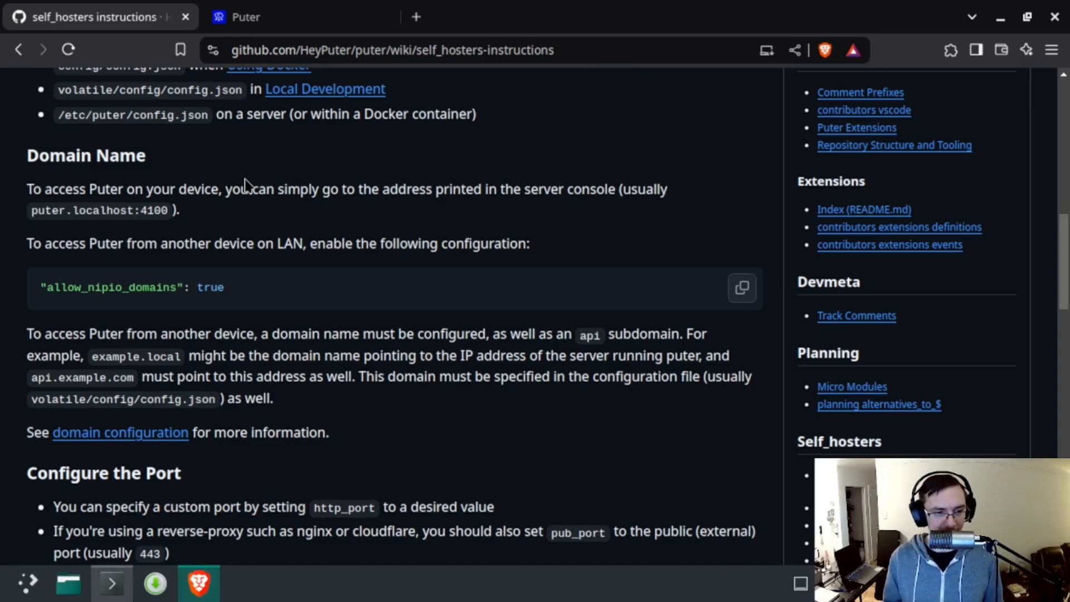
mouse_move(59, 279)
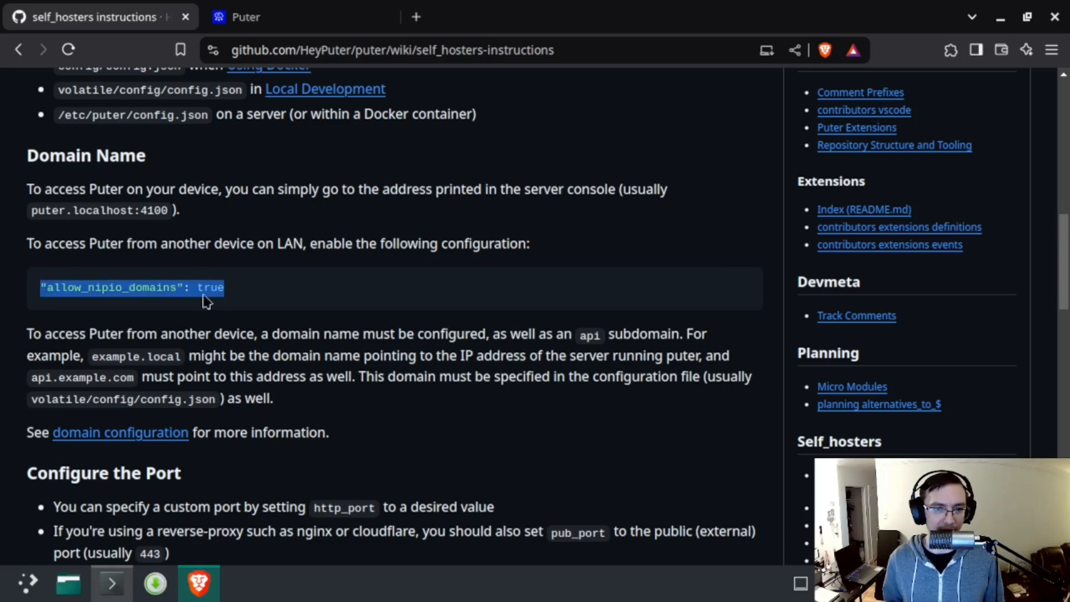
left_click(218, 287)
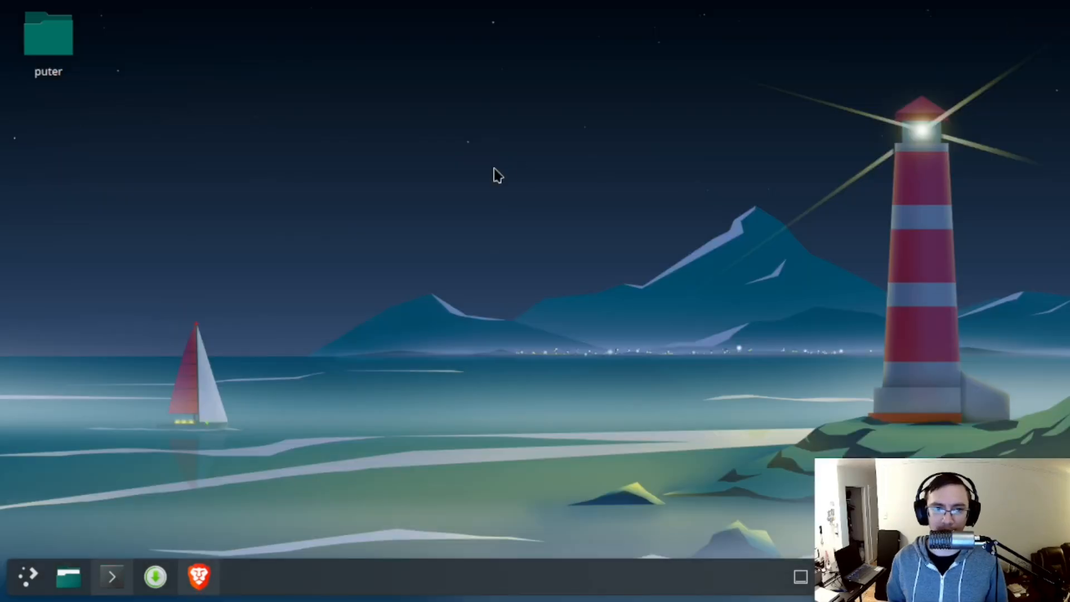
Navigate in Dolphin from the desktop's puter folder through src into volatile
left_click(48, 38)
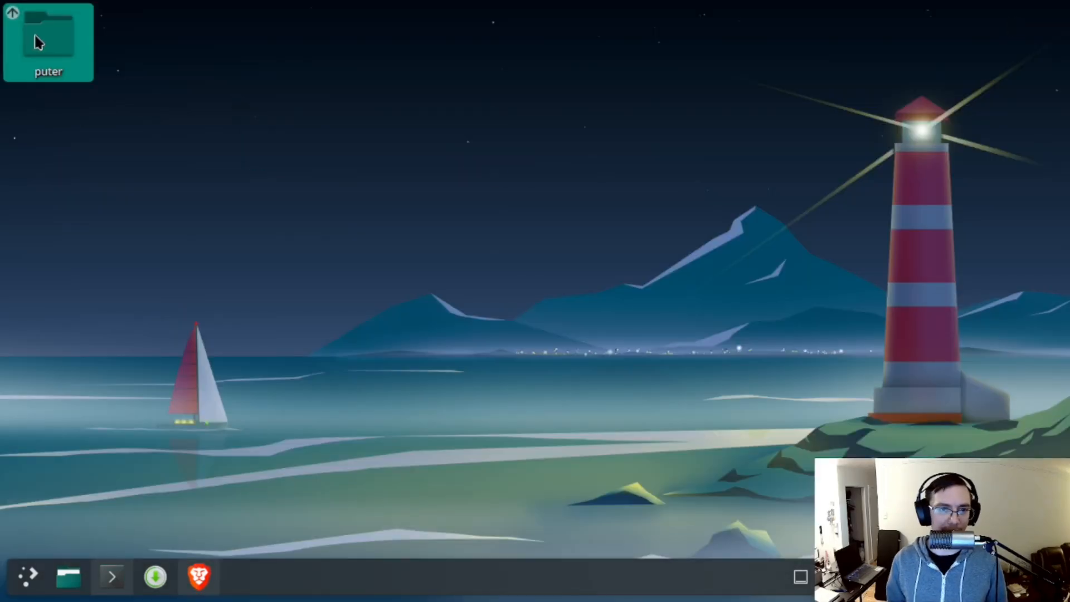
double_click(48, 35)
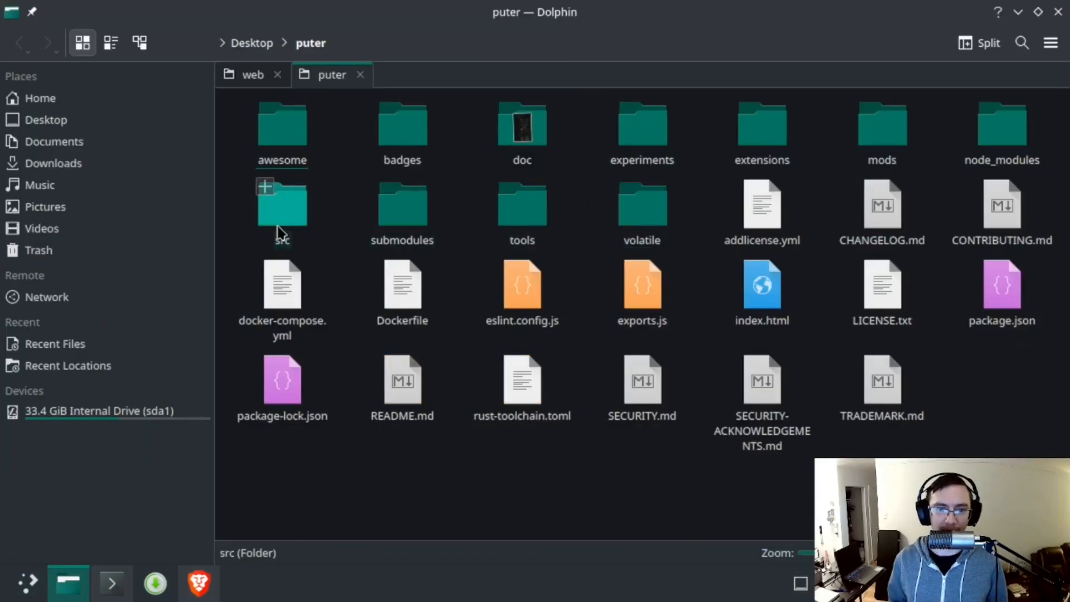
double_click(282, 205)
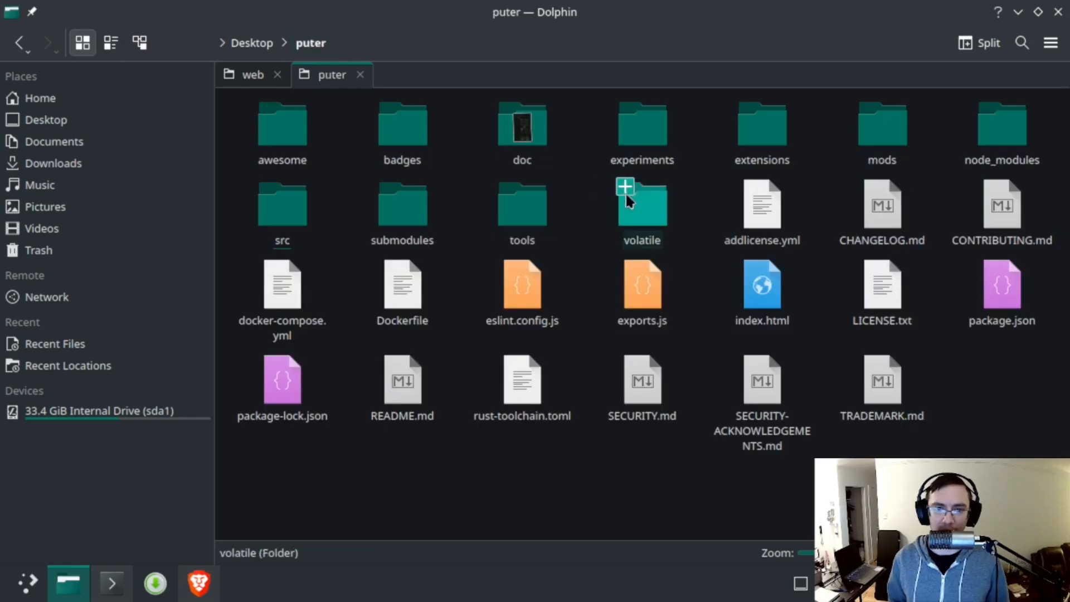
double_click(642, 203)
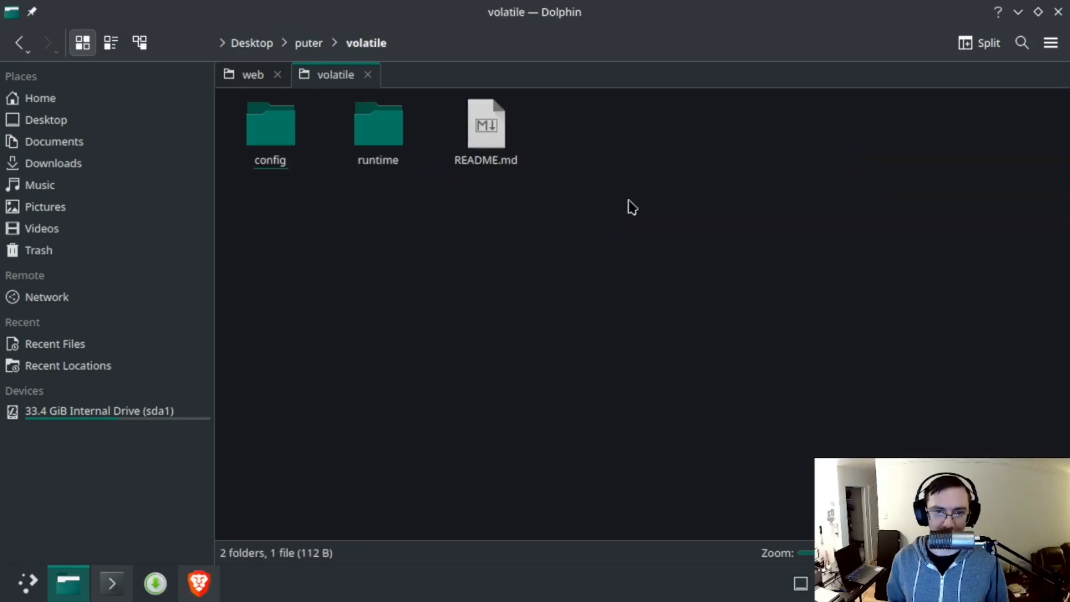
mouse_move(604, 222)
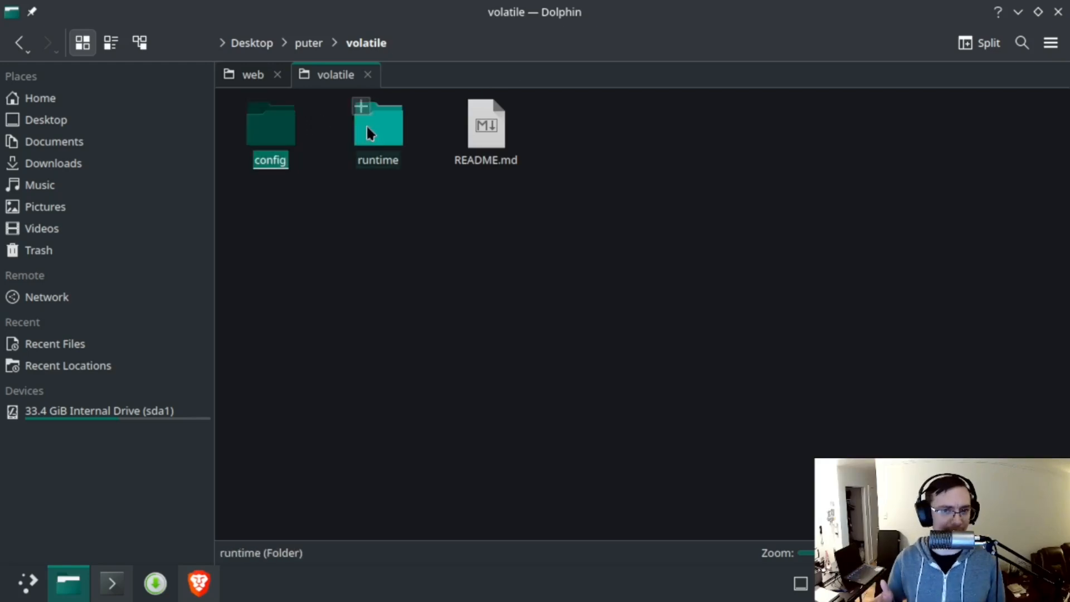
Enter the config folder and load config.json into Kate
left_click(377, 126)
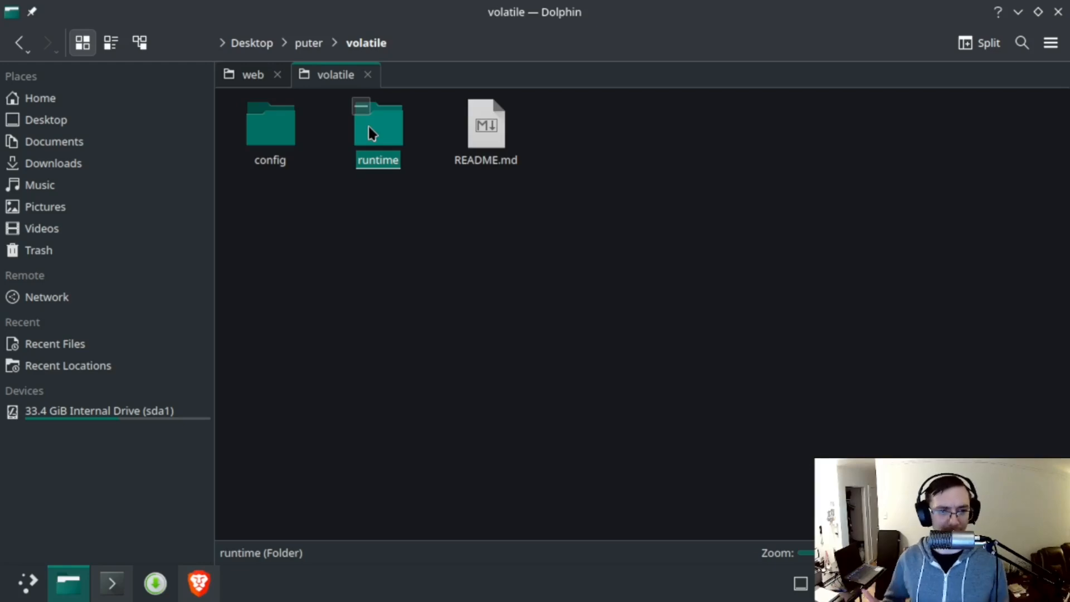
mouse_move(344, 96)
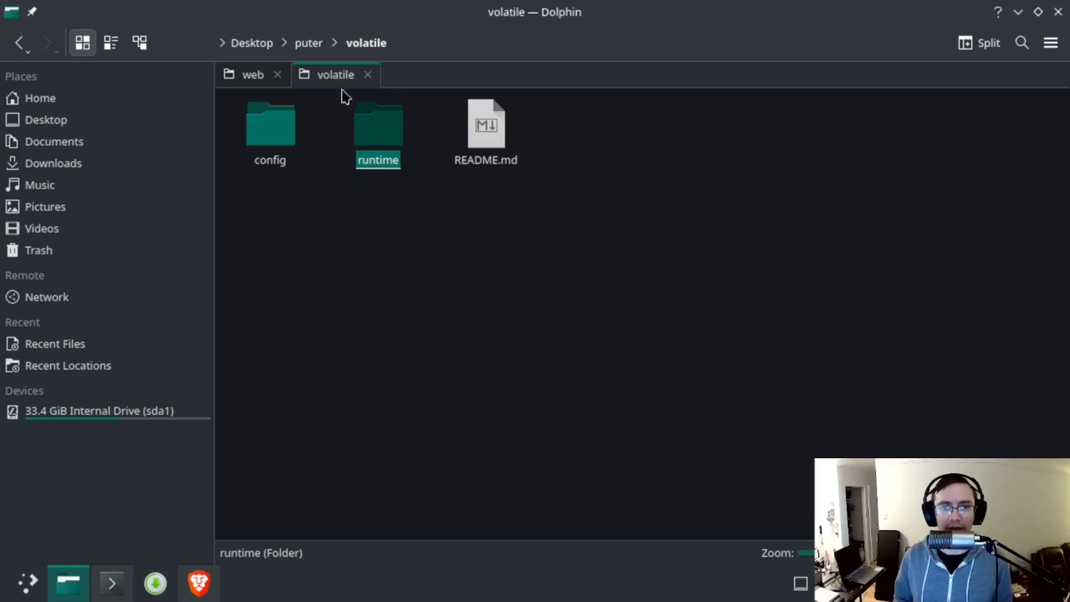
mouse_move(335, 74)
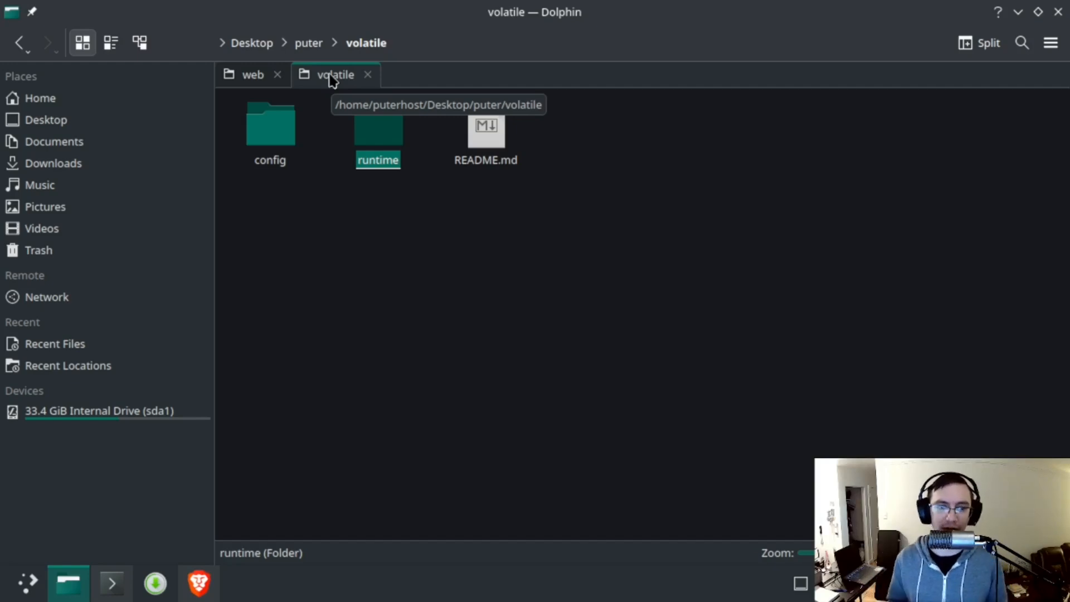
mouse_move(315, 279)
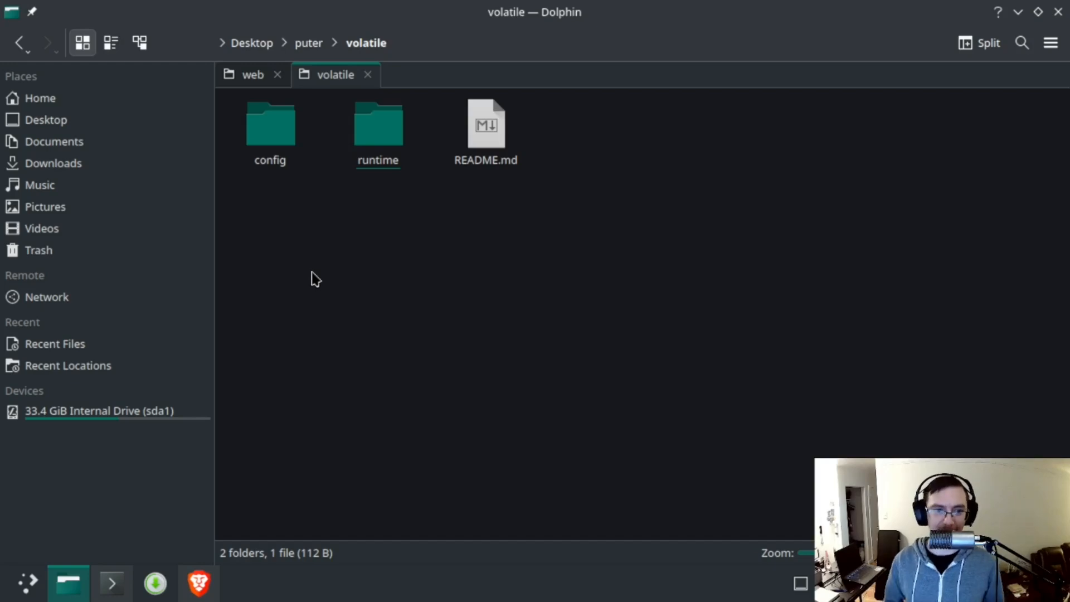
left_click(270, 126)
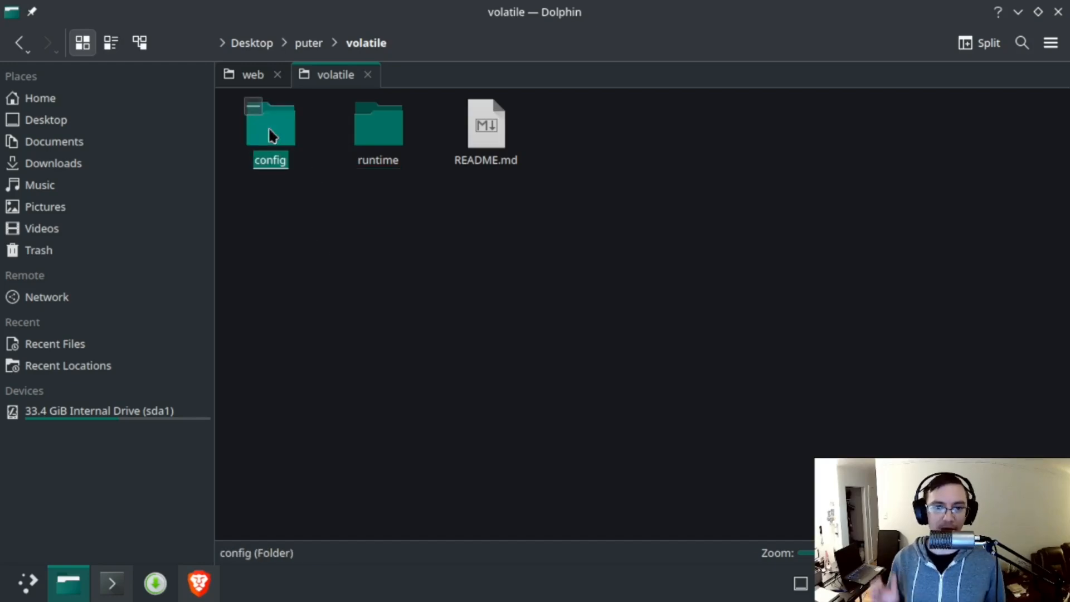
right_click(270, 126)
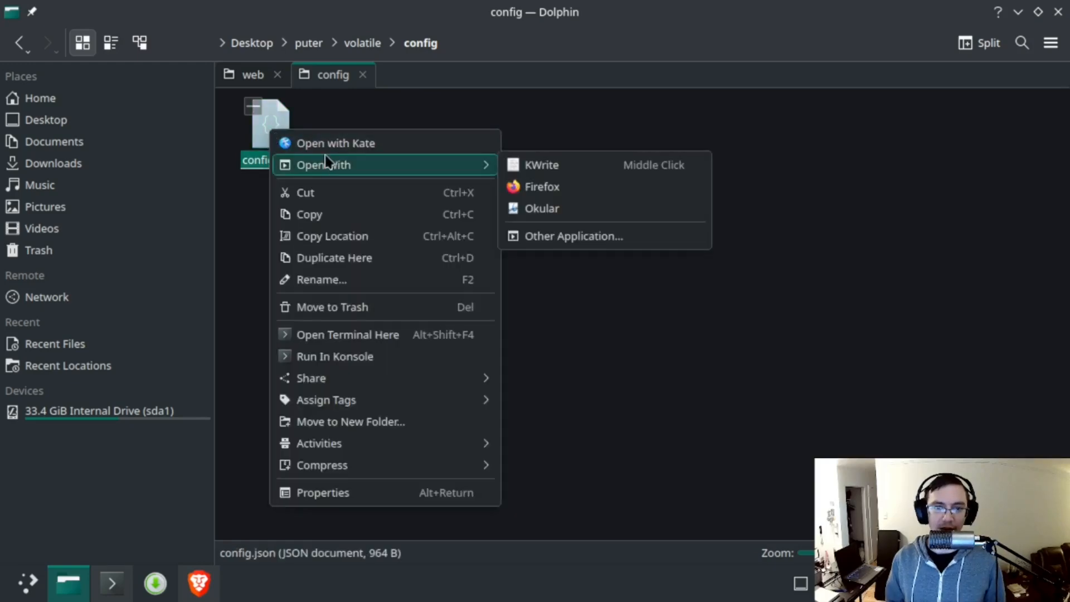
left_click(335, 143)
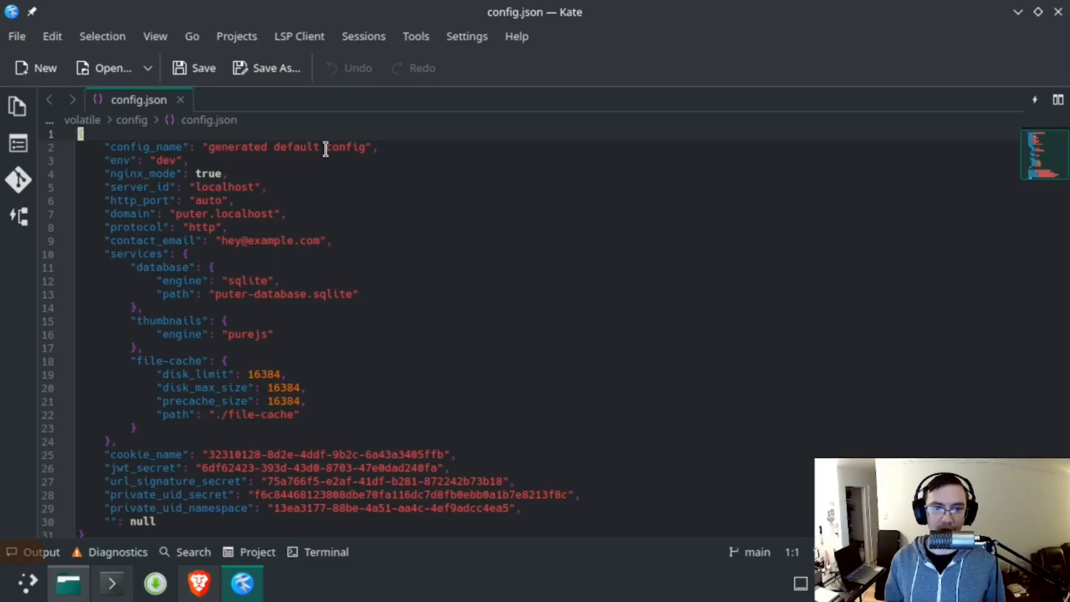
mouse_move(360, 239)
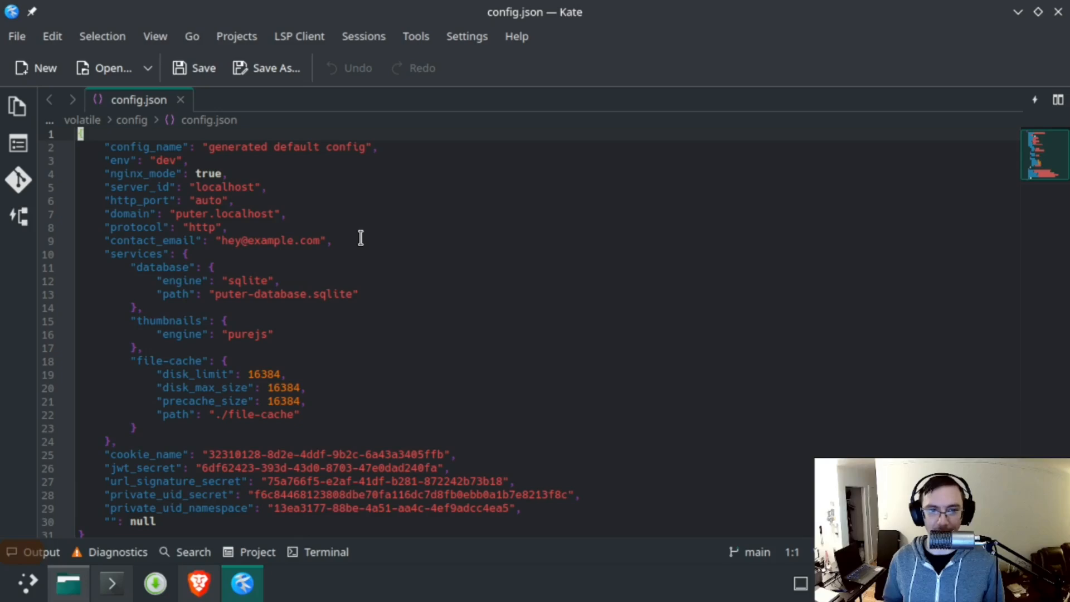
Add "allow_nipio_domains": true after the contact_email line in config.json and save
left_click(334, 241)
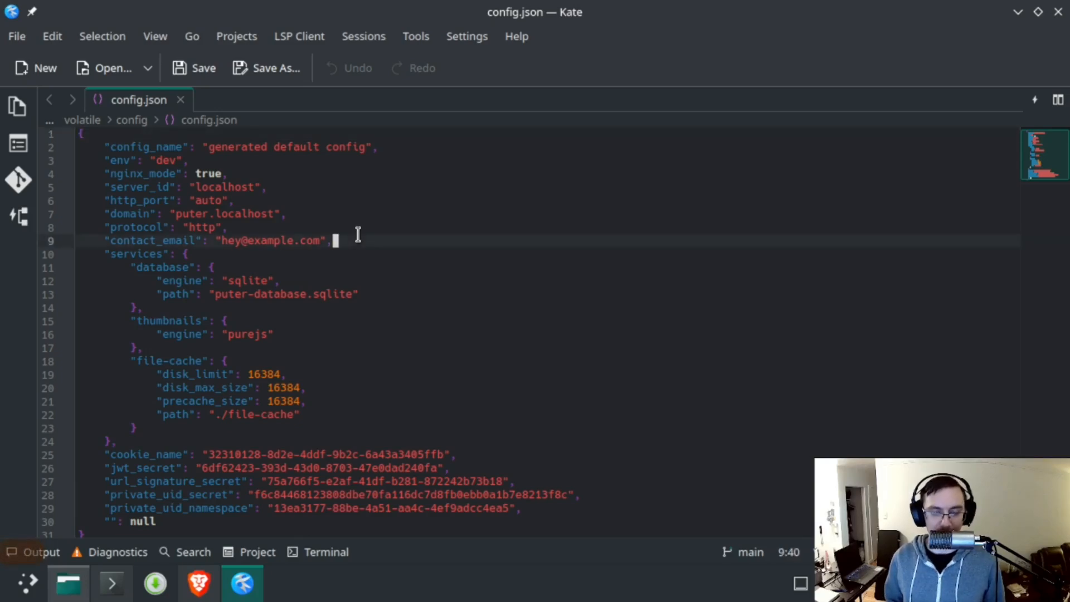
type("\"allow_nipio_domains\": true")
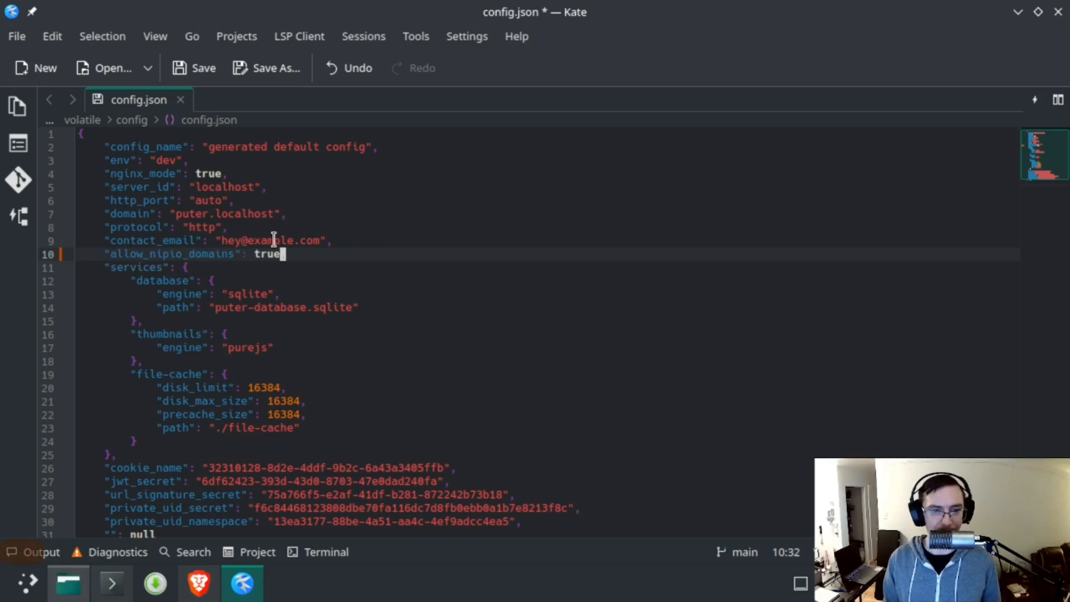
left_click(192, 68)
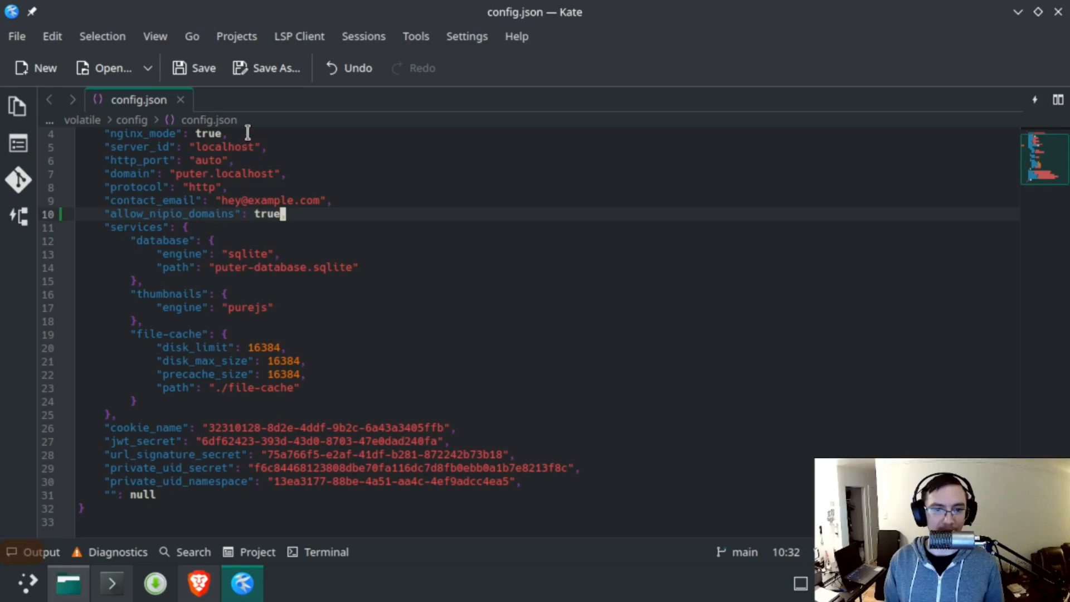
Switch back to the browser and go back to the puter wiki home page
scroll("up", 3)
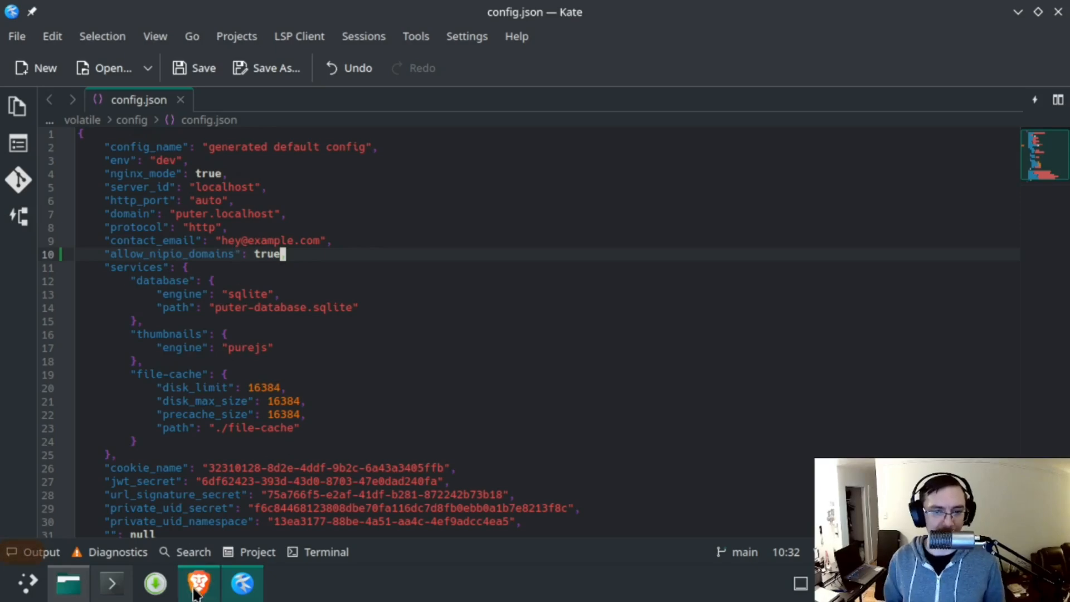
left_click(198, 583)
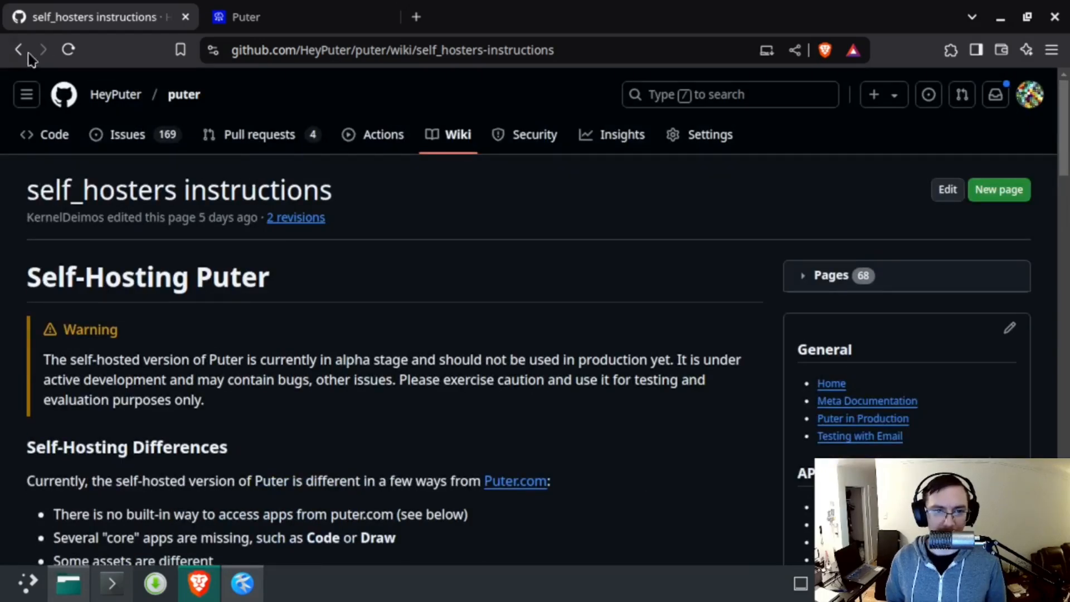
left_click(19, 49)
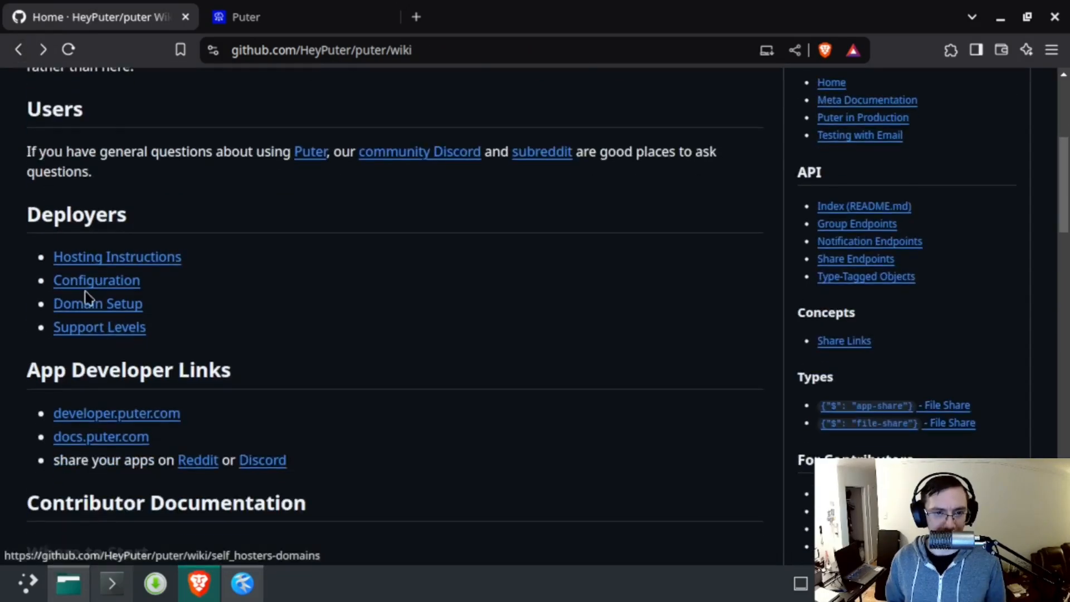
mouse_move(96, 280)
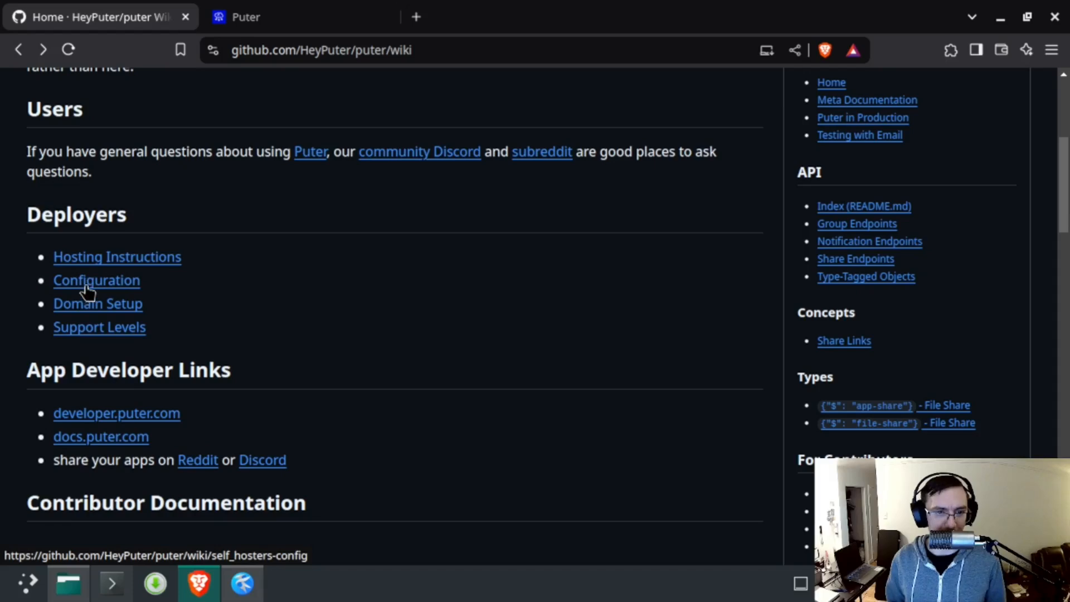
Show the wiki Configuration page's Editing Configuration section and highlight part of the local.json example
left_click(96, 280)
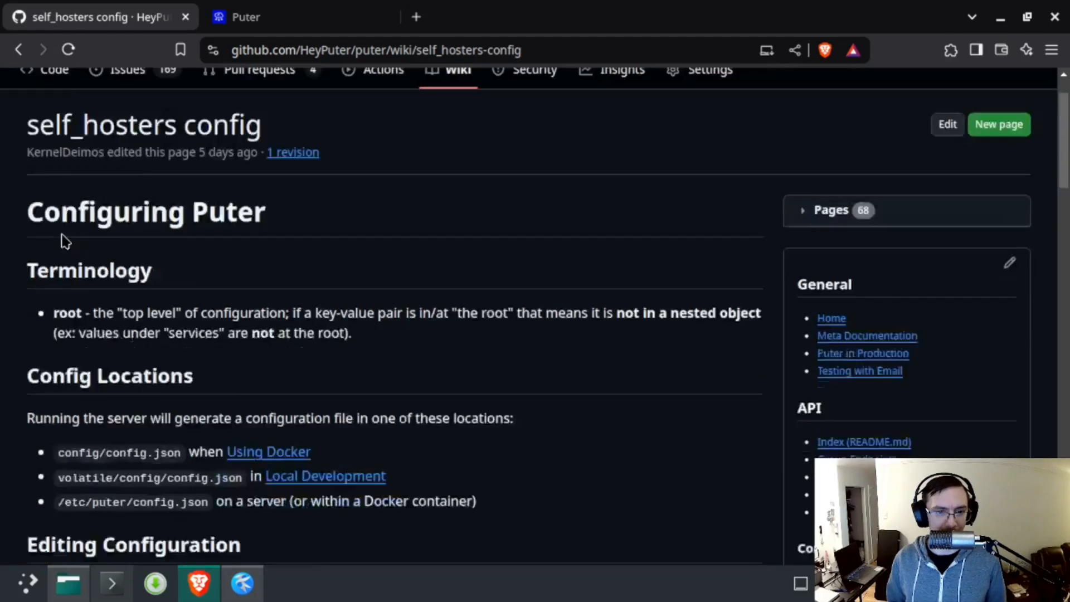
scroll("down", 3)
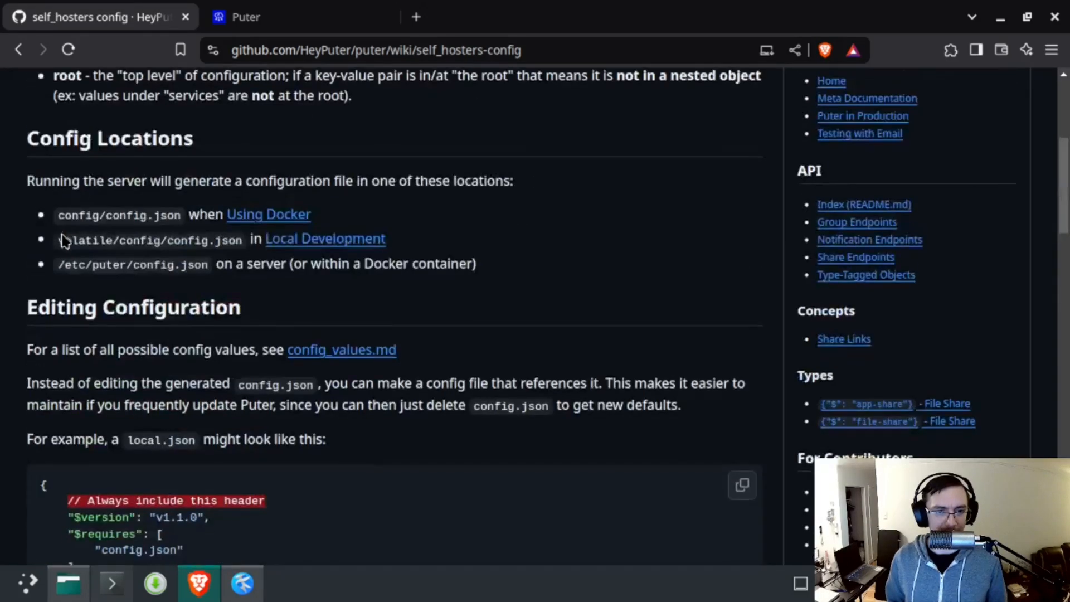
scroll("down", 3)
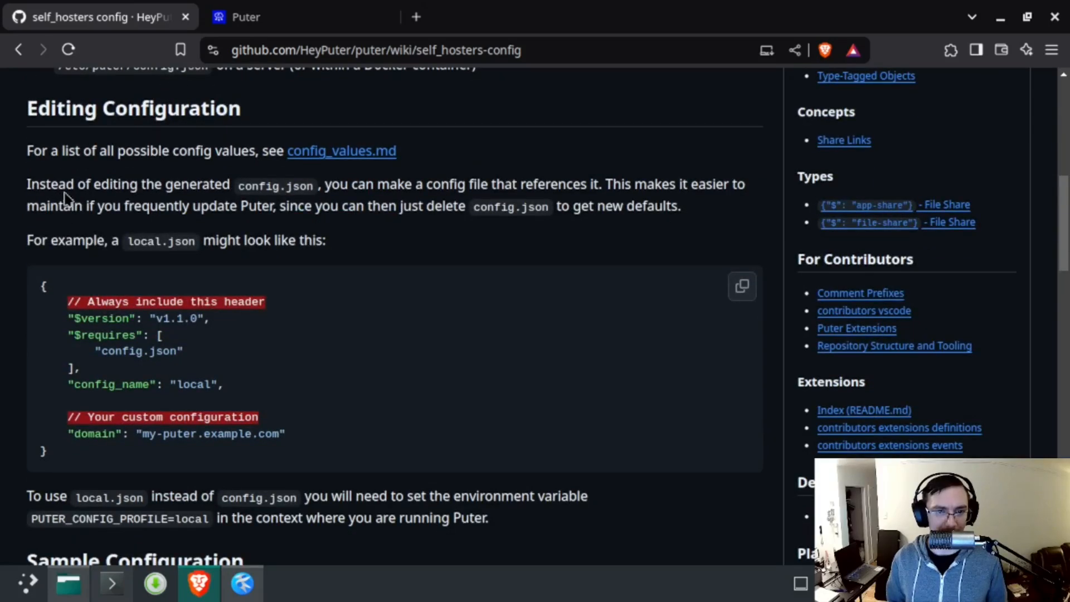
left_click_drag(27, 184, 348, 183)
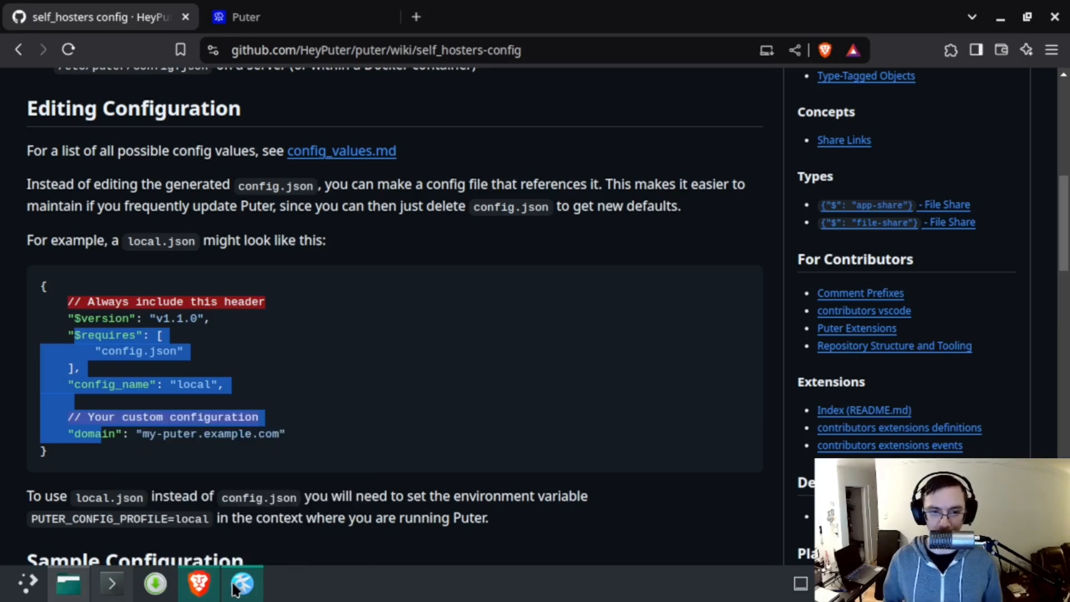
From the Puter browser tab, request 127.0.0.1.nip.io, which the default port refuses
left_click(242, 583)
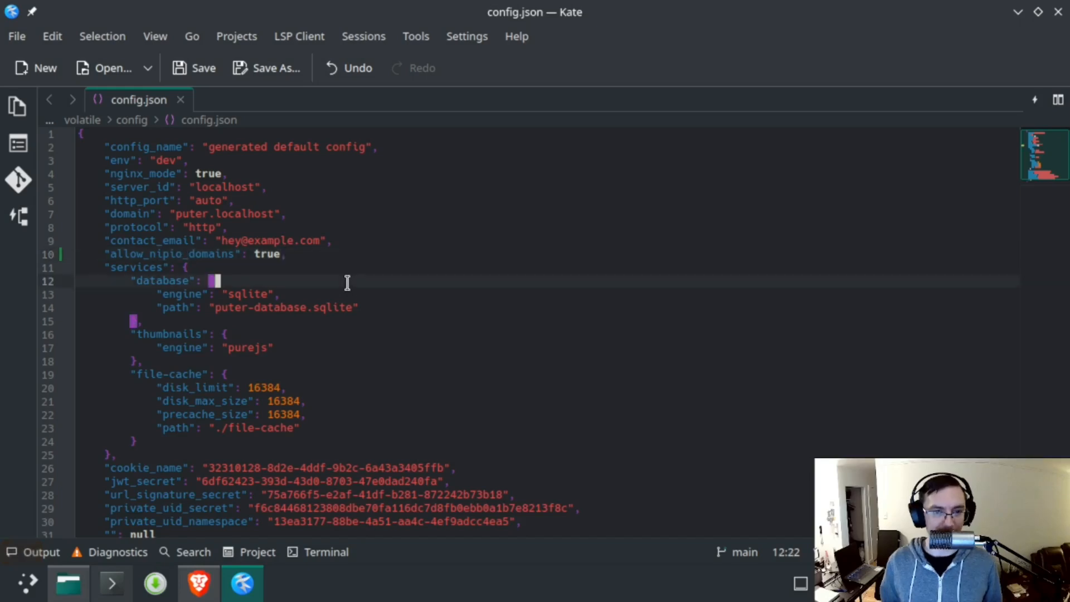
left_click(199, 583)
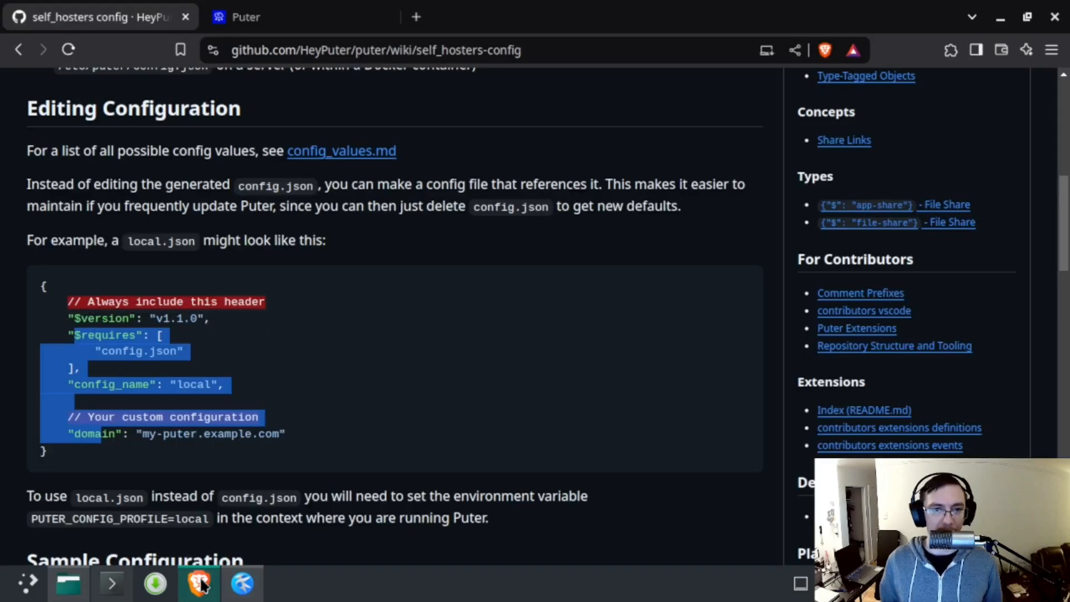
left_click(245, 17)
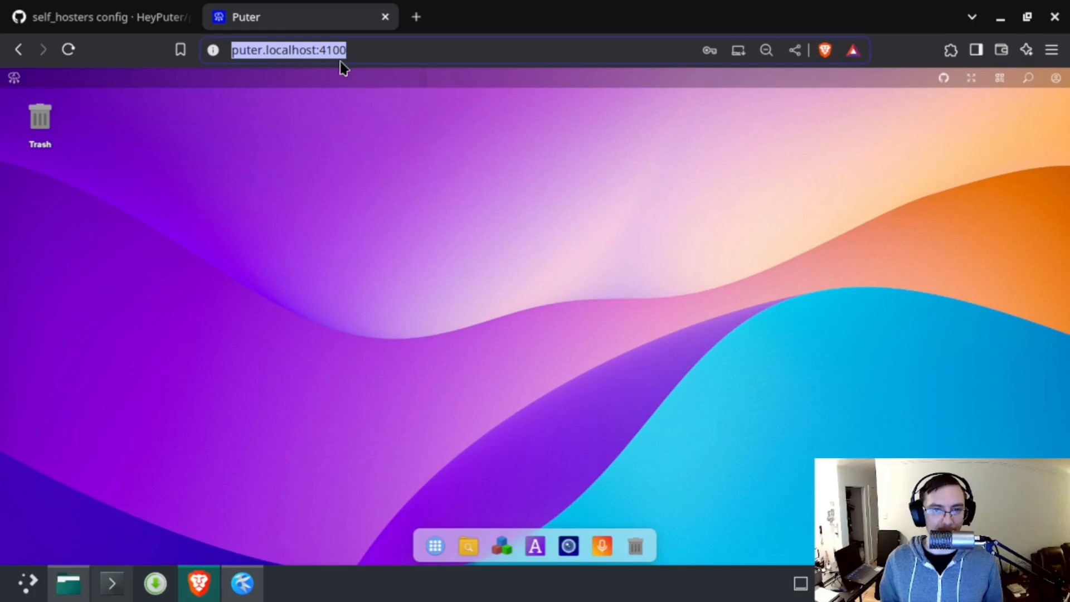
mouse_move(299, 68)
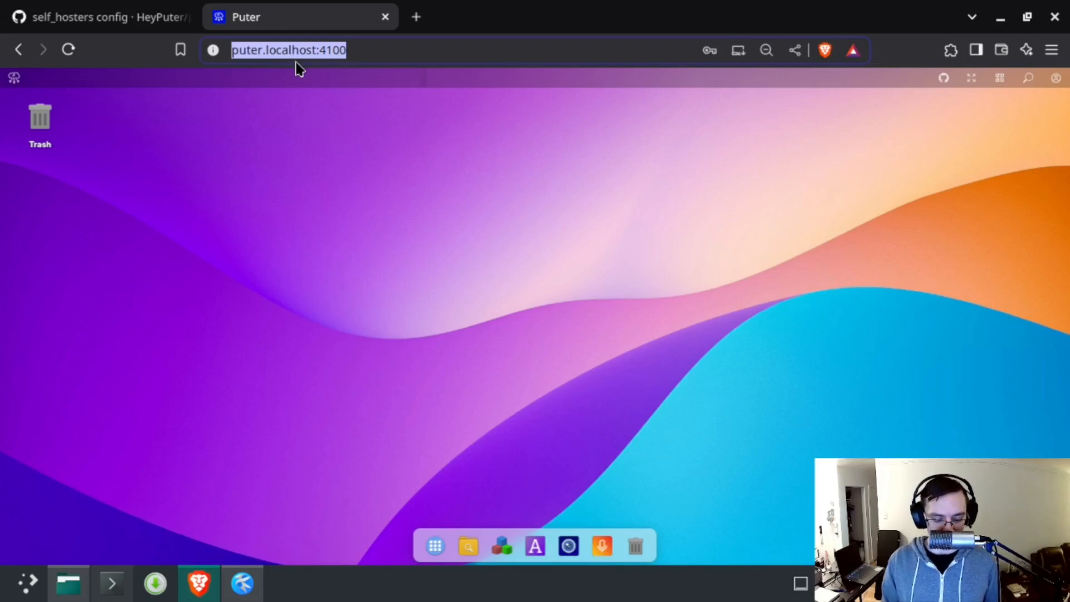
type("127.0.0.")
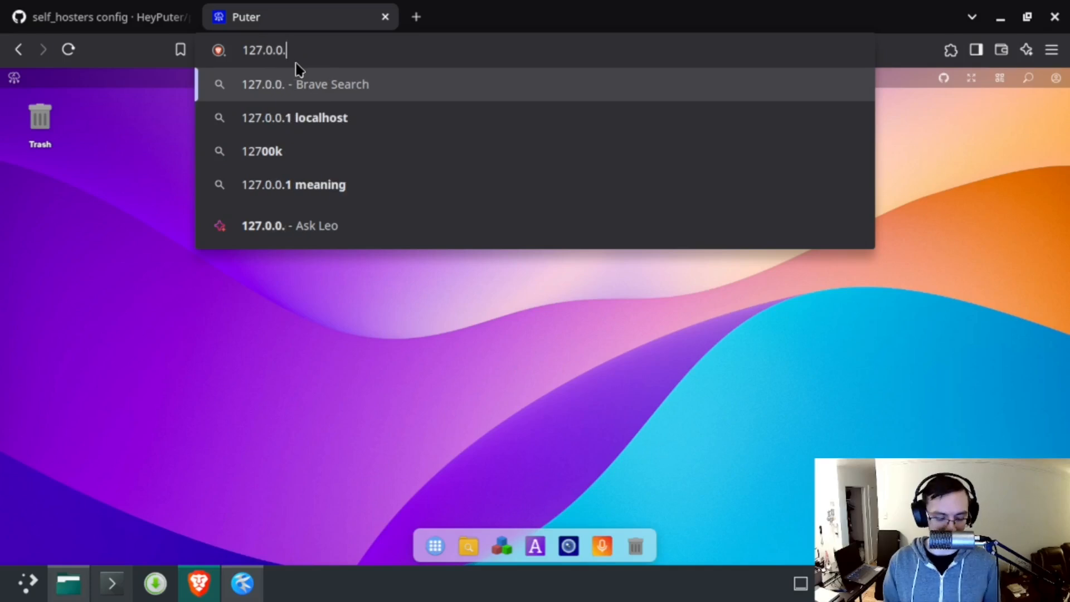
type("1.nip")
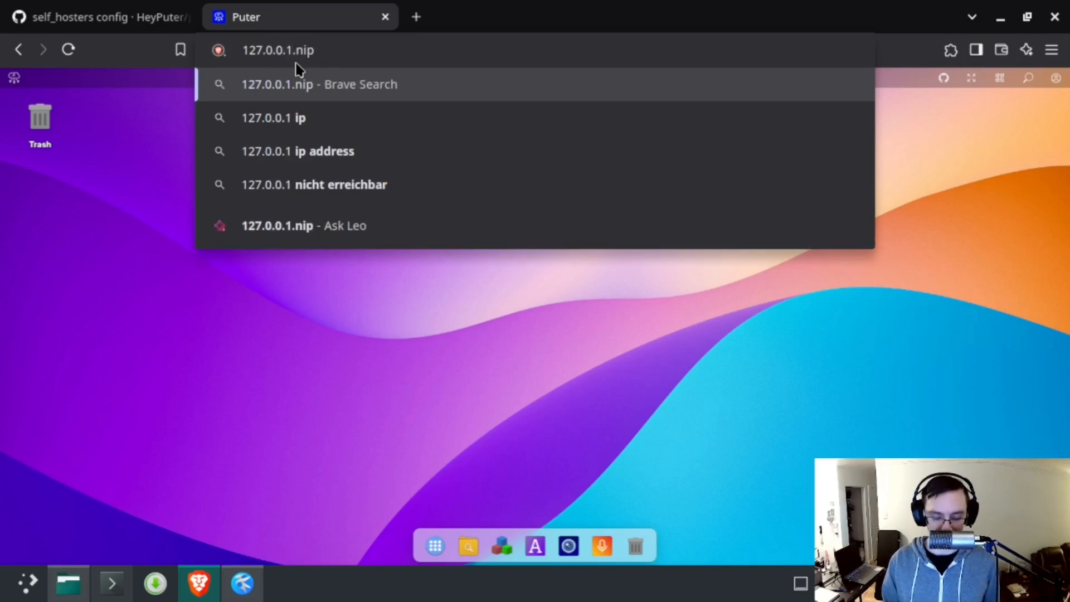
type(".io")
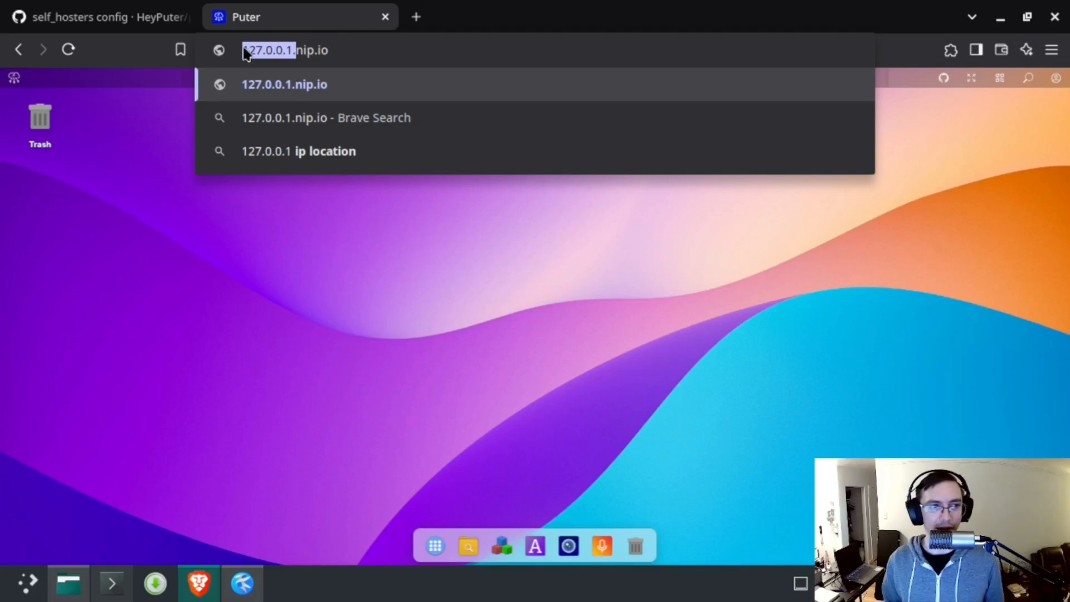
mouse_move(285, 58)
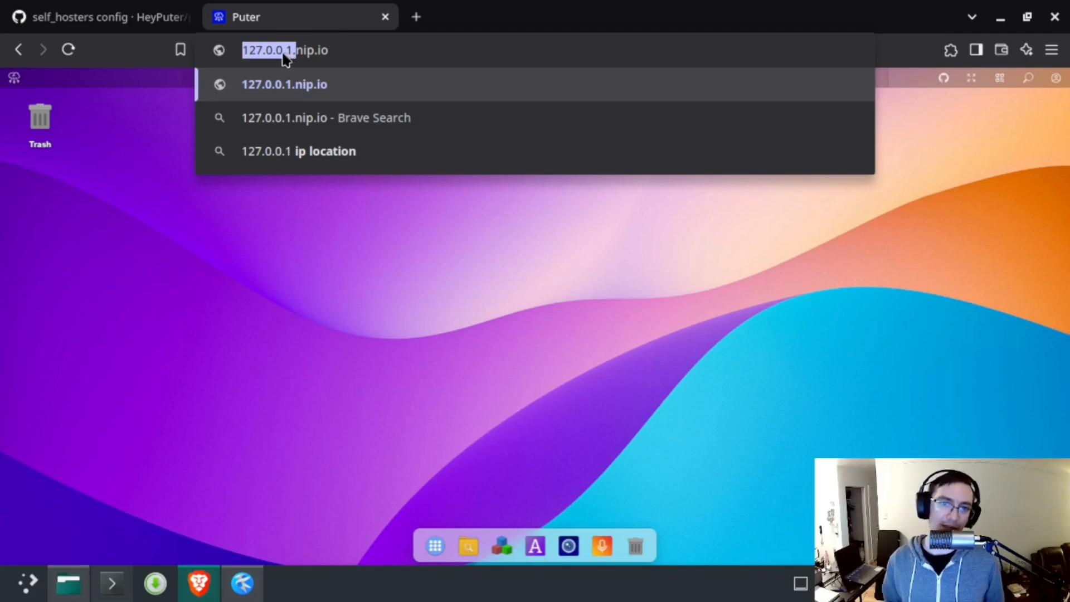
mouse_move(266, 61)
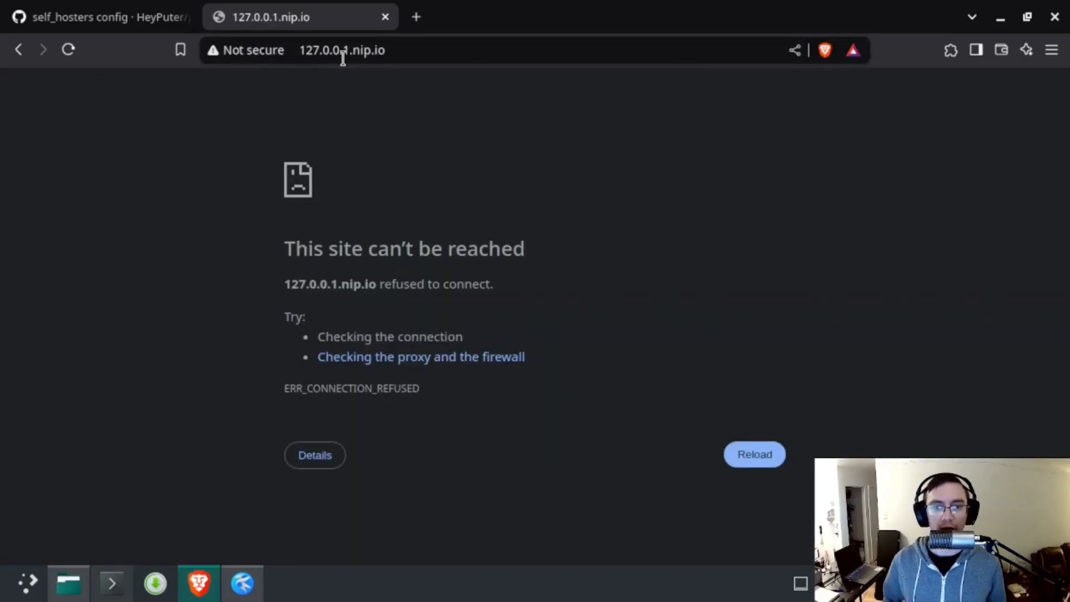
left_click(341, 51)
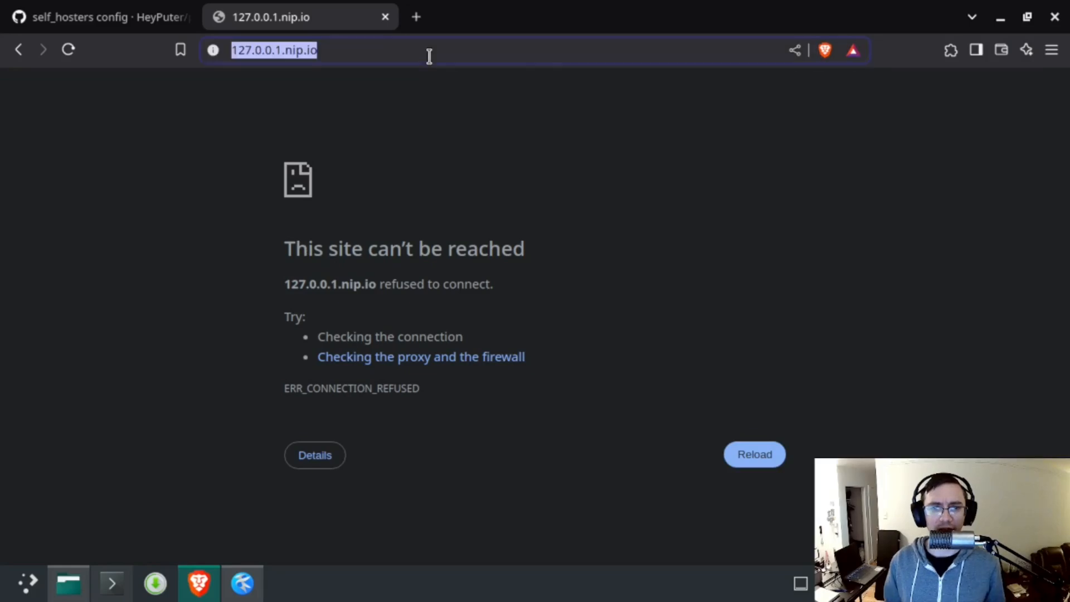
type("http://")
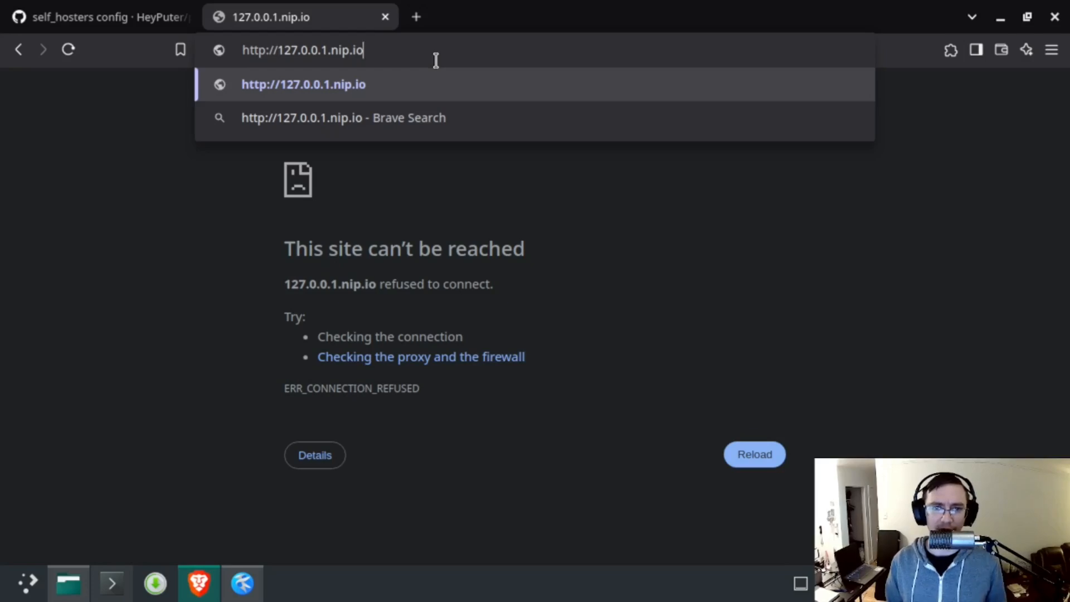
type(":410")
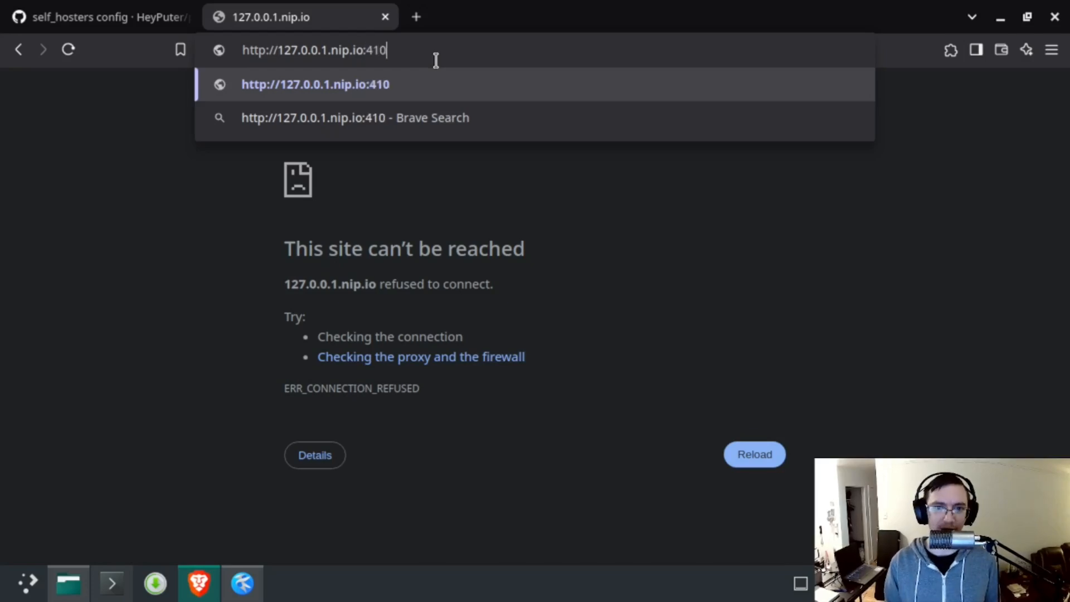
key("Return")
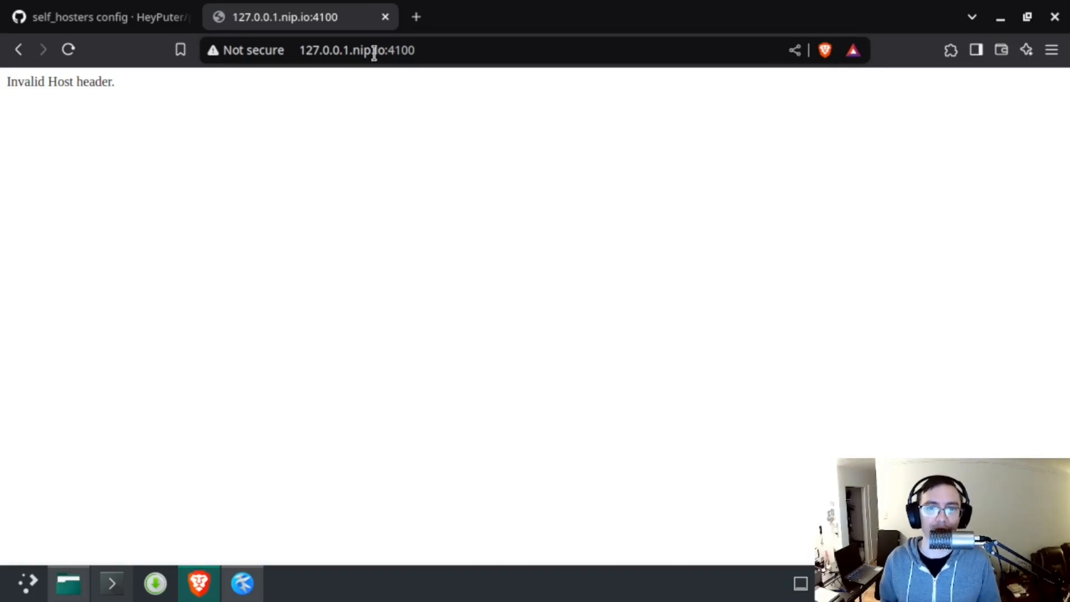
Confirm the server's Dev Console banner reports Puter live at puter.localhost:4100, then return to the browser
left_click(111, 583)
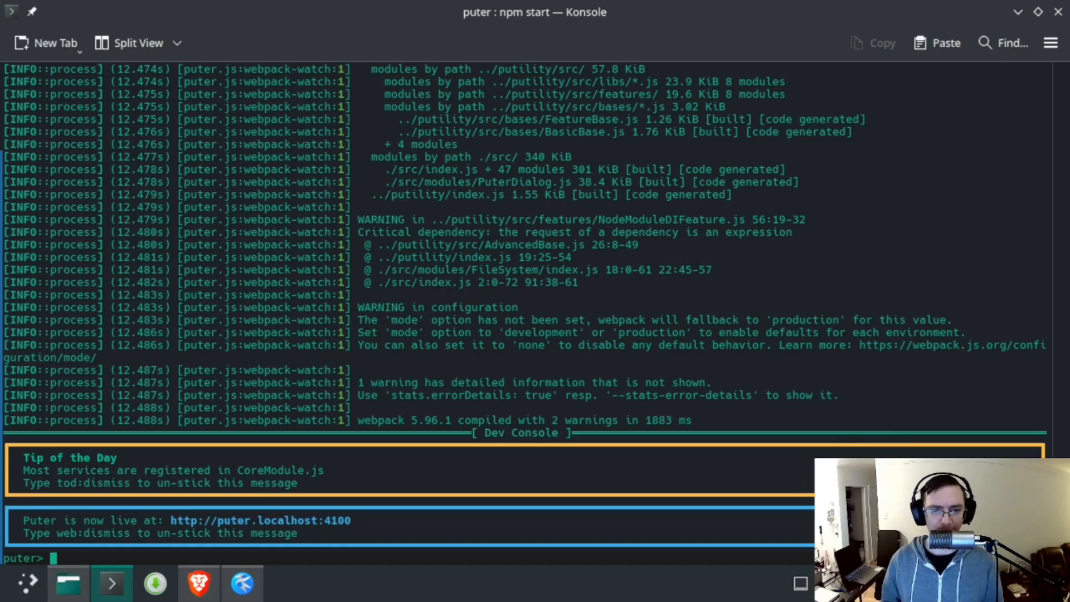
mouse_move(286, 539)
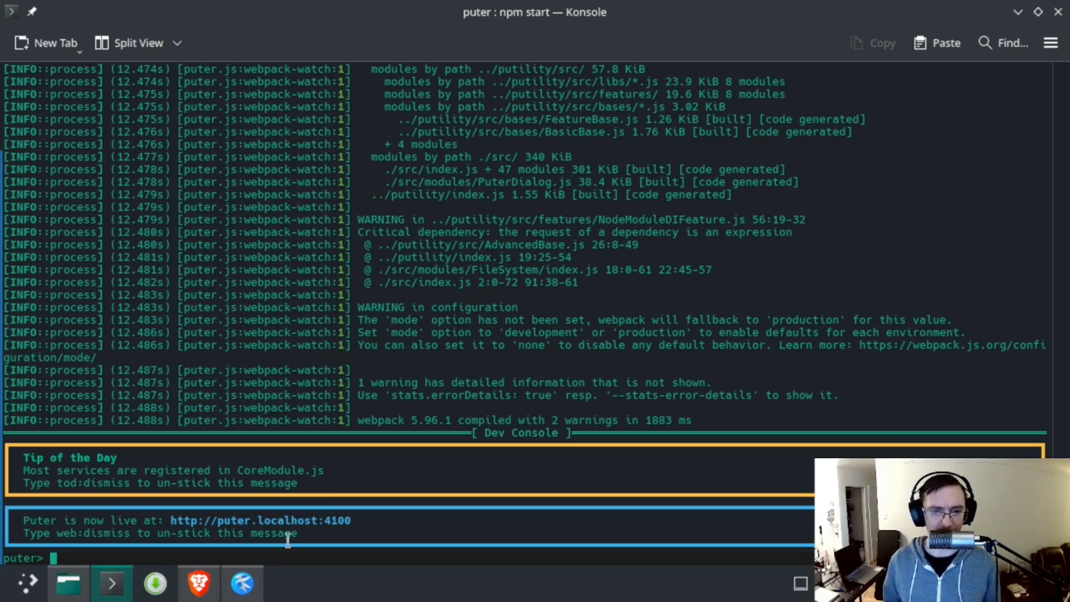
left_click(199, 583)
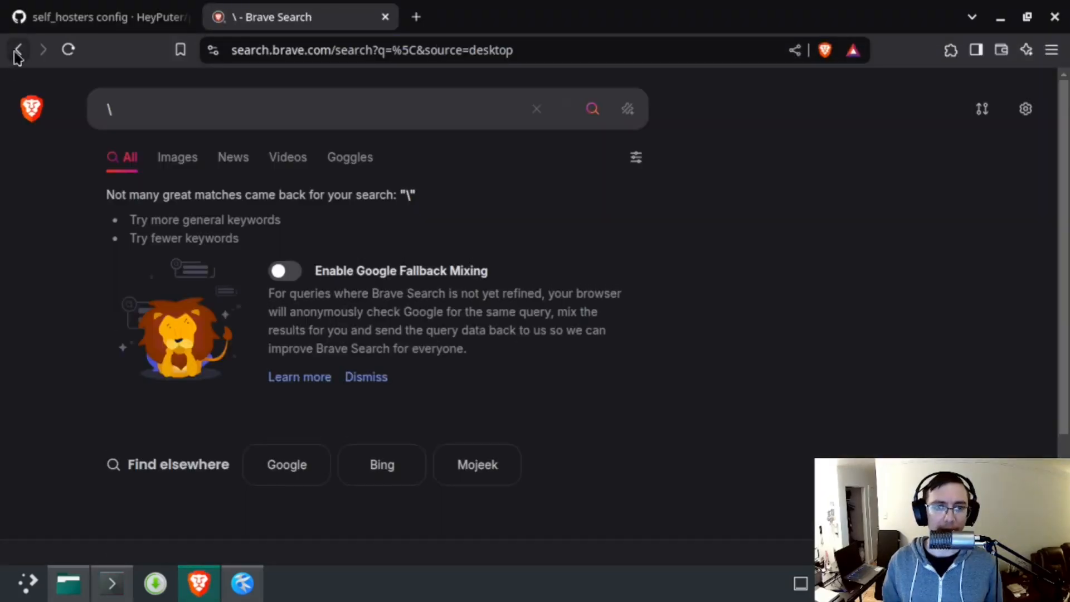
Dismiss the alert on the Puter login page and enter admin as the username
left_click(19, 49)
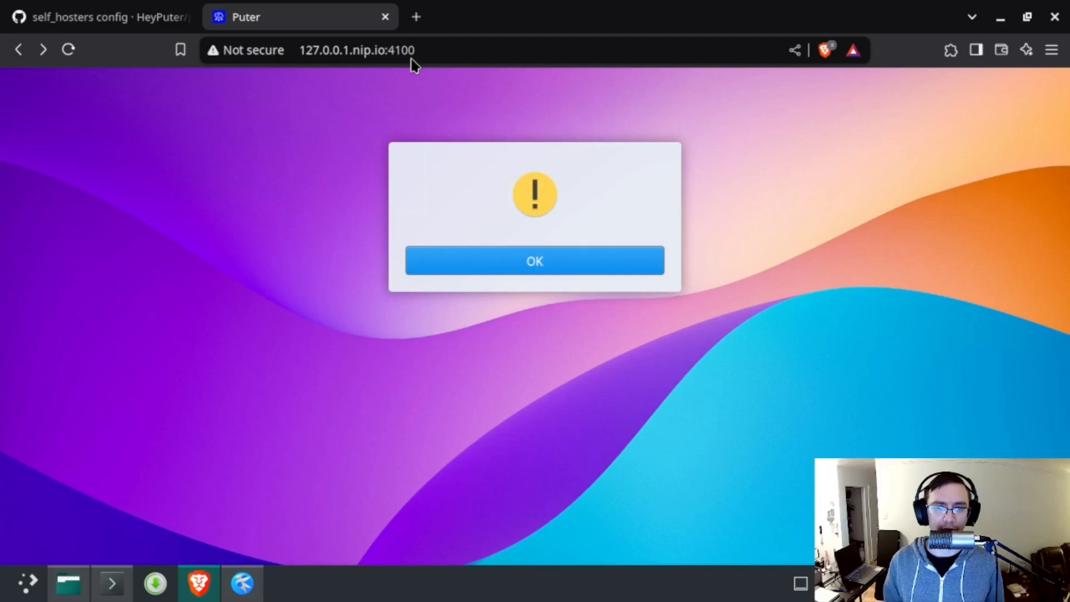
left_click(534, 261)
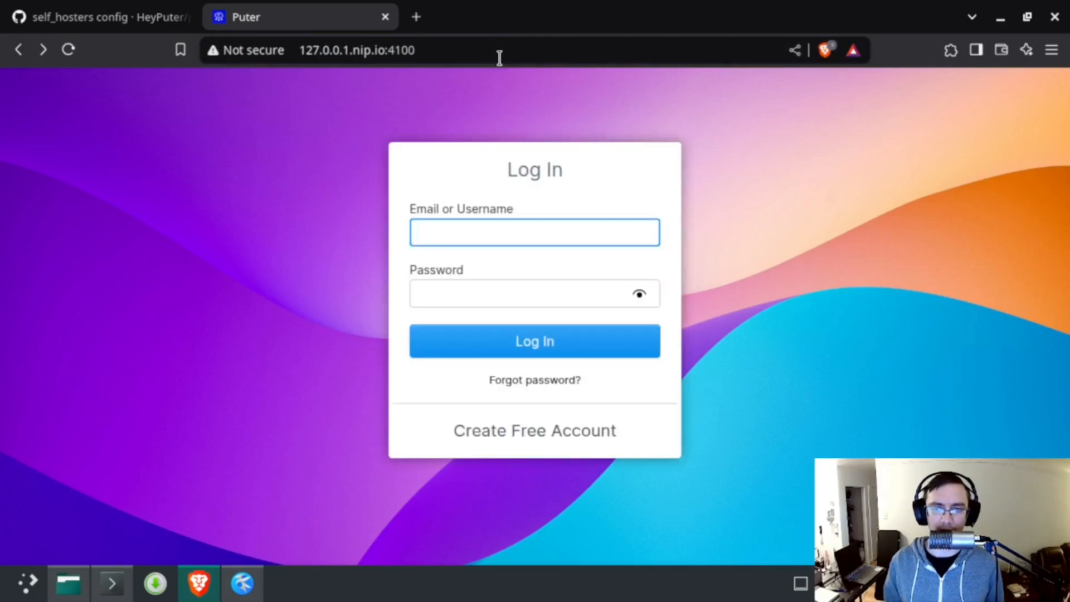
type("admin")
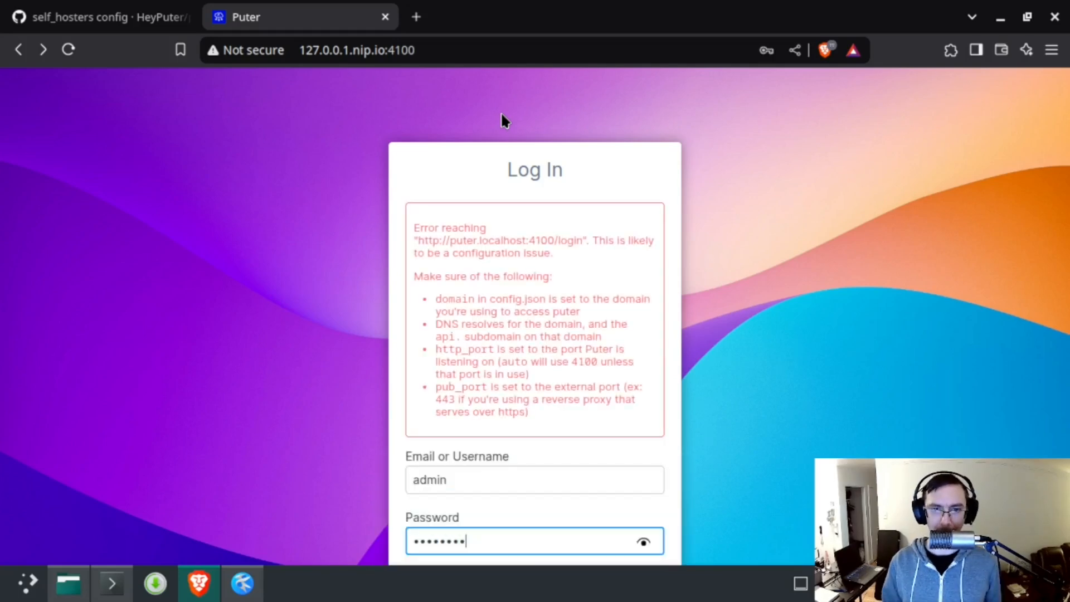
mouse_move(554, 160)
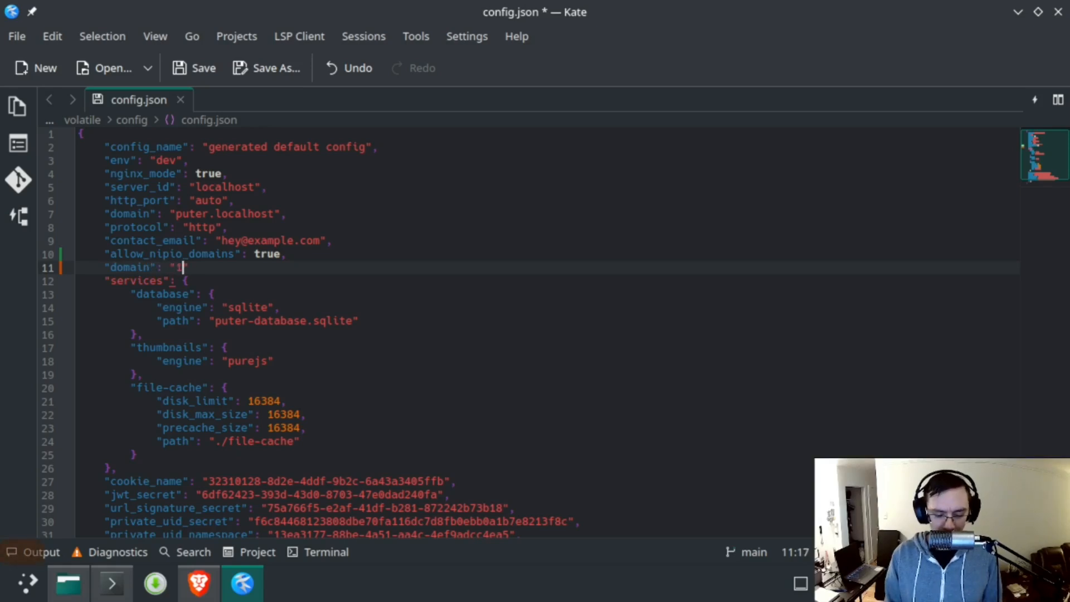
Add "domain": "127.0.0.1.nip.io" to config.json and save it
type("127.0.0.")
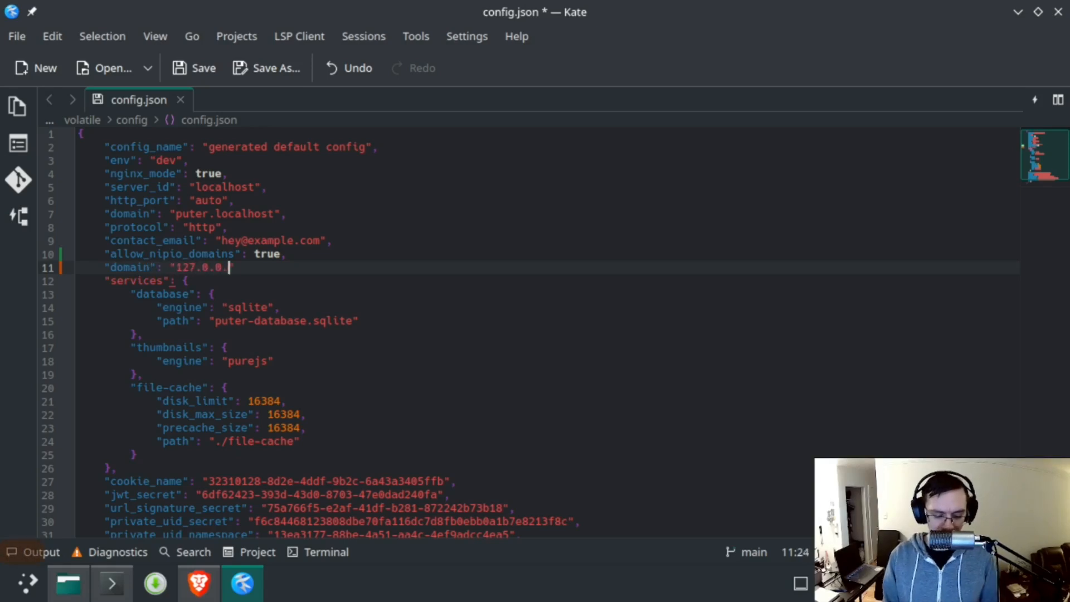
type(".nip.io")
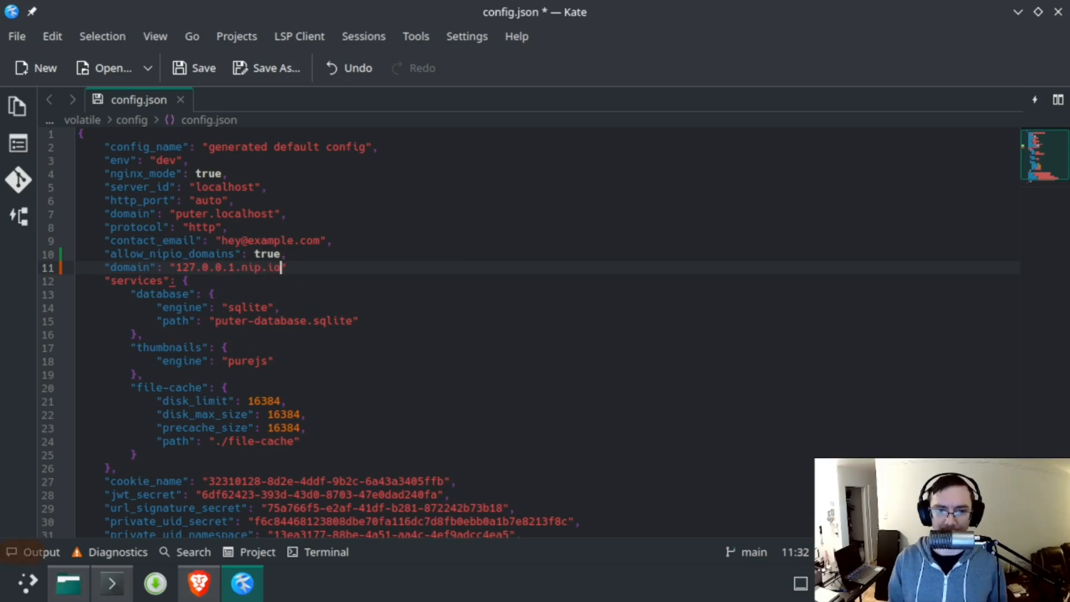
key("ctrl+s")
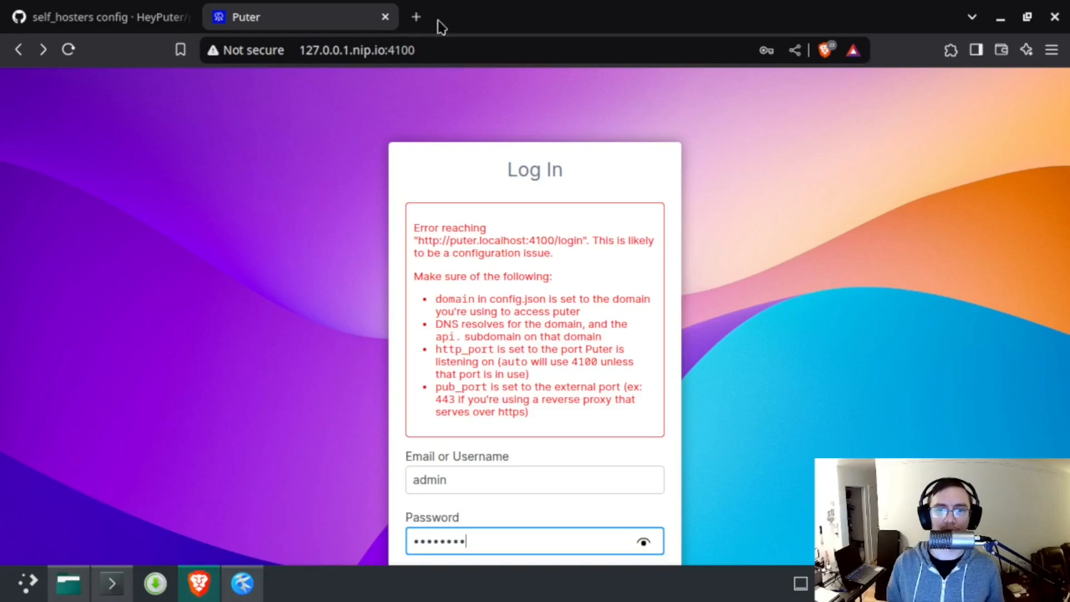
Check the restarted server output in Konsole and return to the Puter login page's password field
left_click(112, 582)
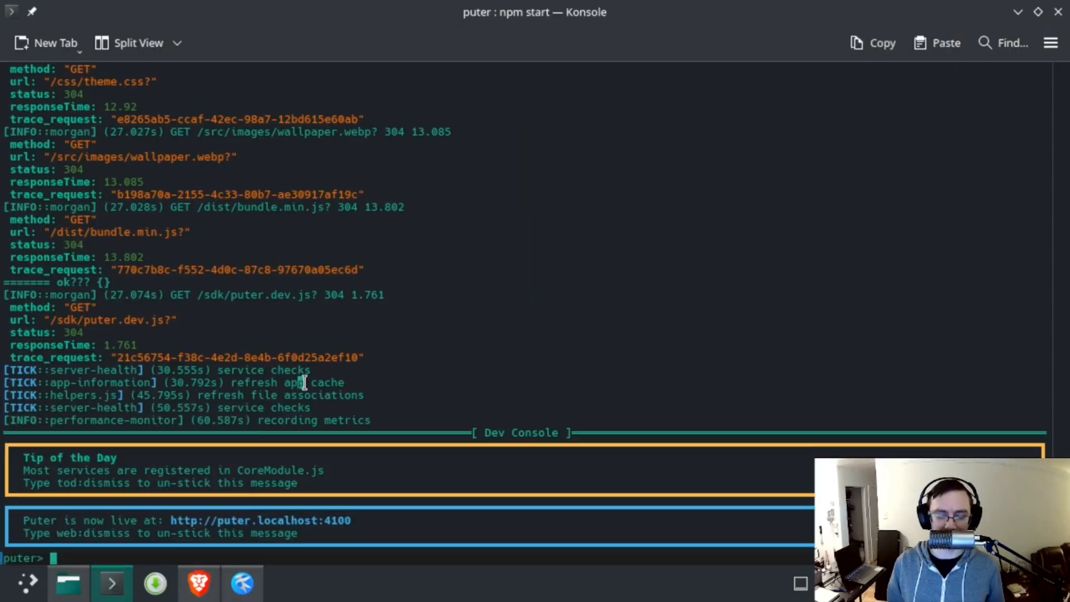
scroll("up", 3)
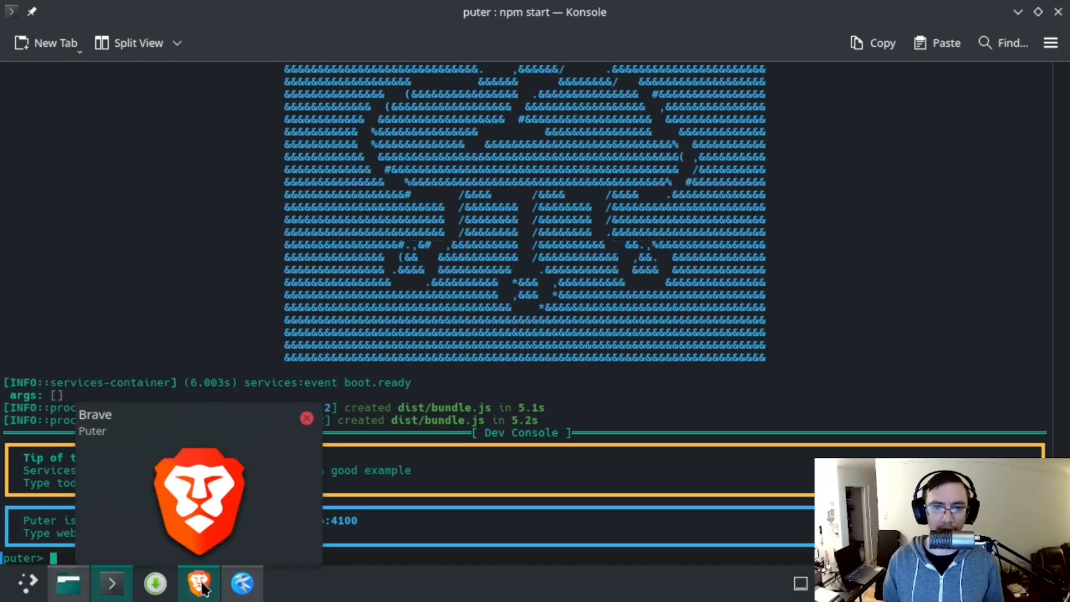
left_click(198, 582)
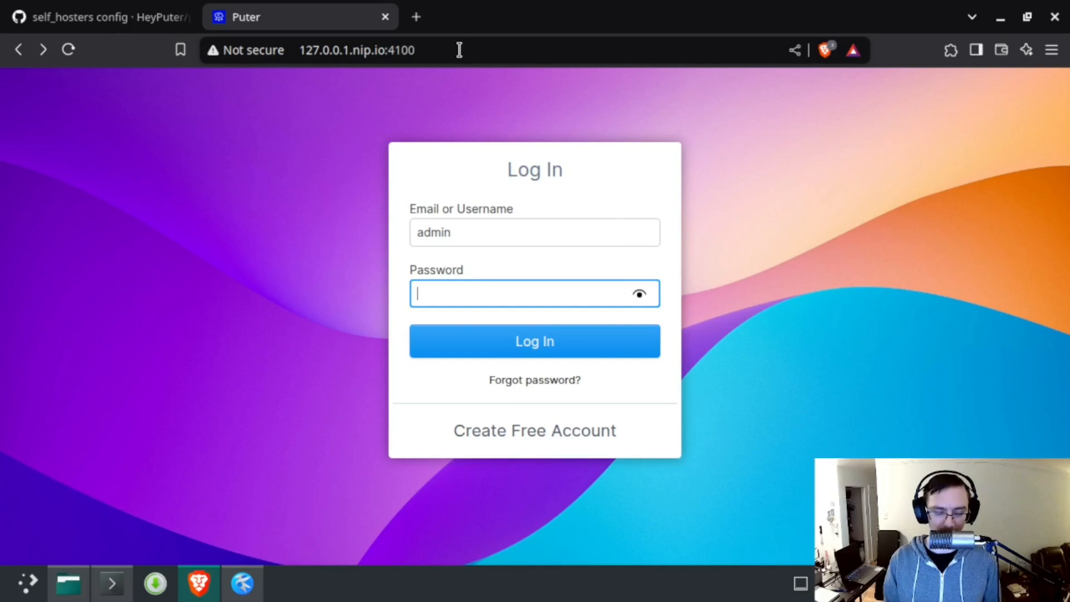
left_click(534, 341)
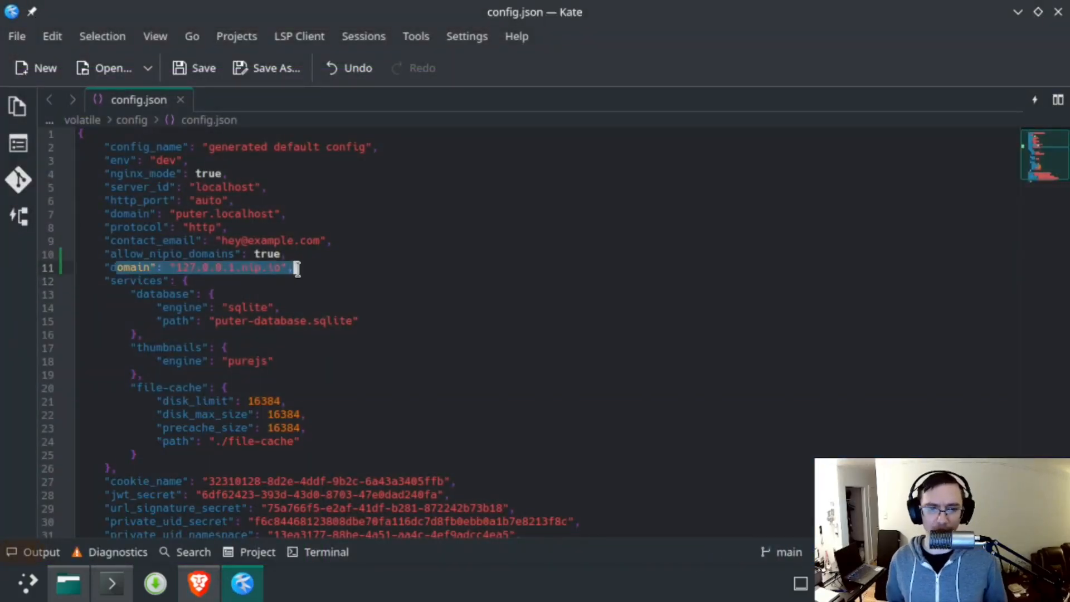
Keep the "domain": "127.0.0.1.nip.io" line, remove allow_all_host_values, save config.json and close Kate
left_click(294, 266)
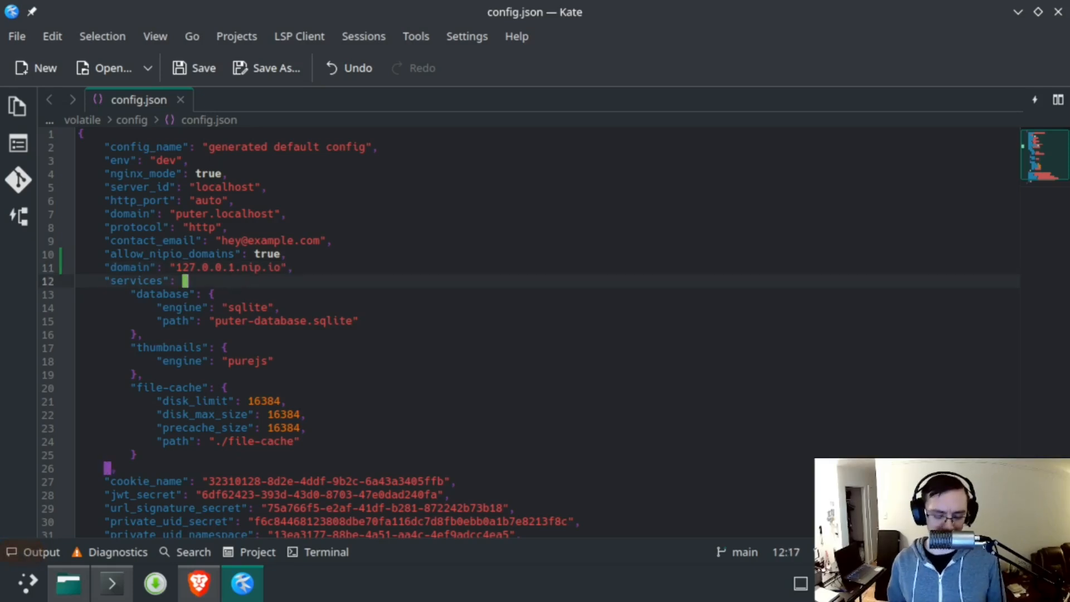
mouse_move(218, 247)
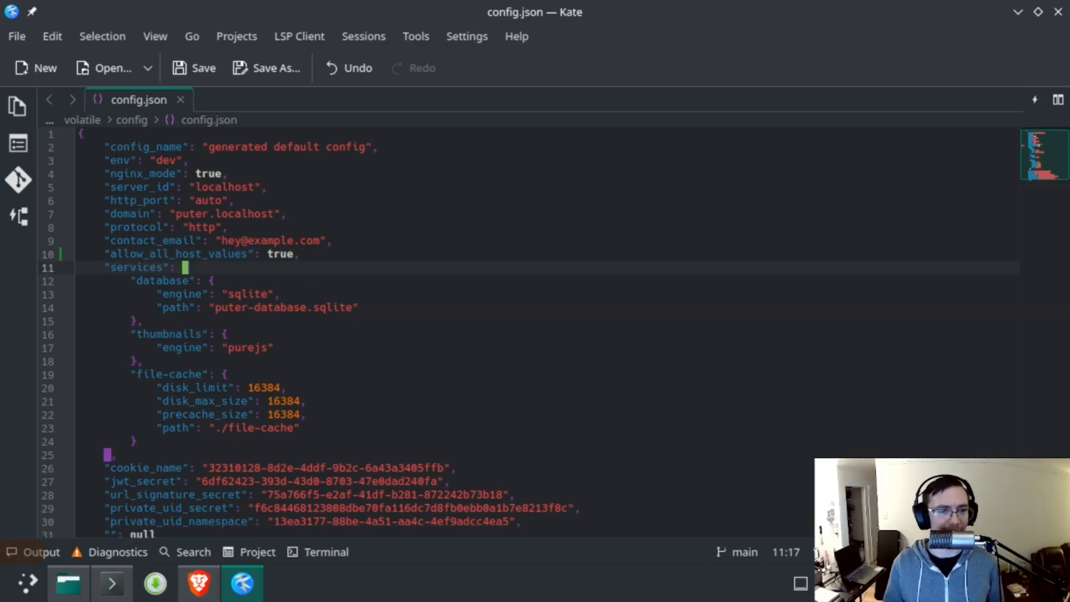
type("\"domain\": \"127.0.0.1.nip.io\",")
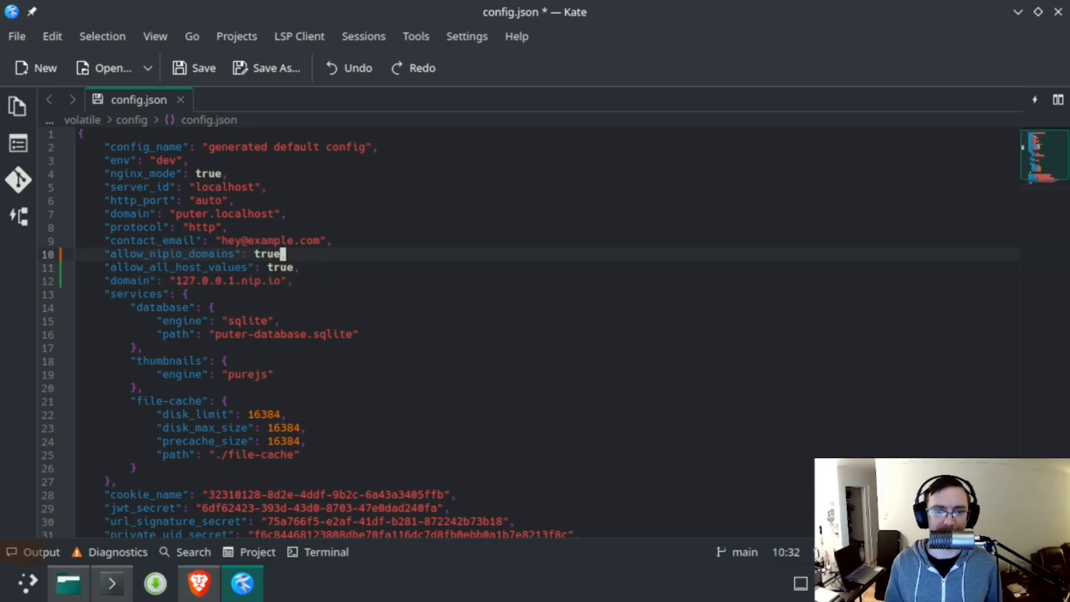
key("Delete")
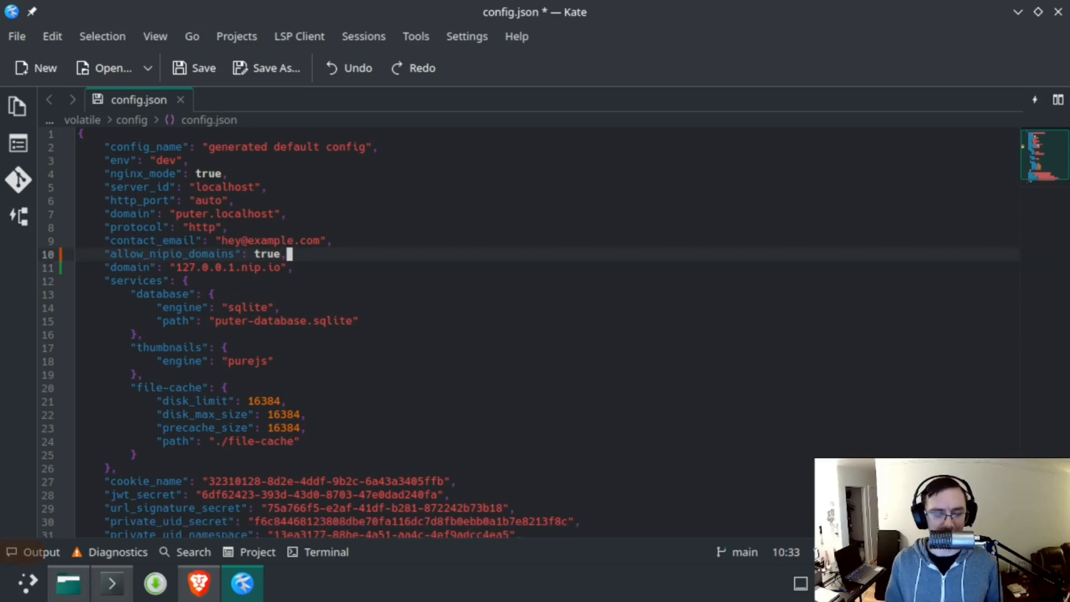
left_click(203, 68)
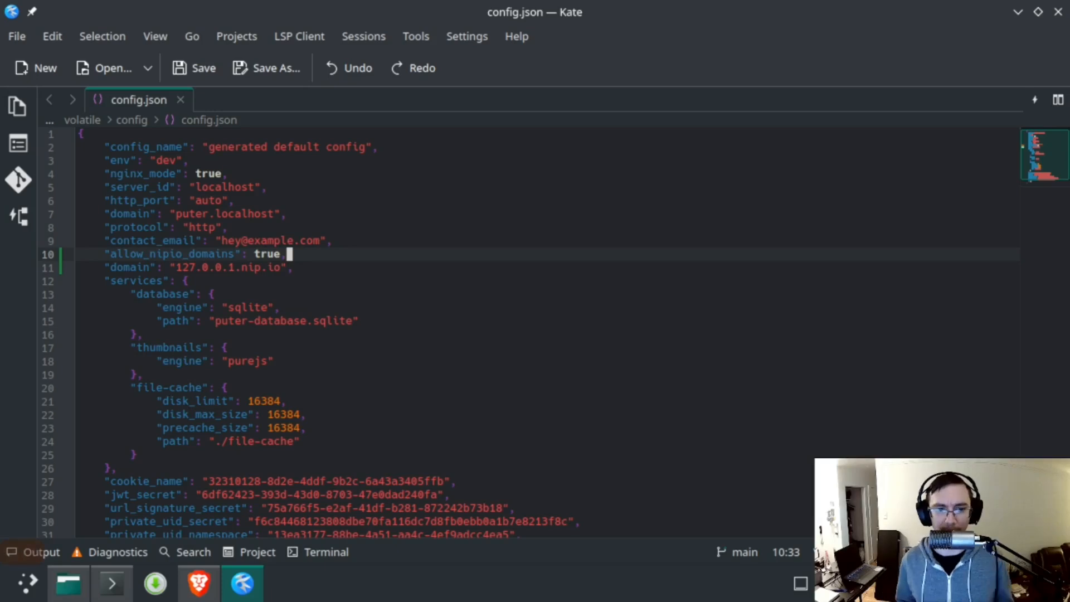
mouse_move(984, 38)
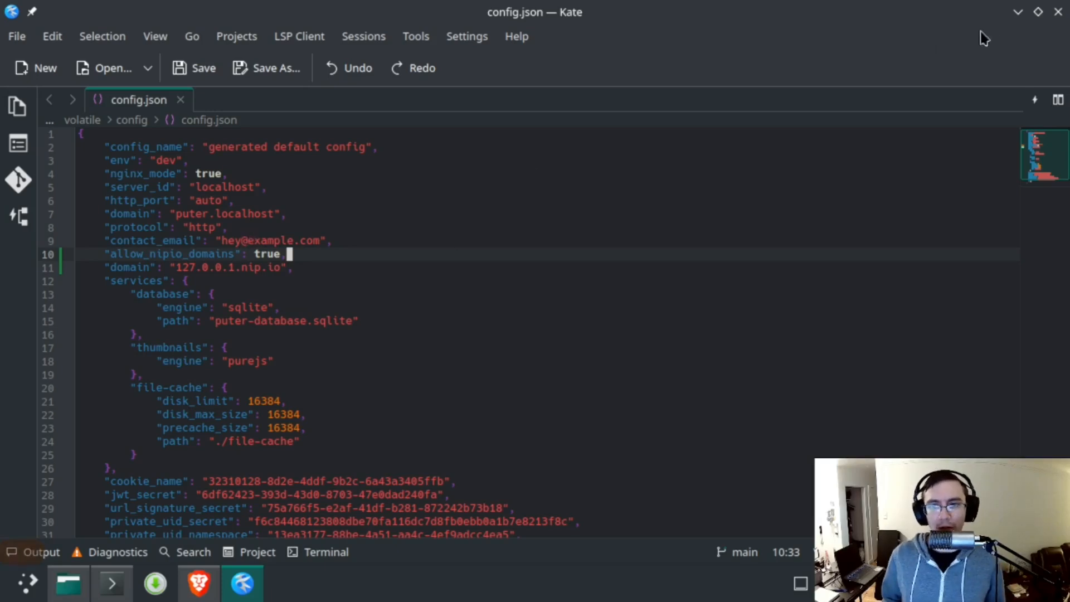
mouse_move(856, 34)
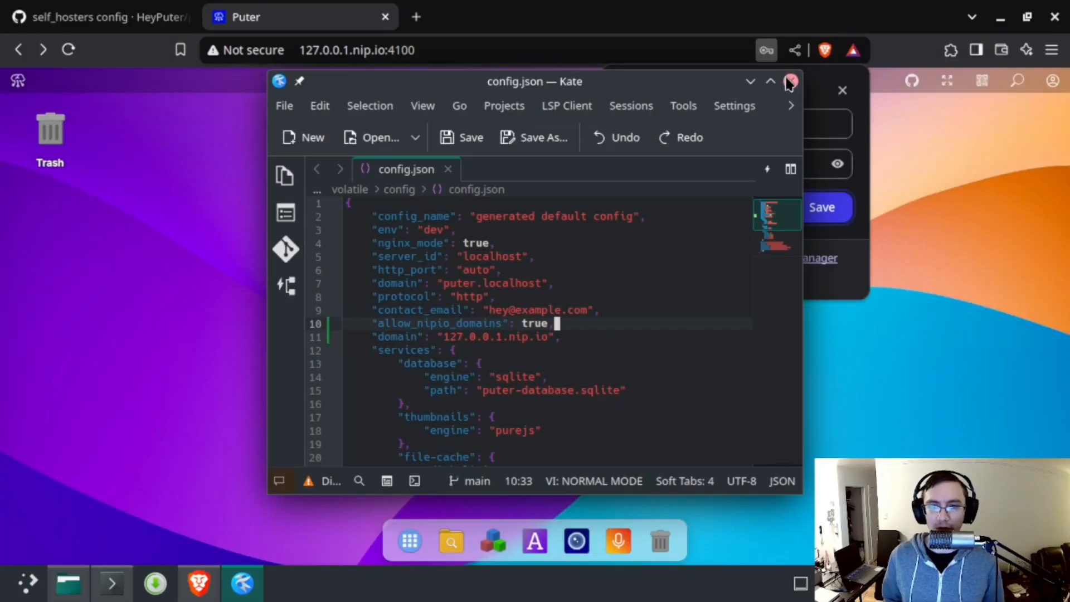
left_click(789, 81)
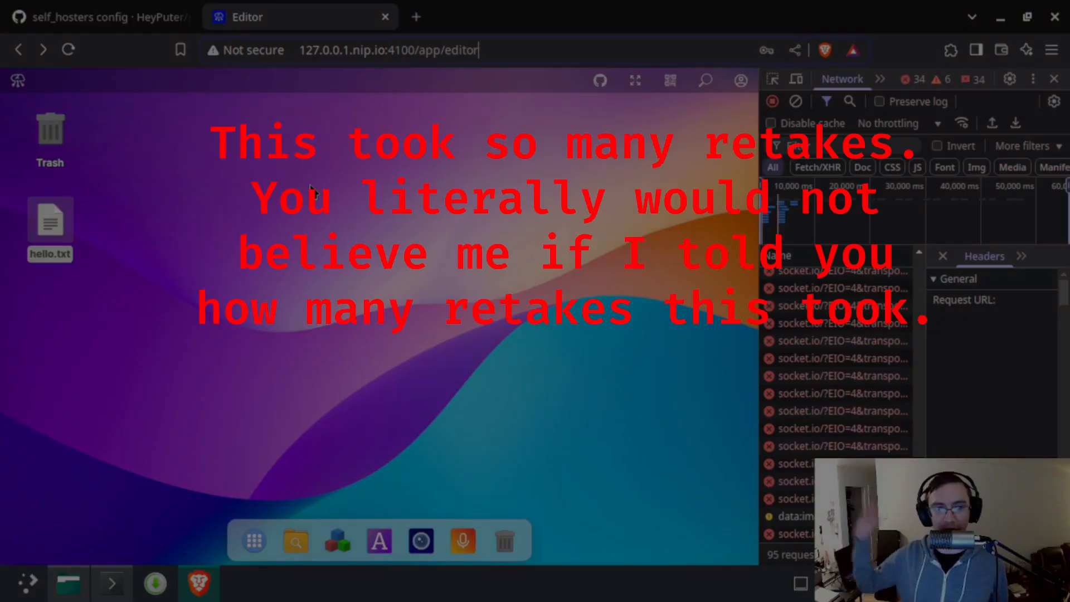